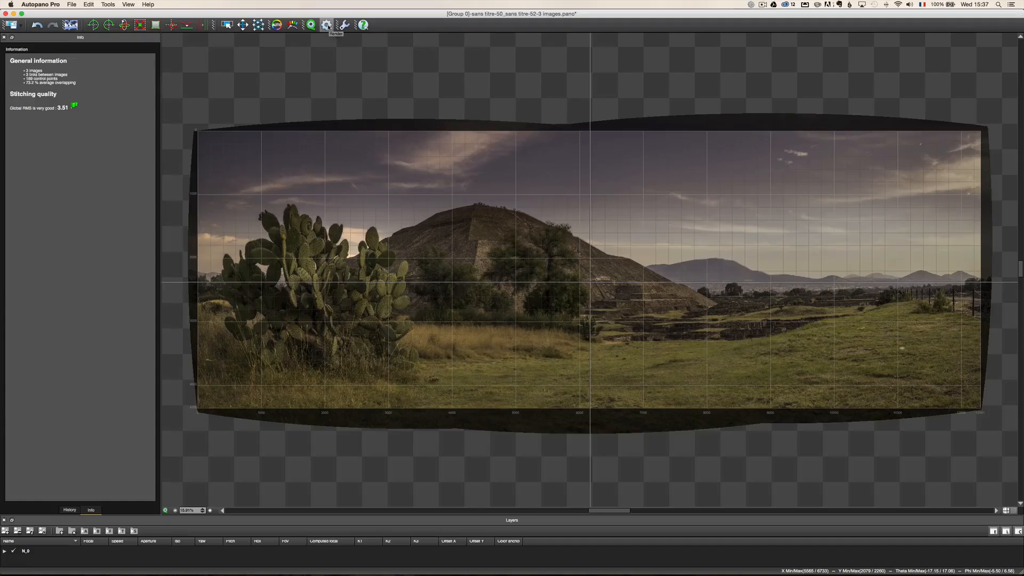
- Switch from the Autopano Pro panorama to Chrome showing the photoserge.com home page
click(327, 25)
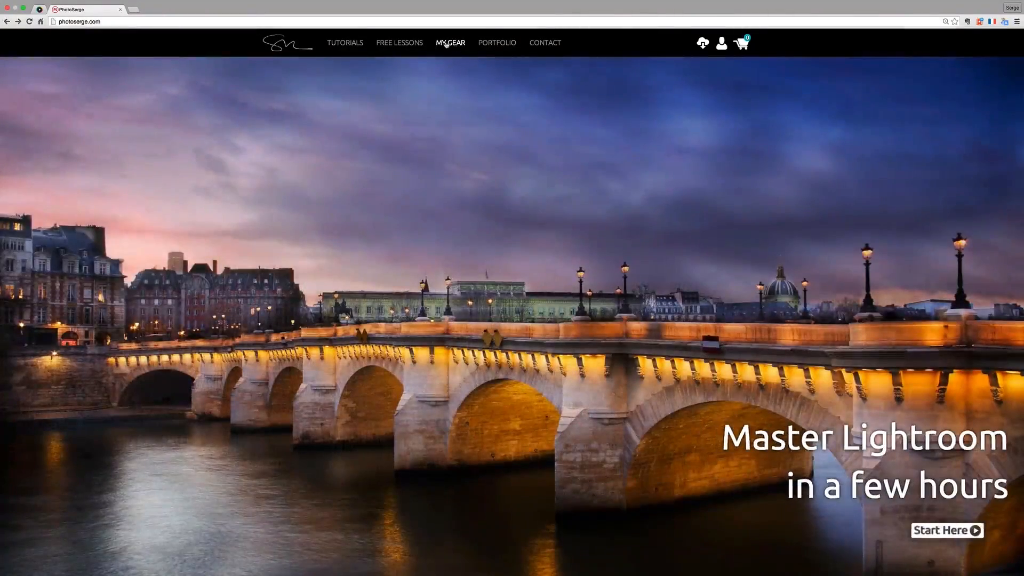
- Go to the site's MY GEAR page and scroll down to the Photomatix software entry
click(450, 42)
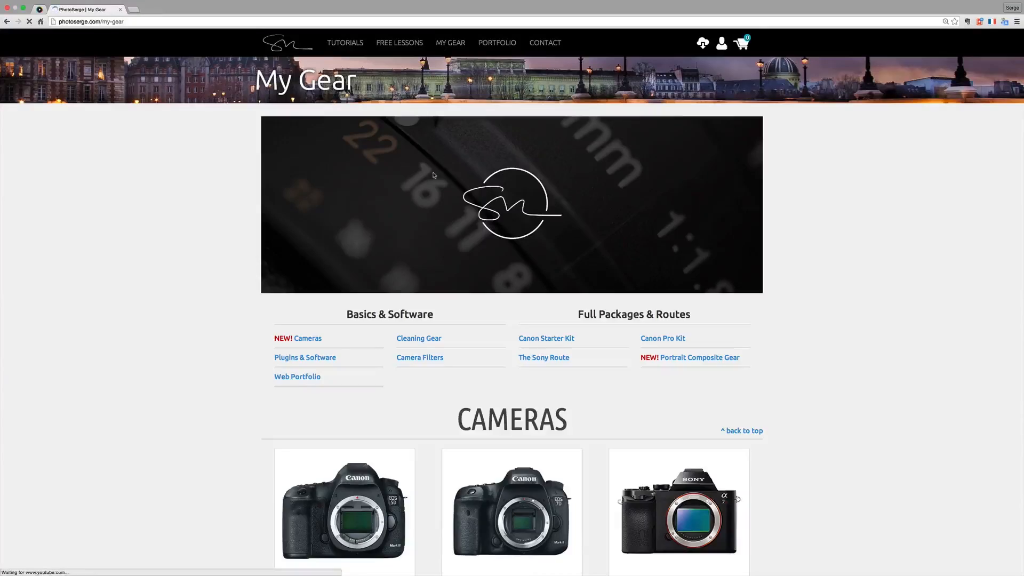
scroll(down, 3)
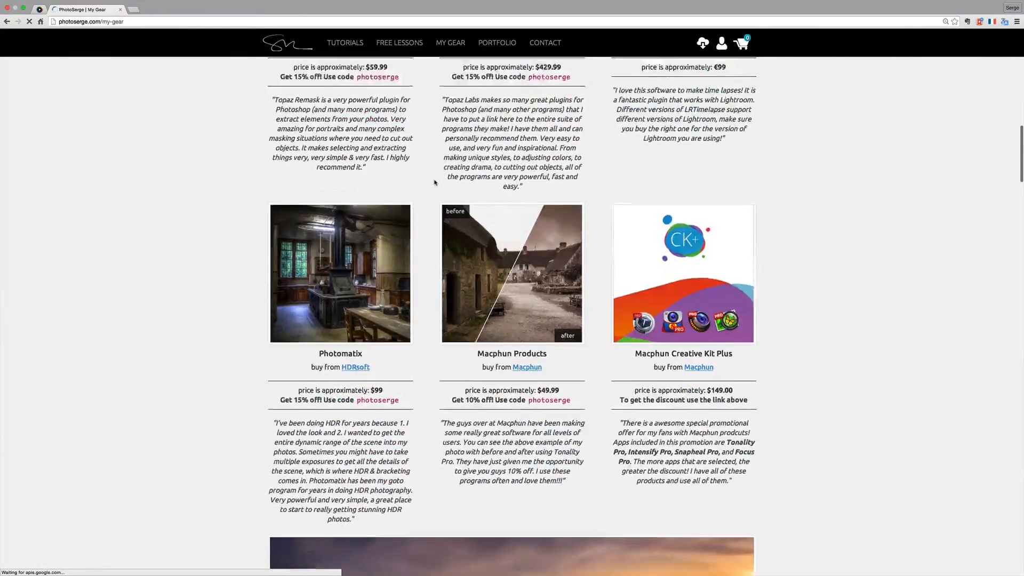
scroll(down, 3)
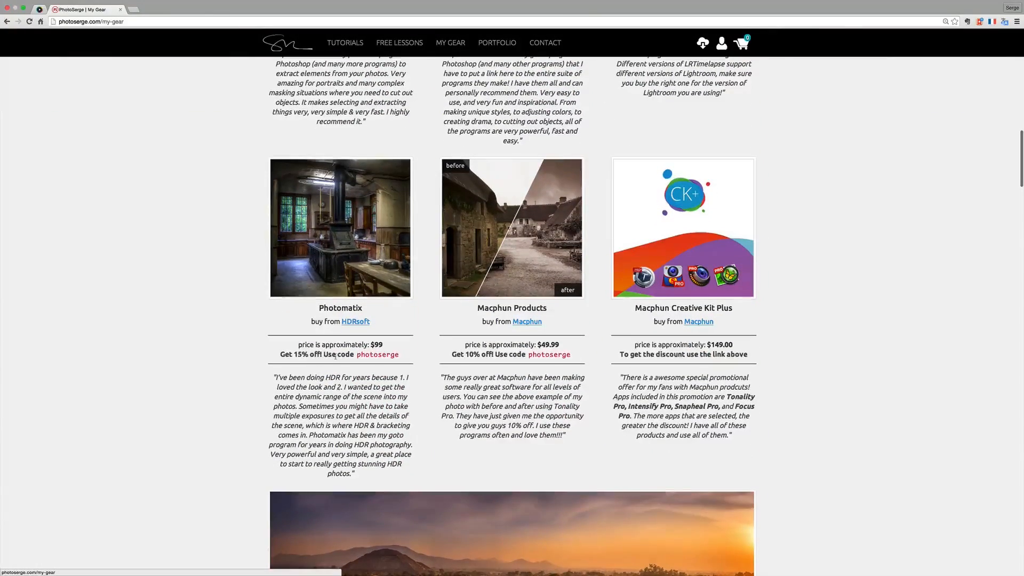
mouse_move(356, 321)
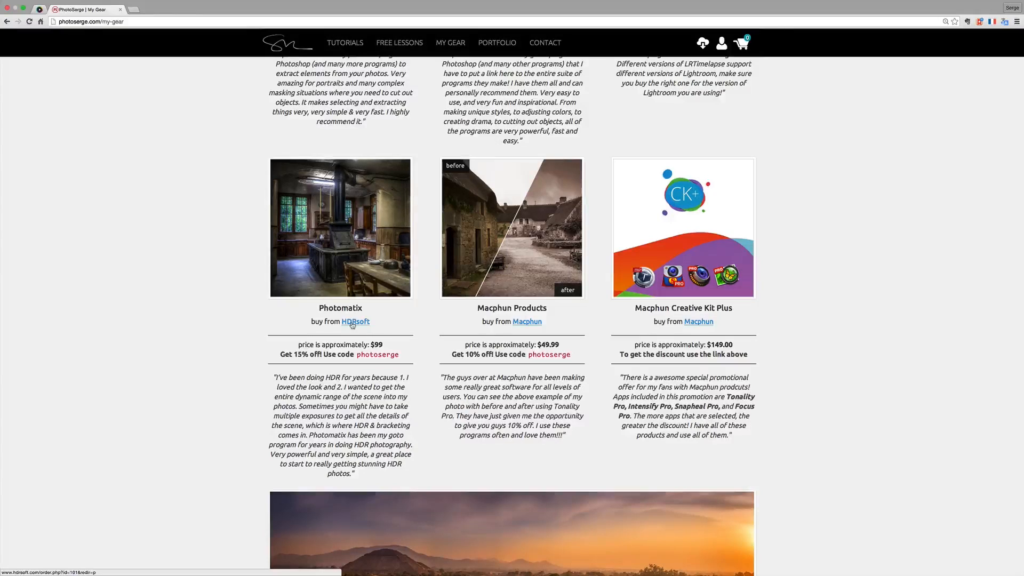
mouse_move(355, 321)
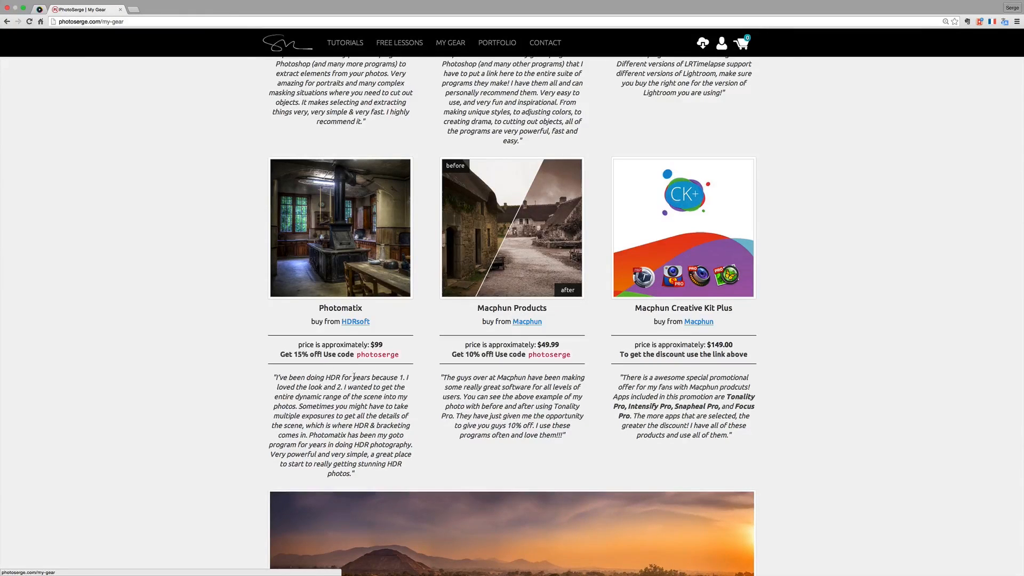
mouse_move(356, 321)
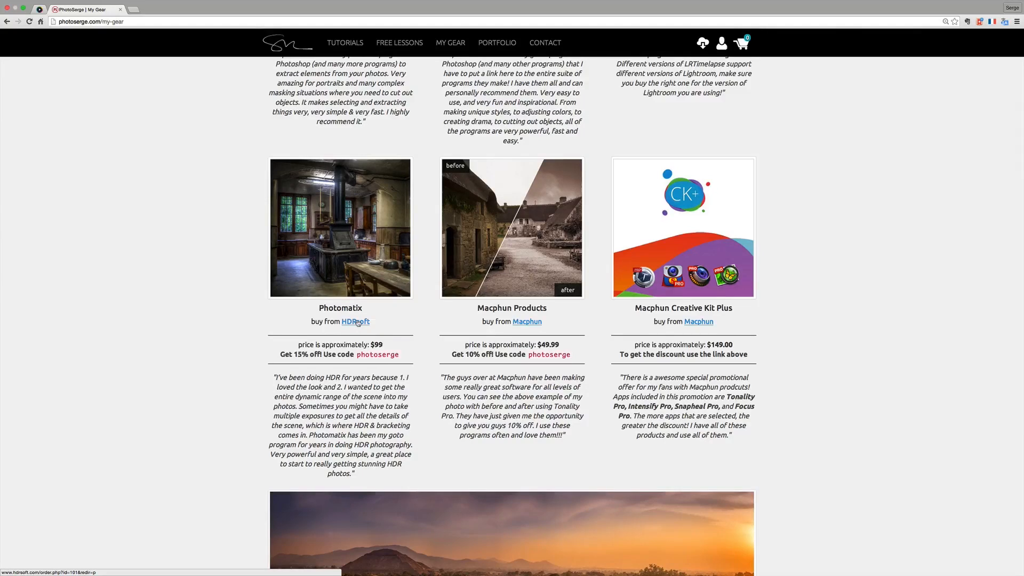
mouse_move(272, 247)
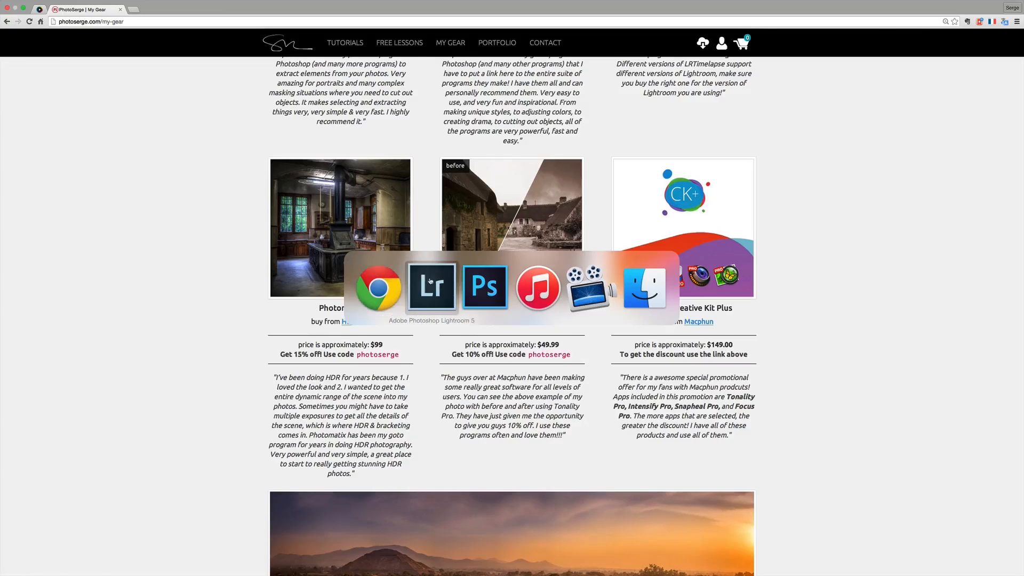
- Bring Lightroom to the front showing the Yoda statue exposure untitled-2.dng
click(432, 287)
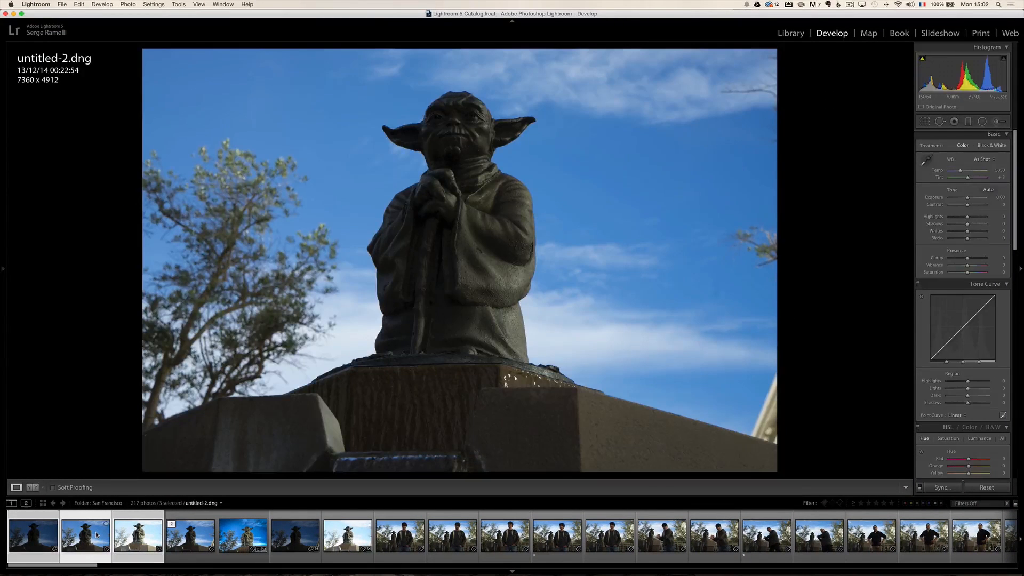
mouse_move(83, 534)
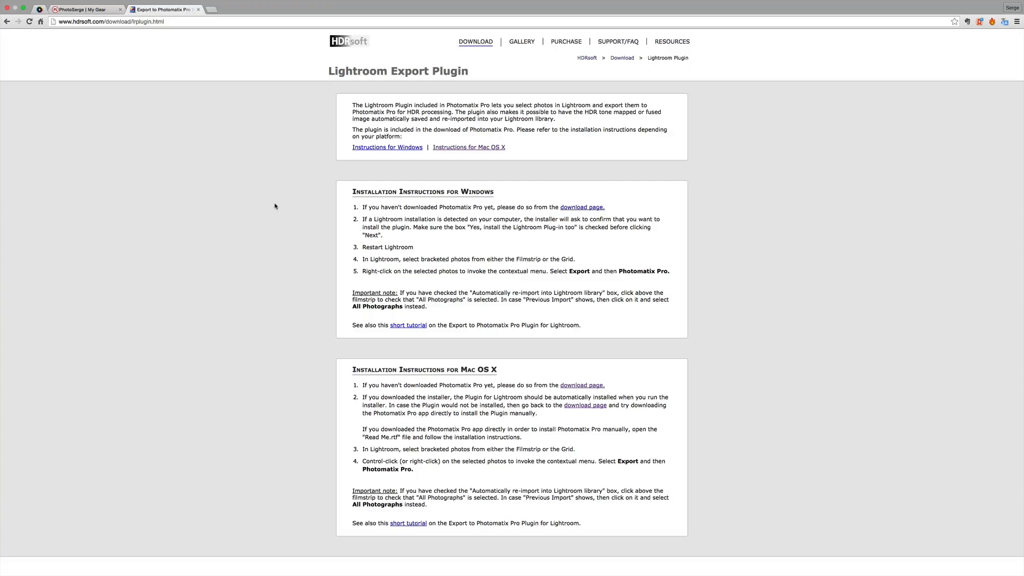
mouse_move(439, 205)
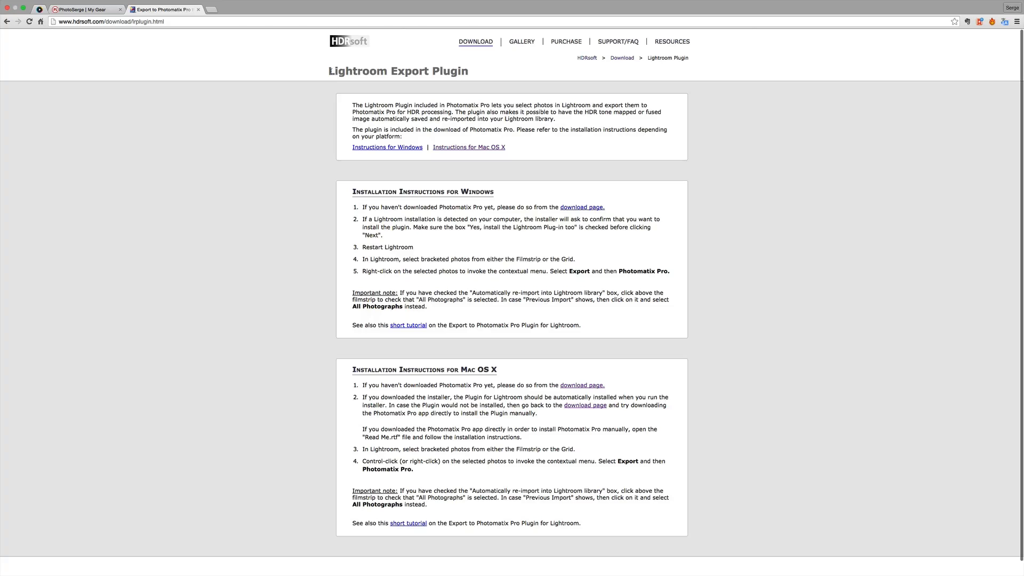
mouse_move(498, 253)
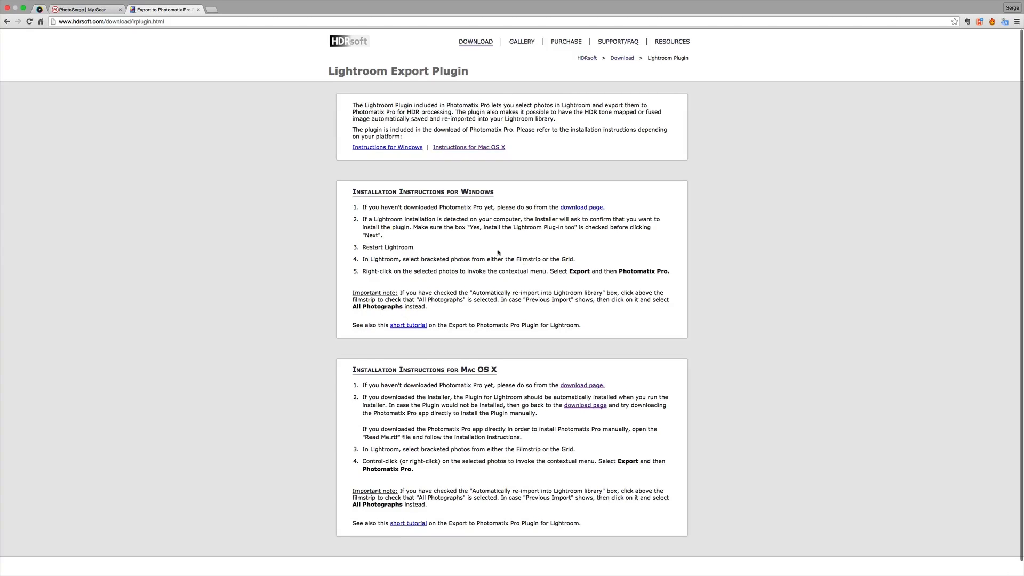
mouse_move(475, 228)
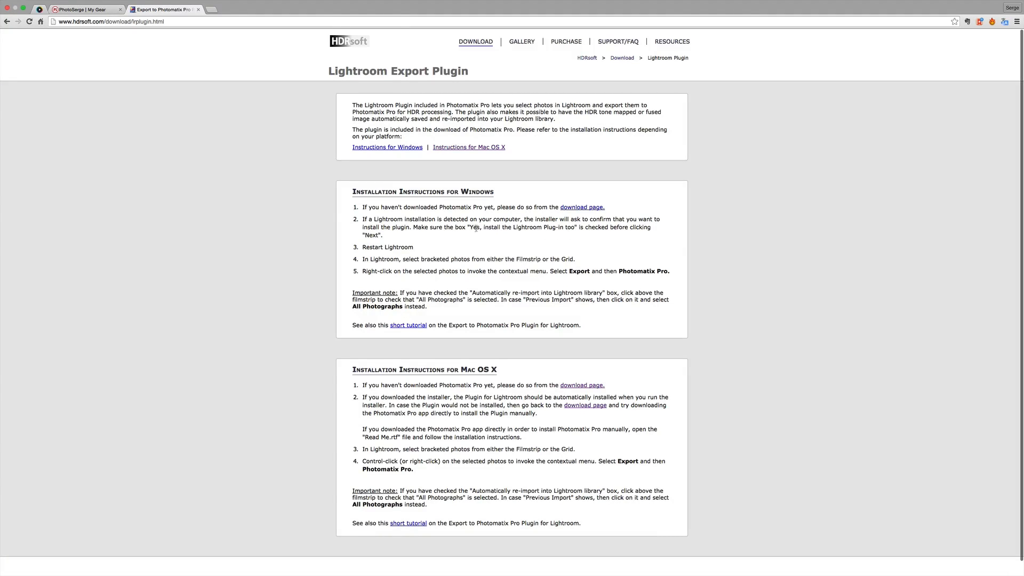
mouse_move(511, 348)
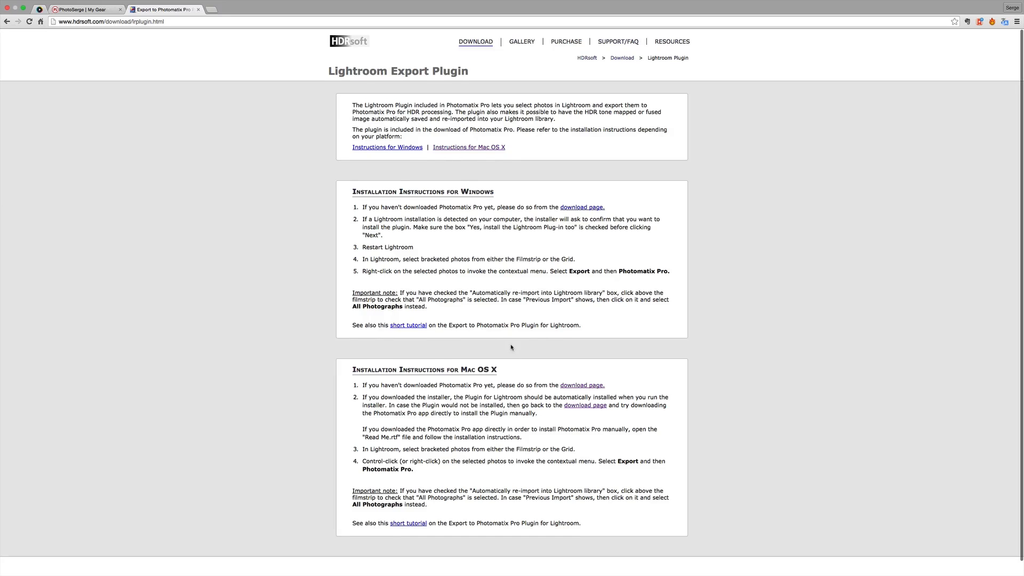
- Scroll through the HDRsoft Lightroom Export Plugin instructions, then return to Lightroom
scroll(down, 3)
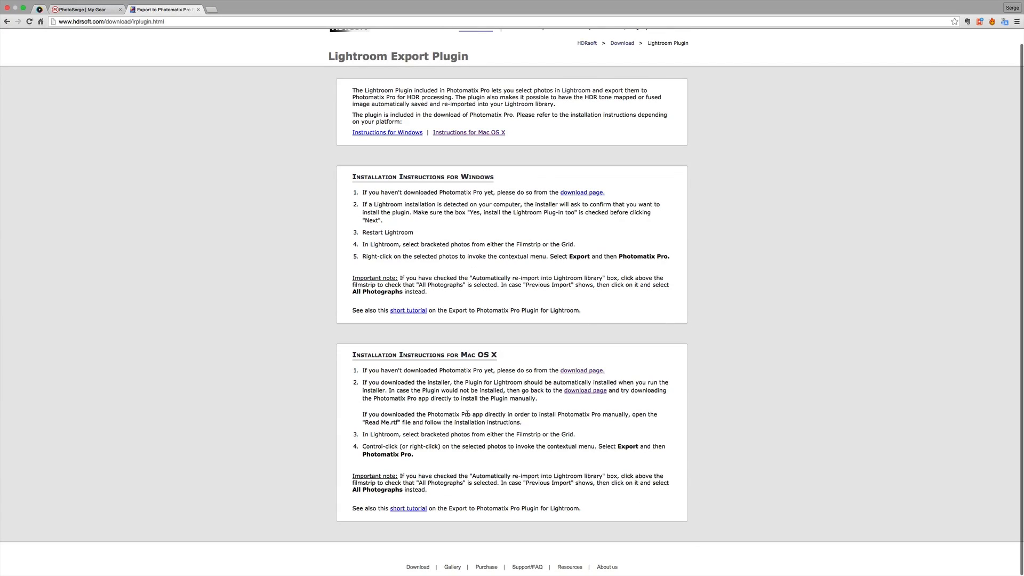
mouse_move(610, 375)
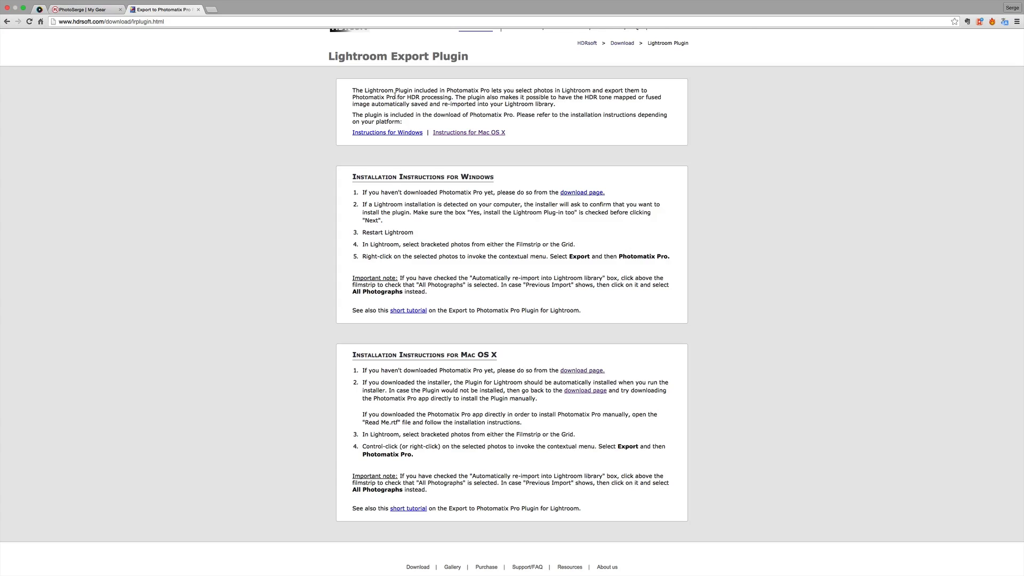
scroll(up, 3)
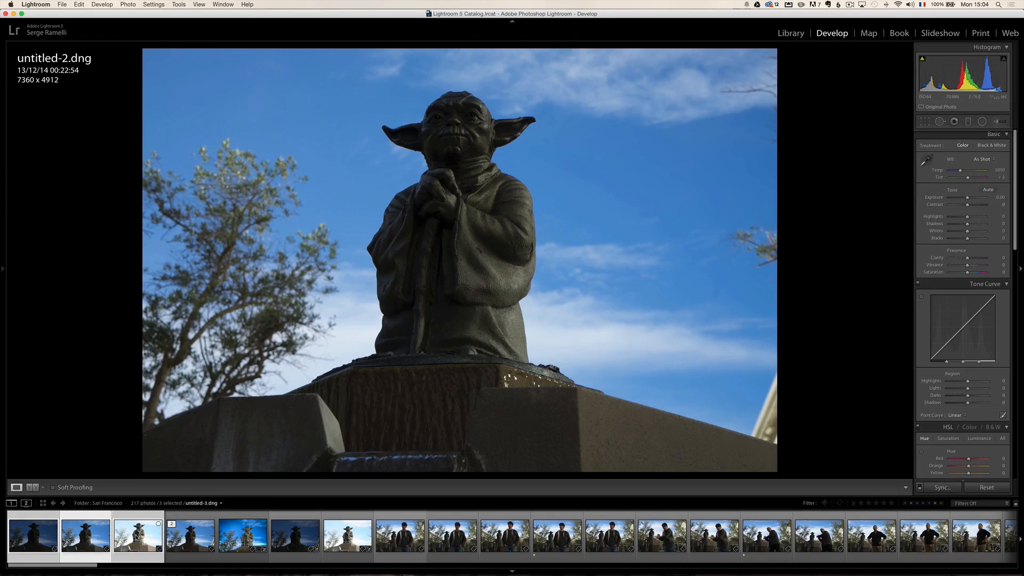
mouse_move(138, 535)
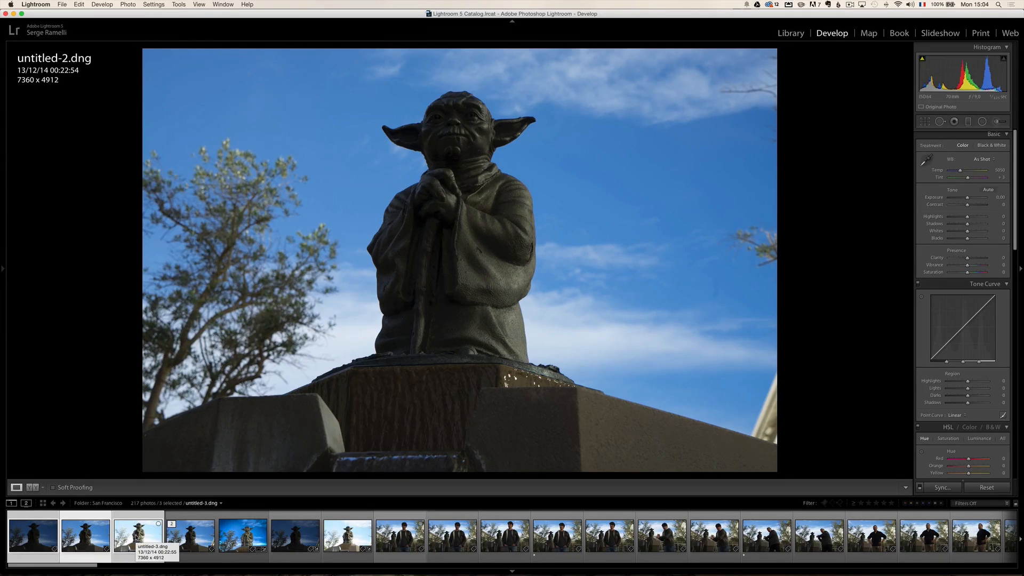
- Step through the dark, middle and bright Yoda exposures in the filmstrip to compare them
click(137, 536)
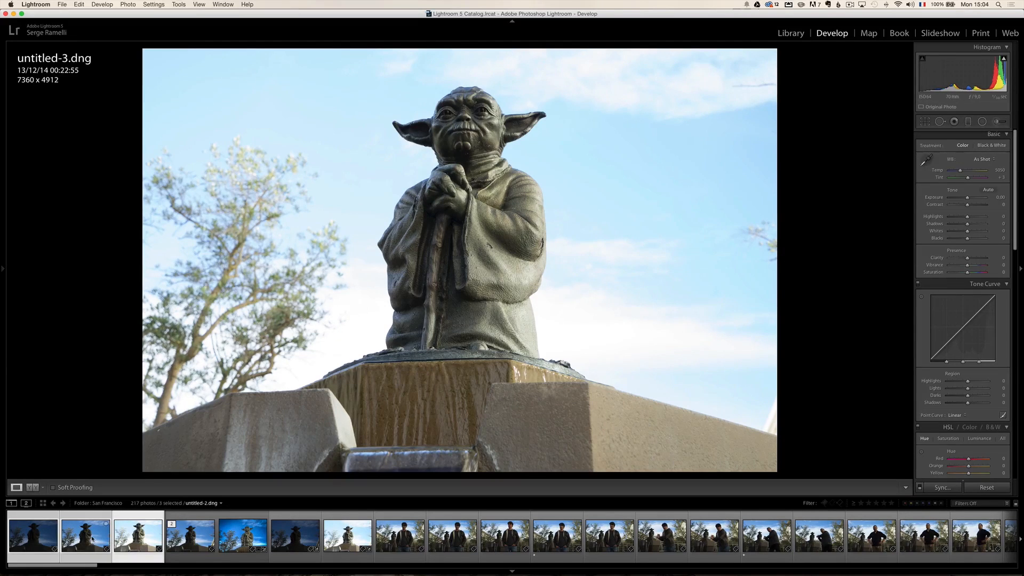
click(31, 535)
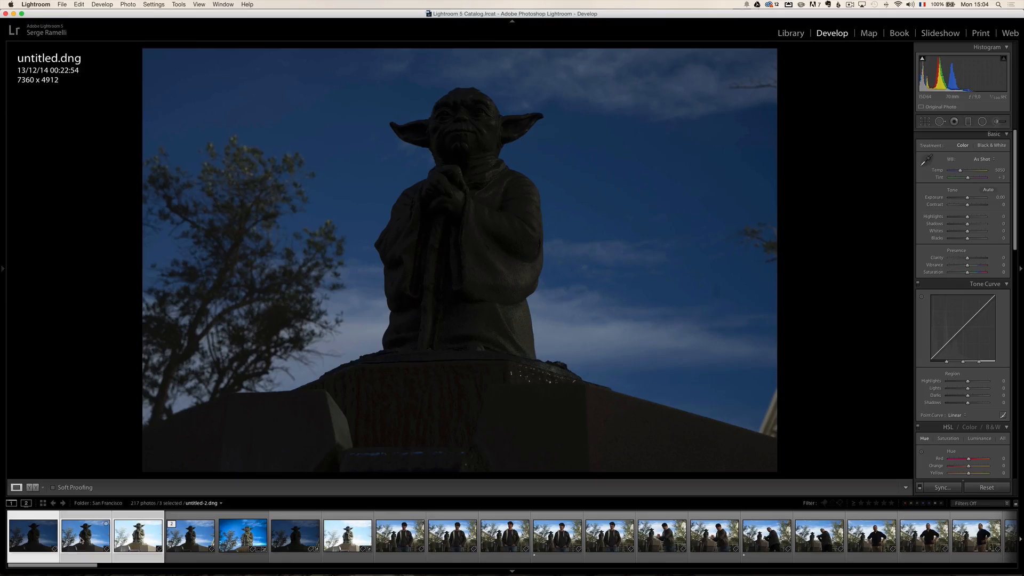
click(31, 535)
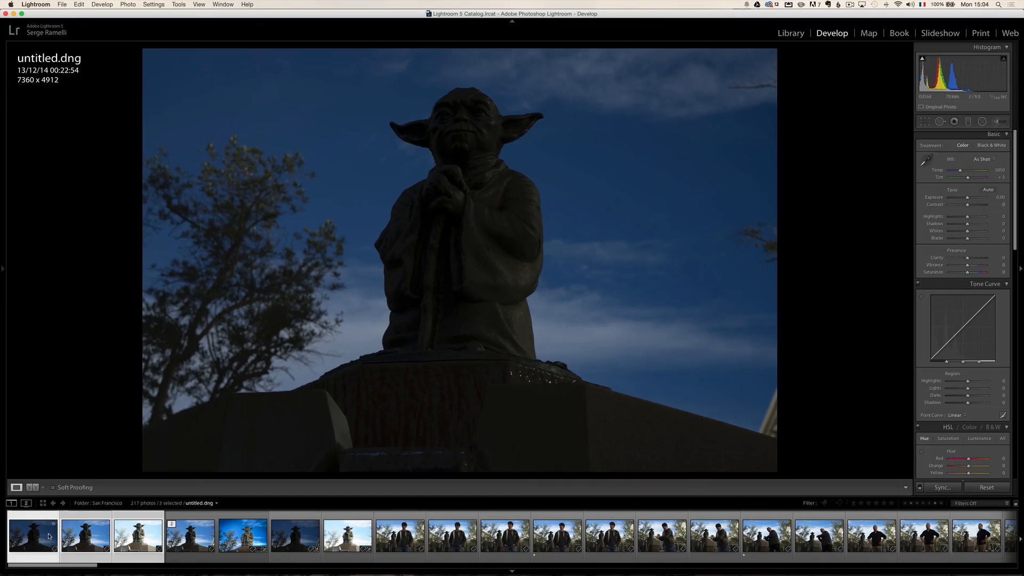
click(84, 535)
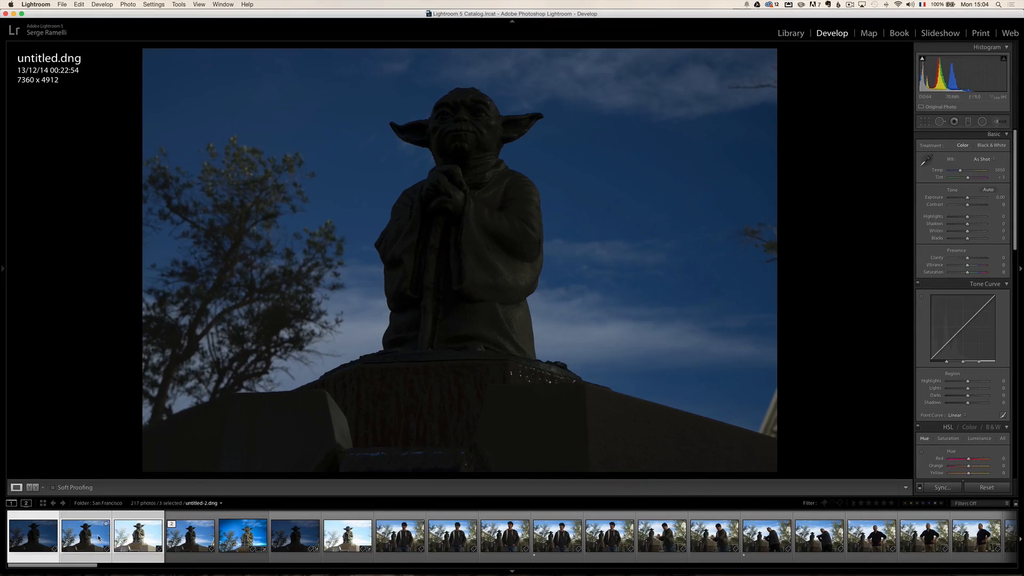
click(35, 535)
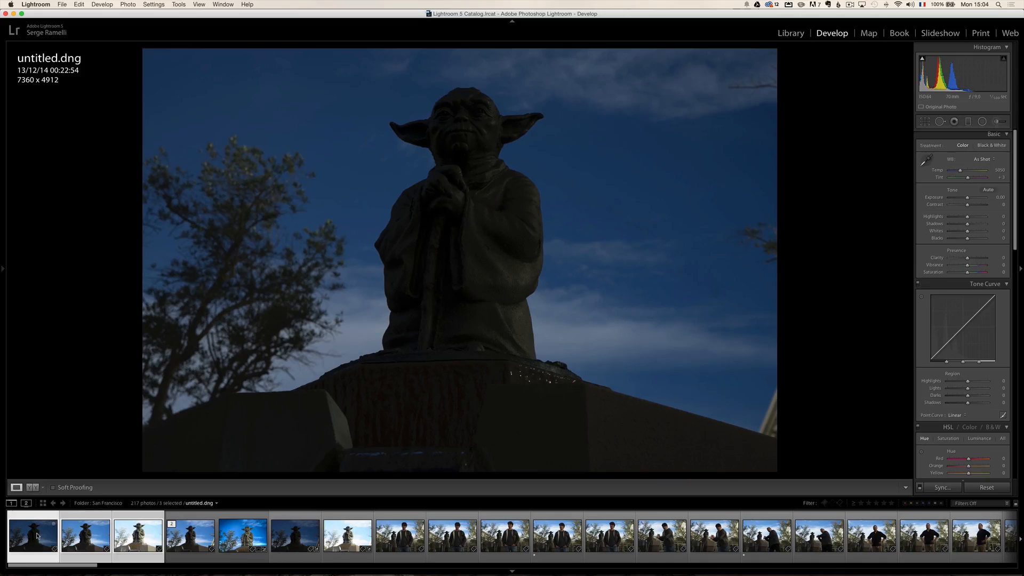
click(84, 535)
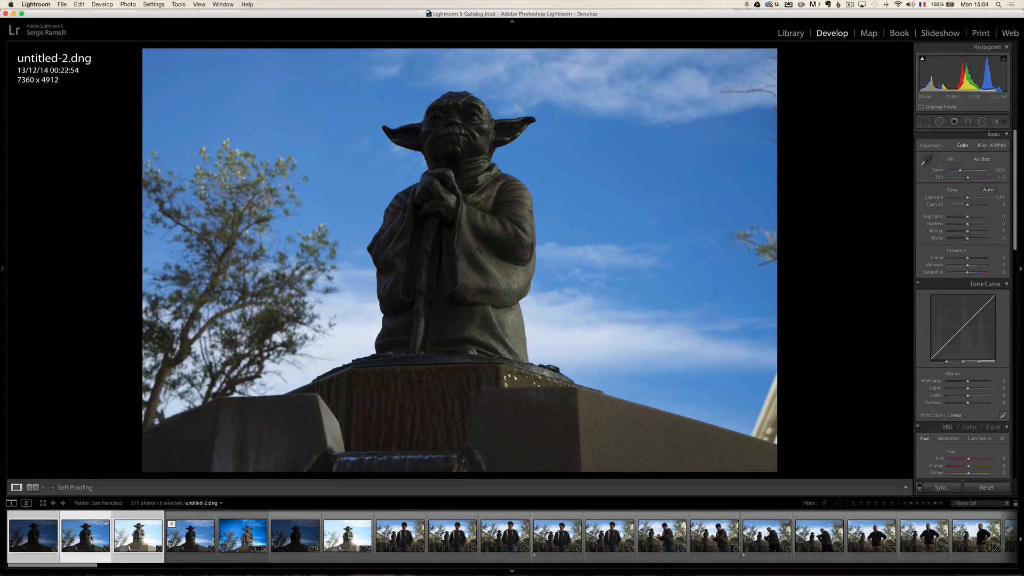
click(137, 536)
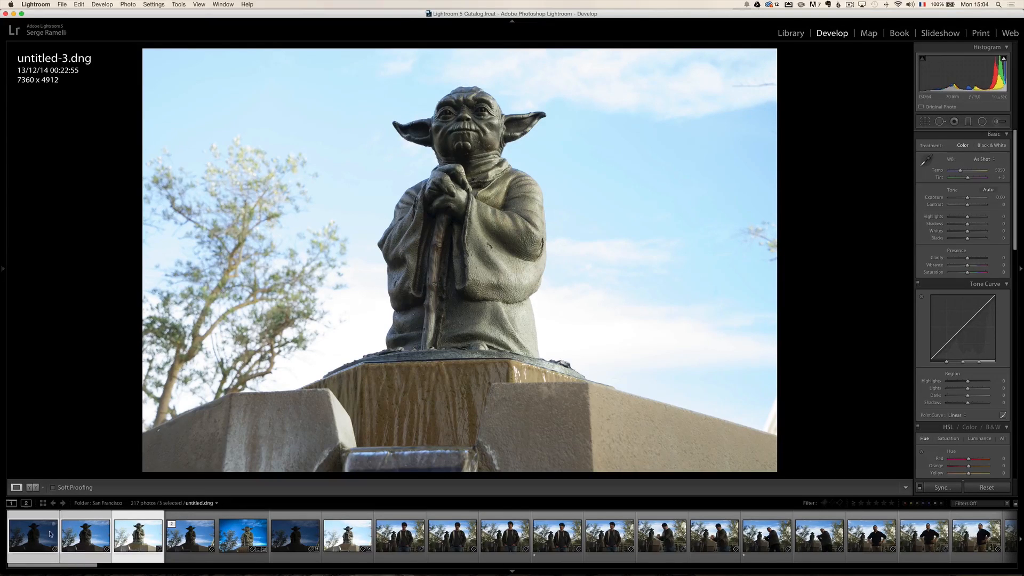
- Select all three bracketed Yoda exposures together in the filmstrip
click(33, 535)
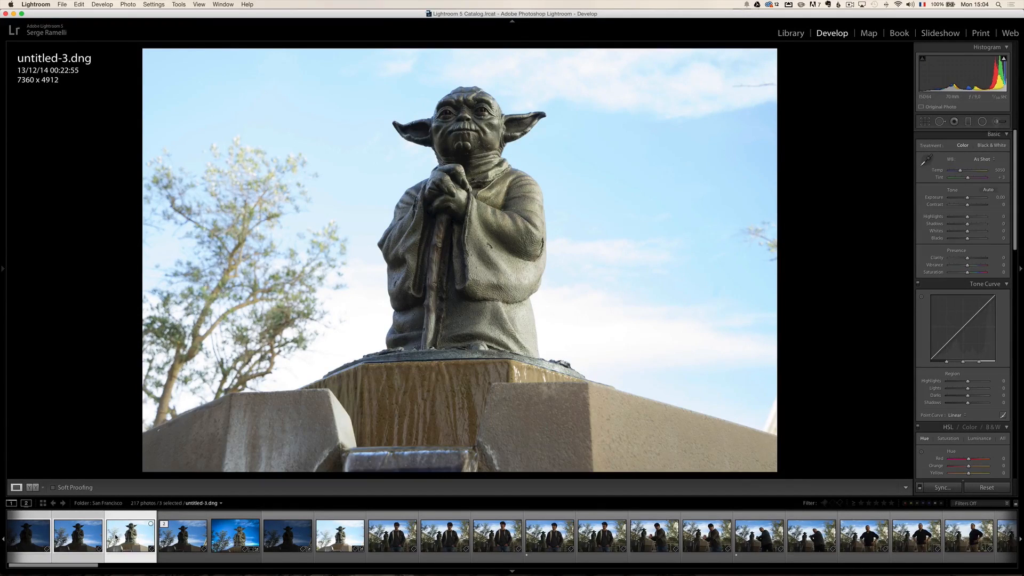
mouse_move(129, 535)
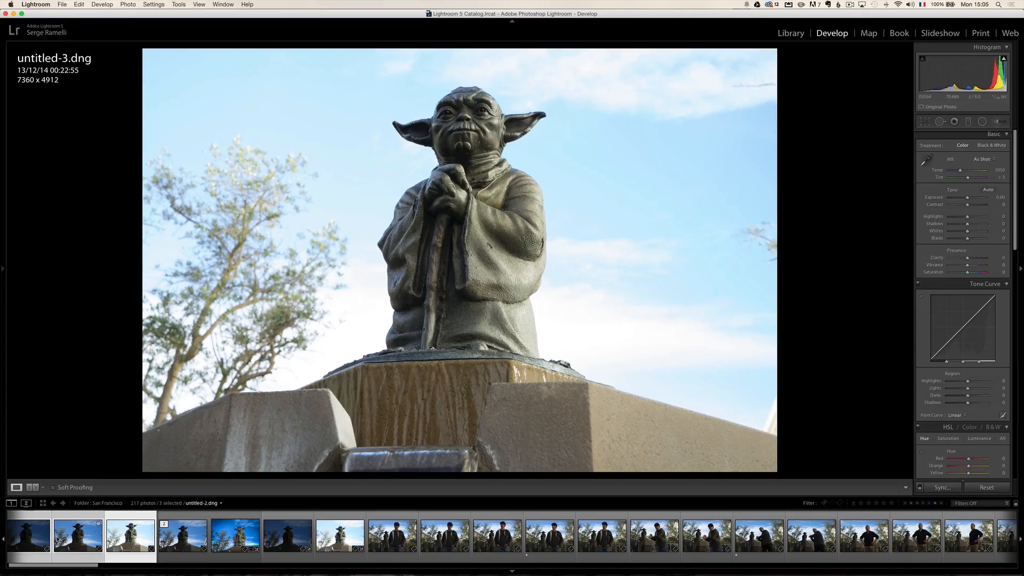
click(25, 536)
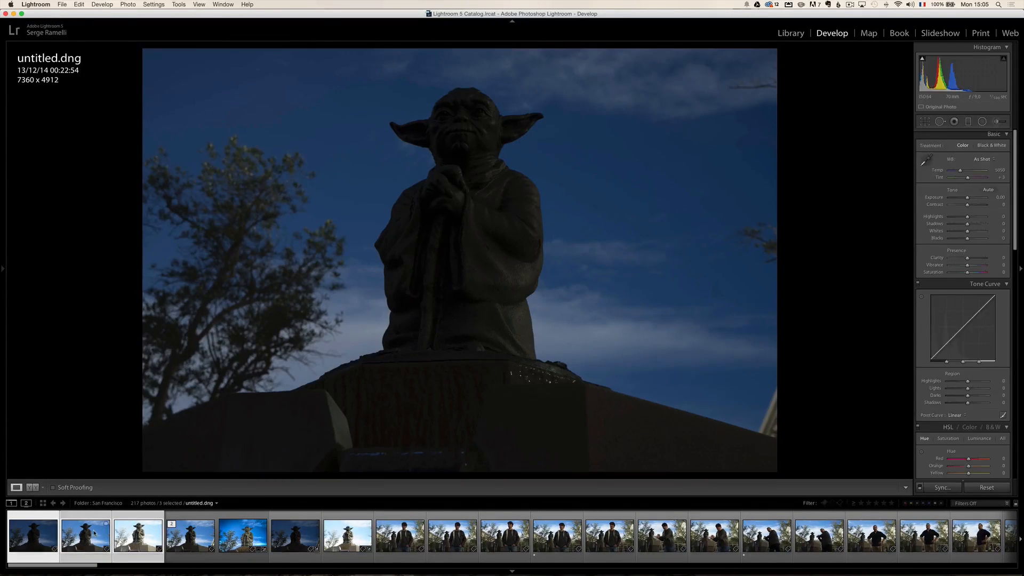
click(137, 534)
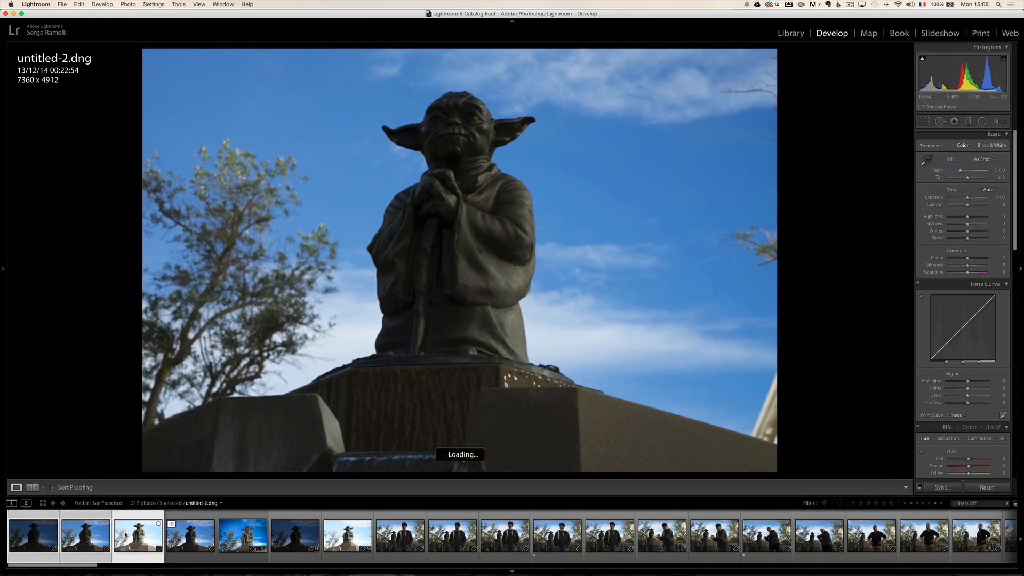
click(138, 534)
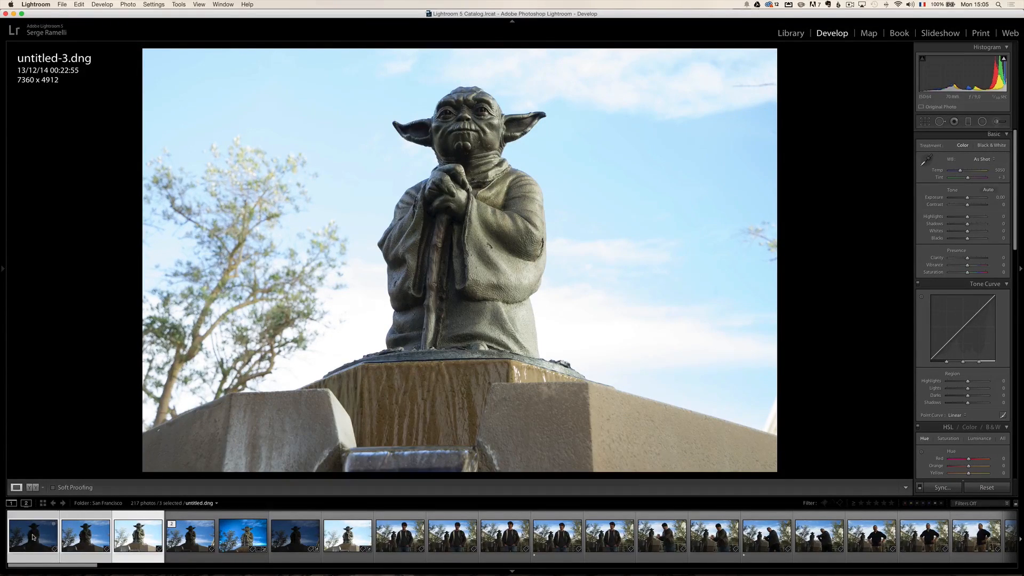
- Export the selected photos to Photomatix Pro with Align images on and Crop aligned result off
right_click(33, 534)
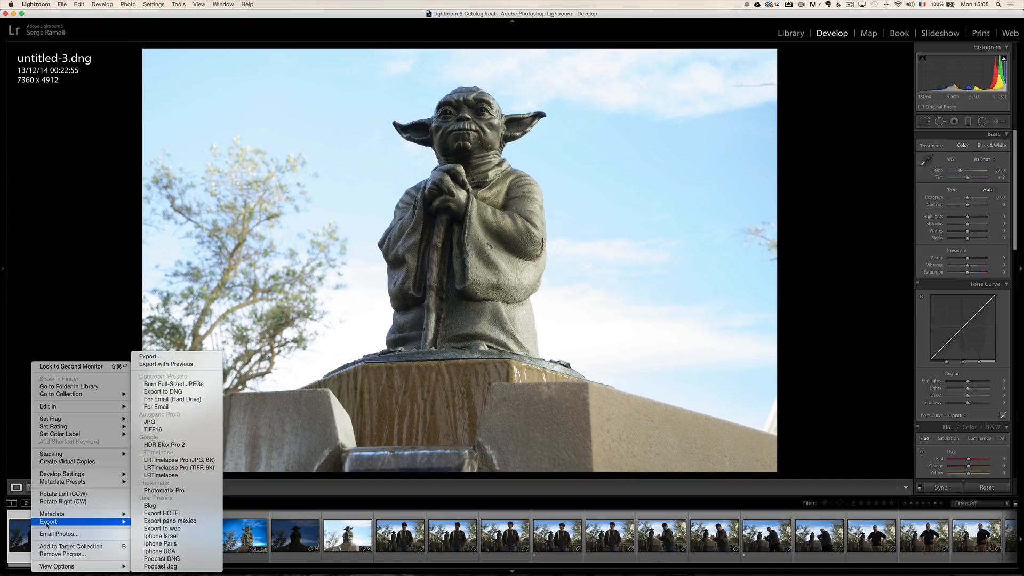
mouse_move(165, 491)
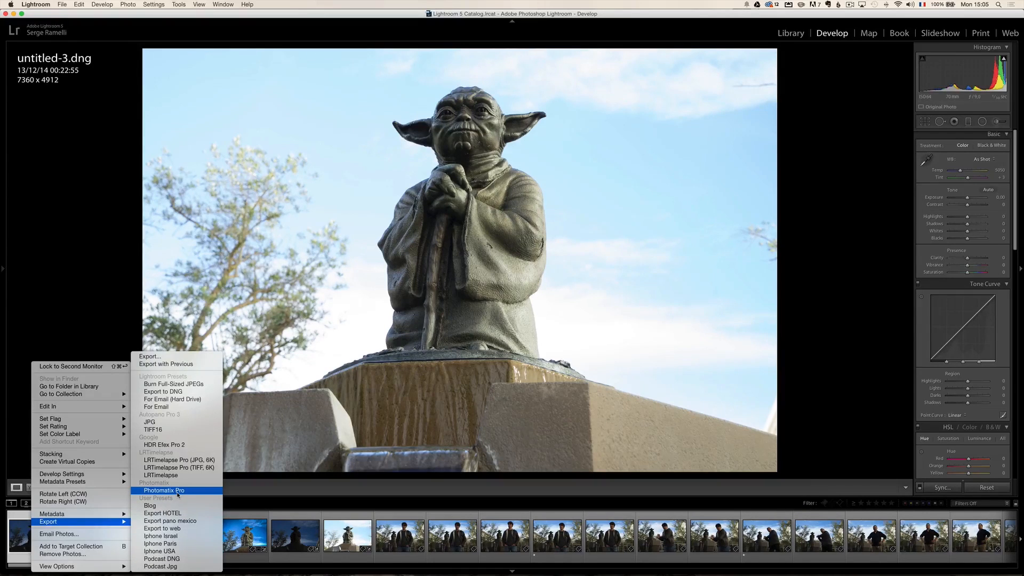
click(163, 491)
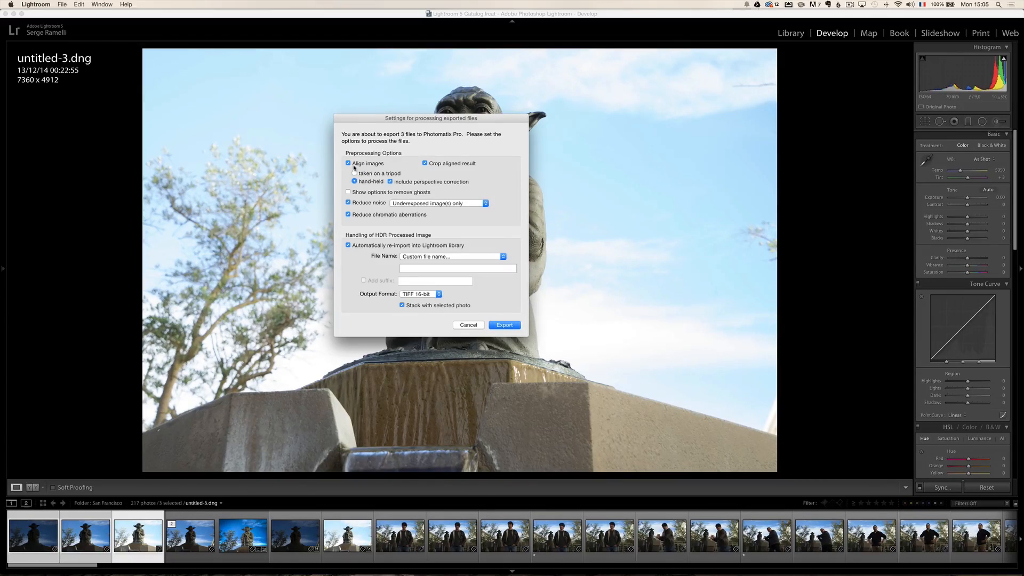
mouse_move(348, 164)
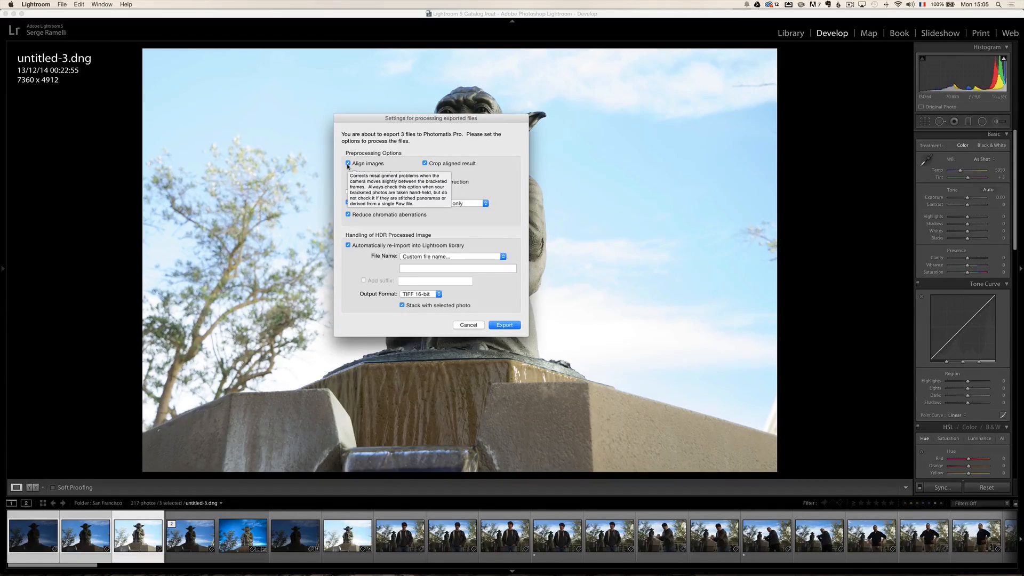
click(348, 163)
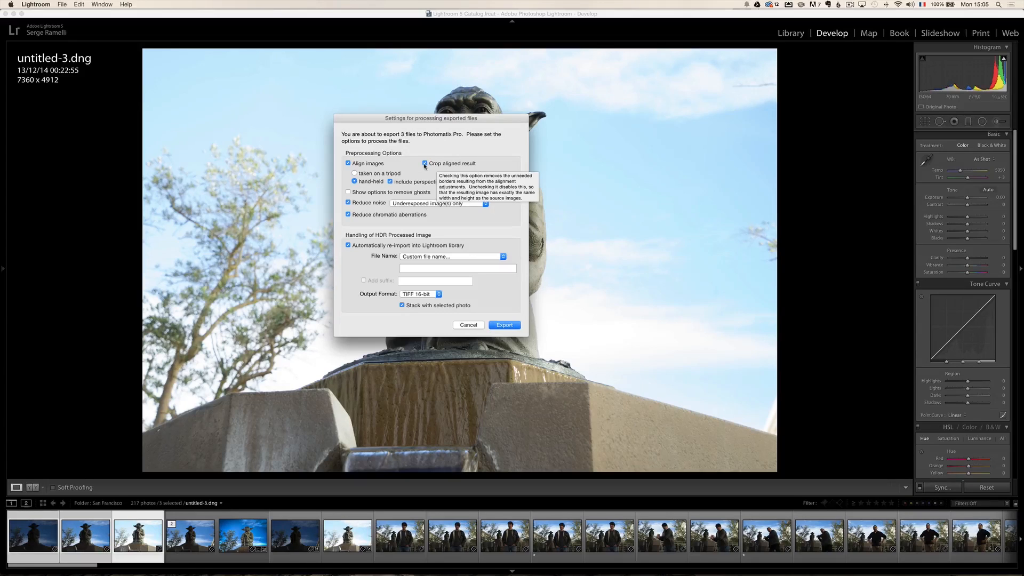
click(426, 163)
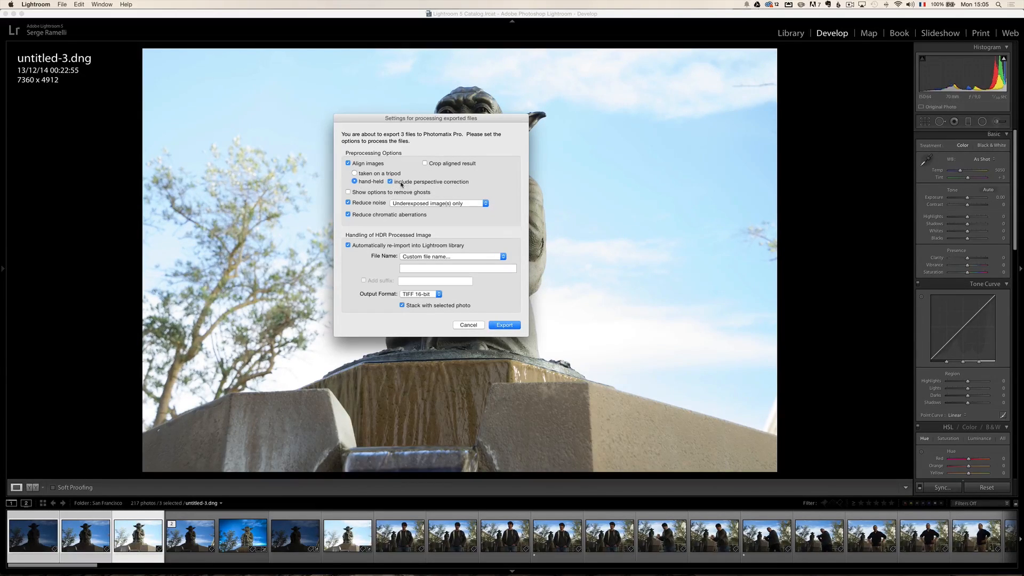
mouse_move(392, 181)
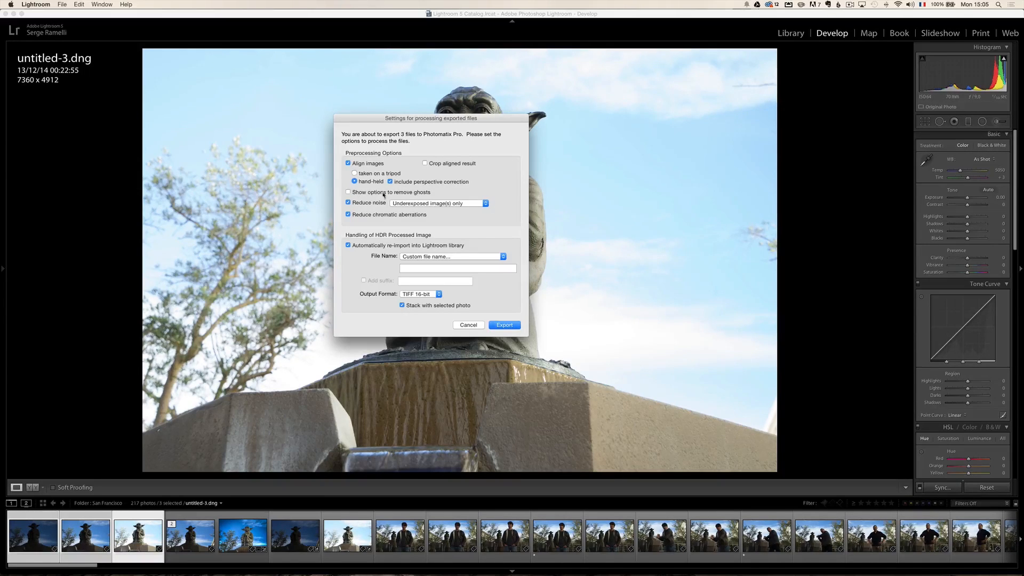
mouse_move(458, 193)
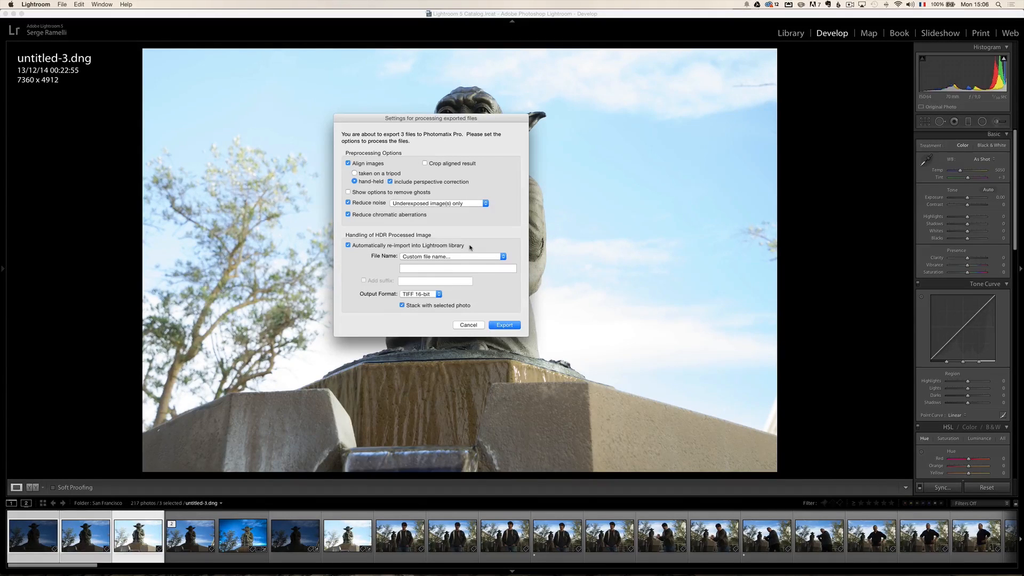
- Name the merged result 'YodaJedi' and start the export to Photomatix Pro
click(458, 267)
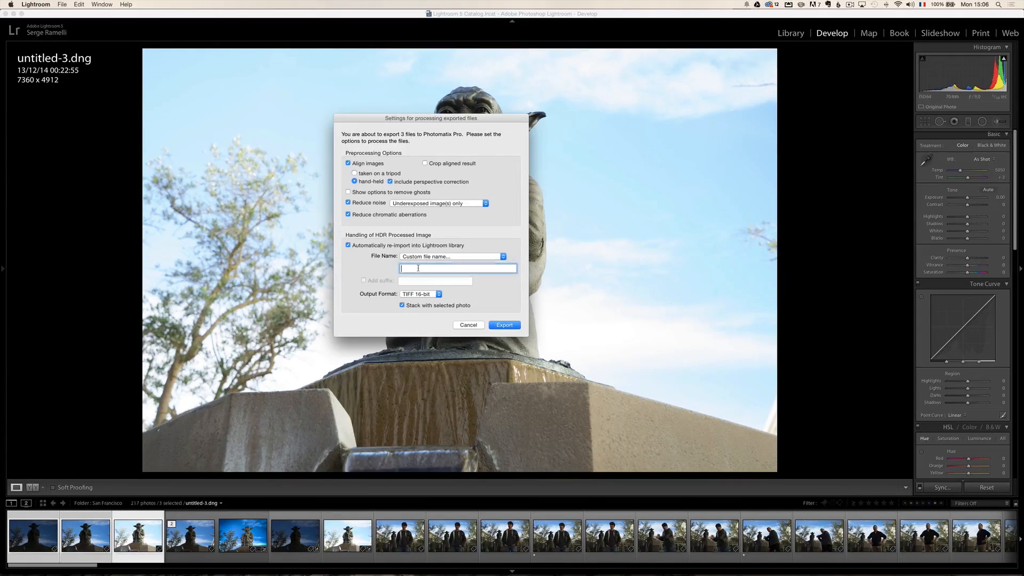
text(Yoda)
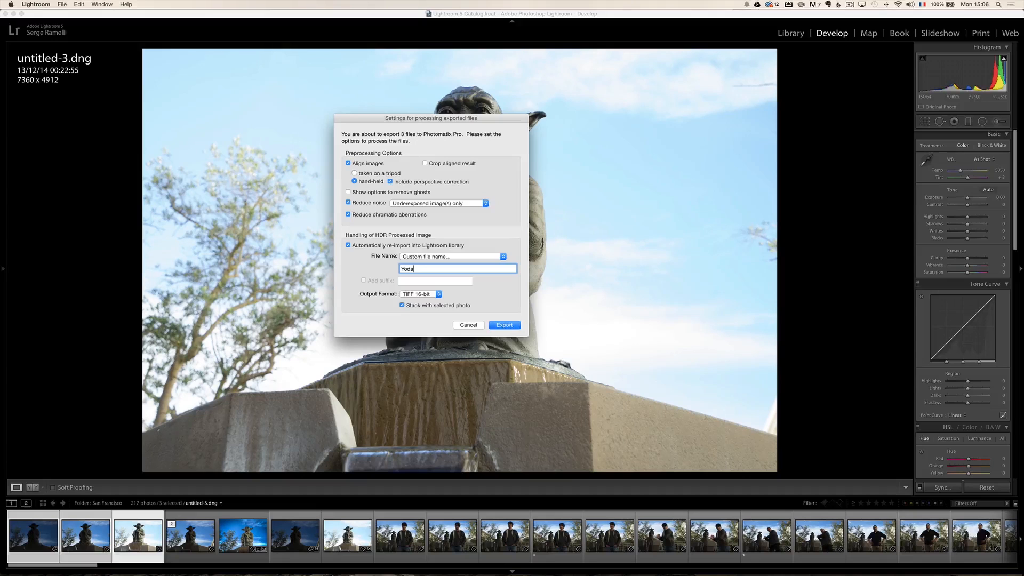
text(Jedi)
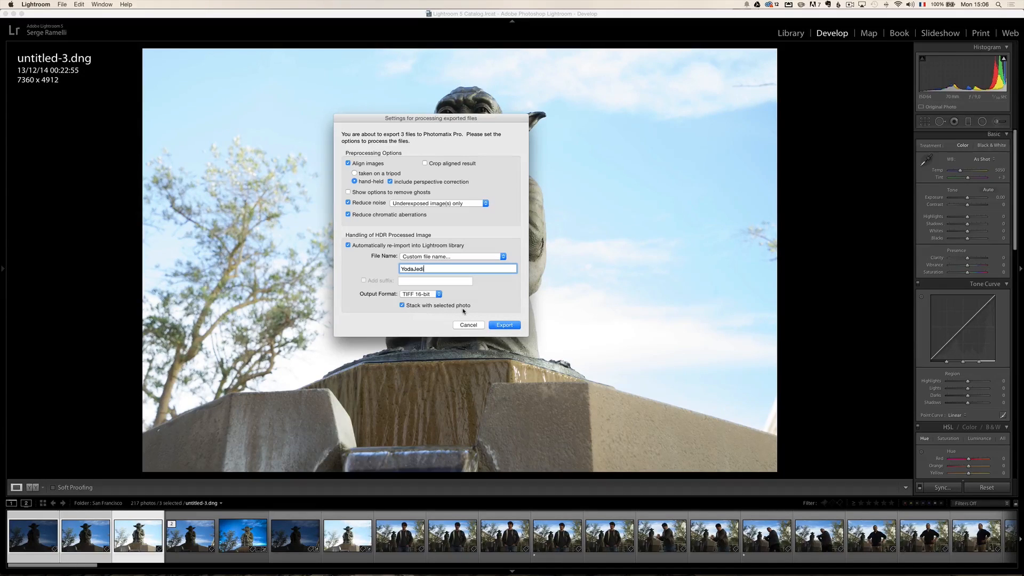
click(504, 324)
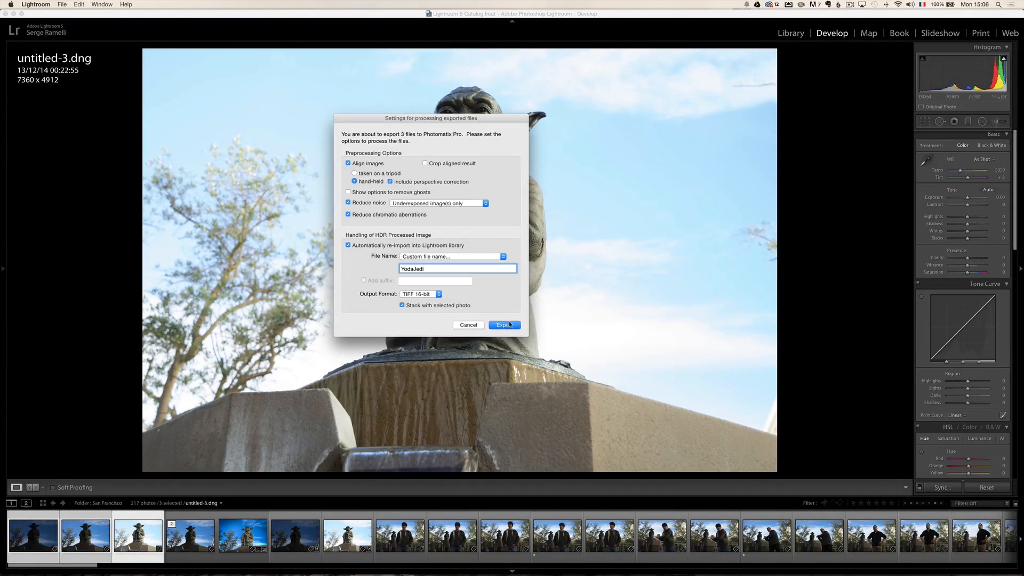
click(503, 324)
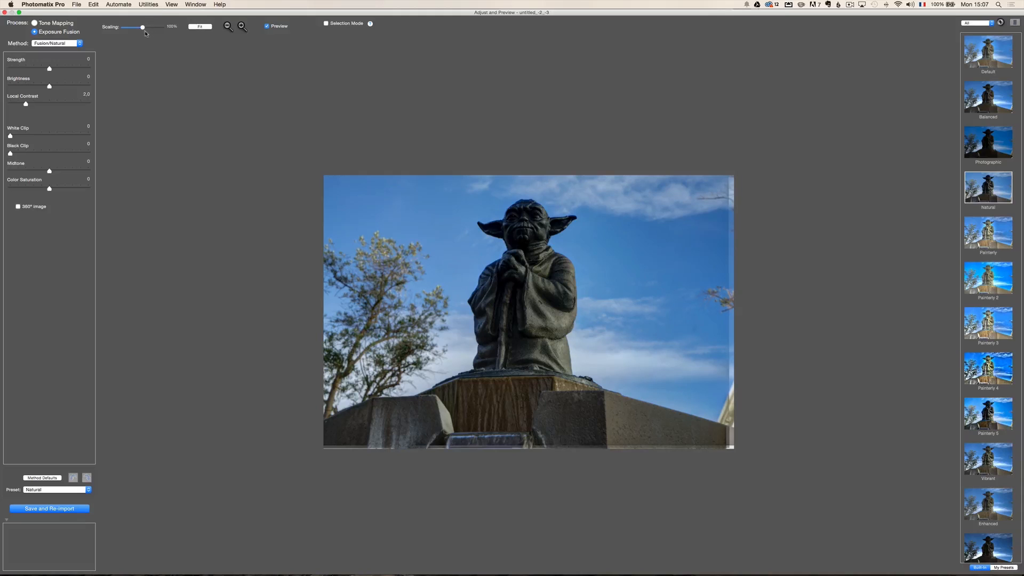
- Enlarge the preview and switch from exposure fusion to tone mapping with the Details Enhancer method
drag(142, 27, 157, 28)
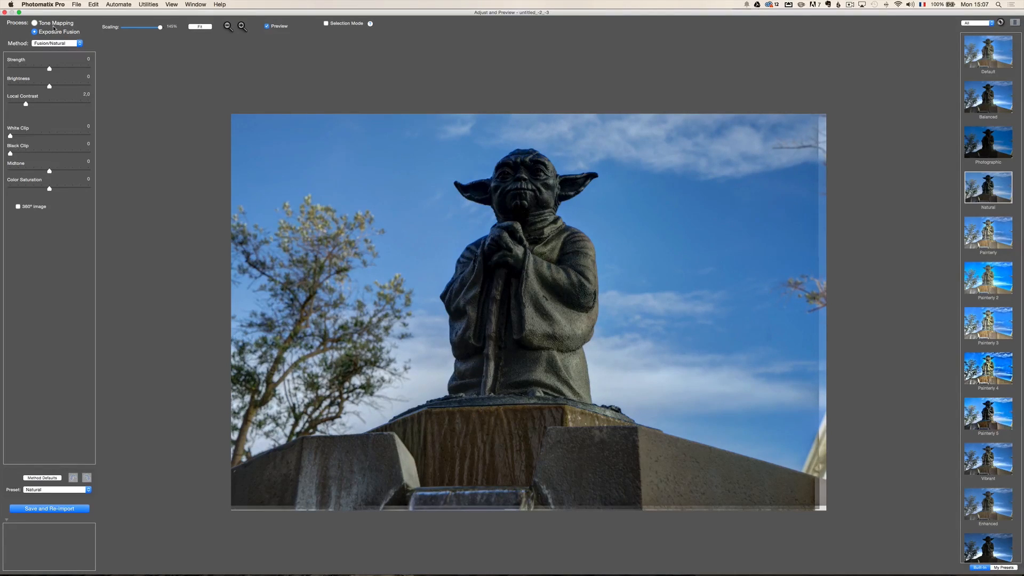
click(34, 22)
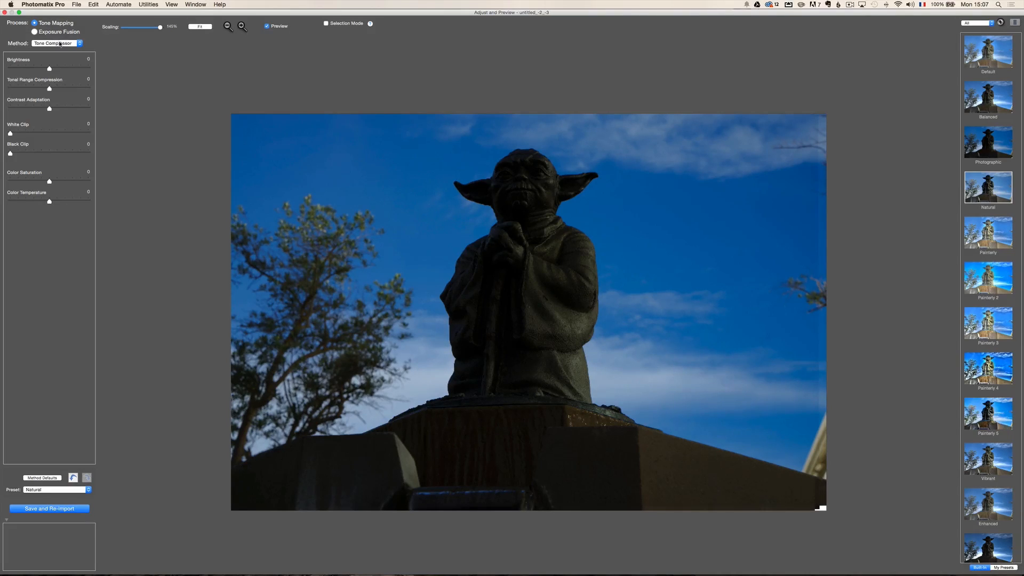
click(55, 43)
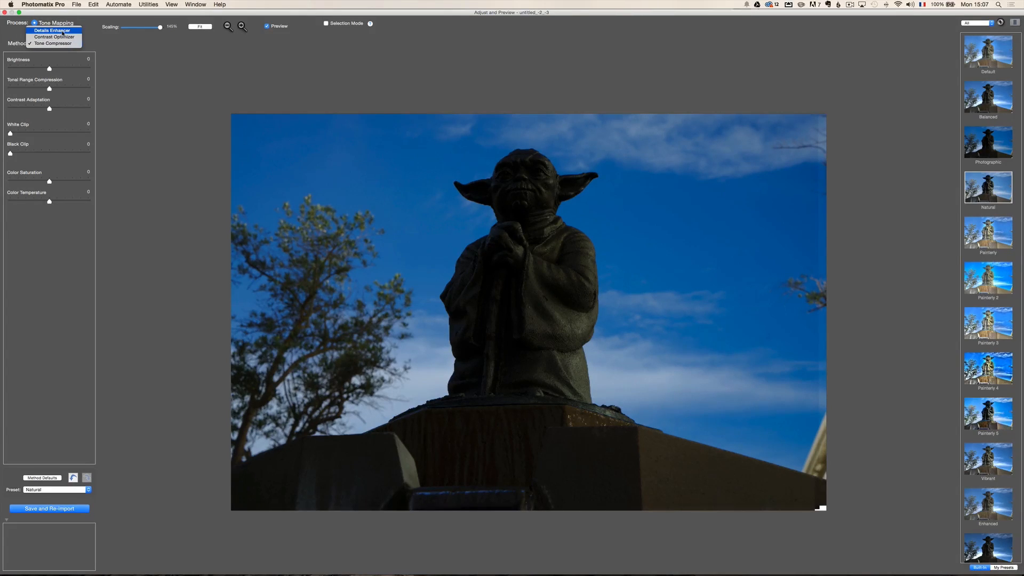
mouse_move(54, 36)
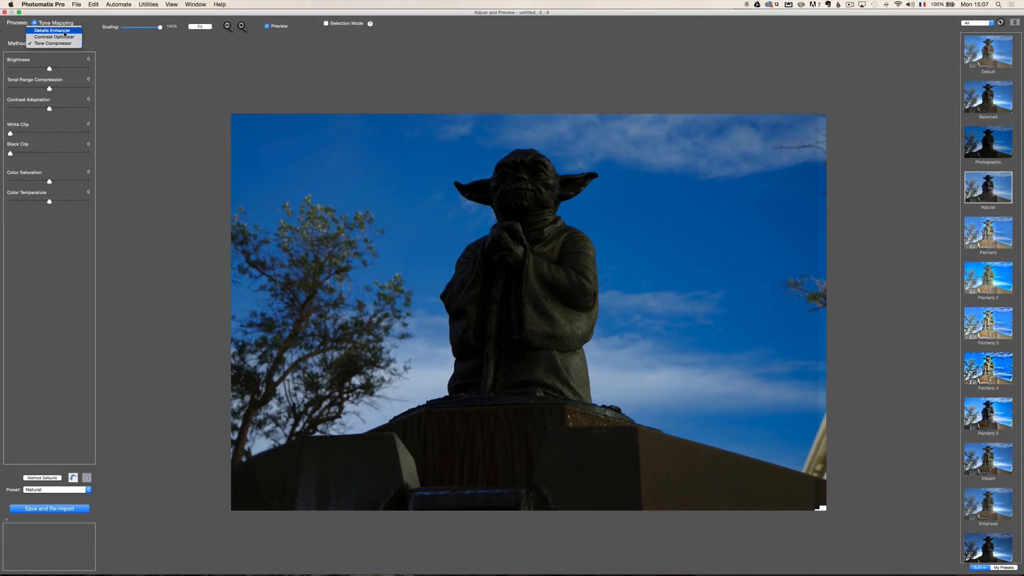
click(51, 43)
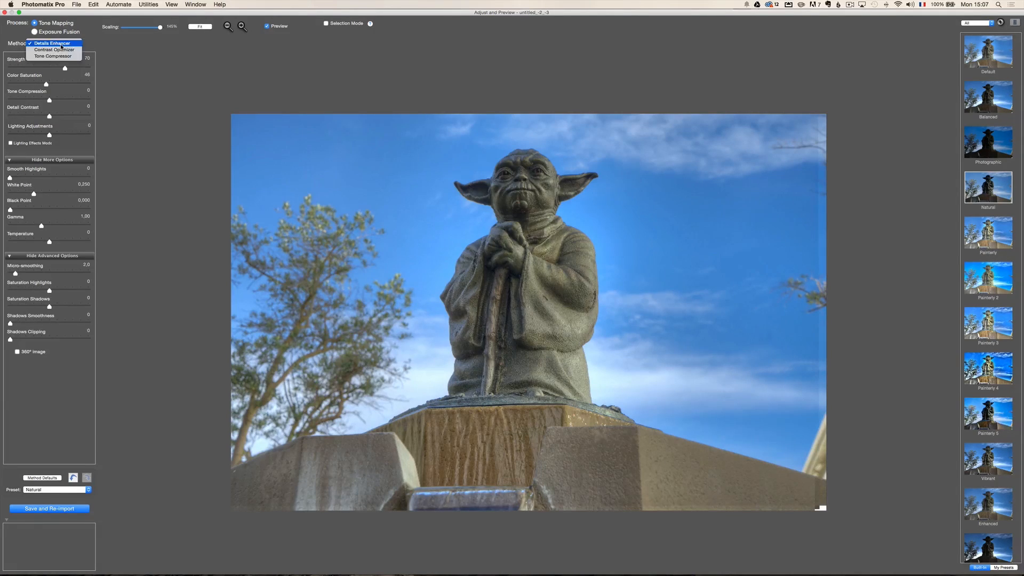
mouse_move(54, 50)
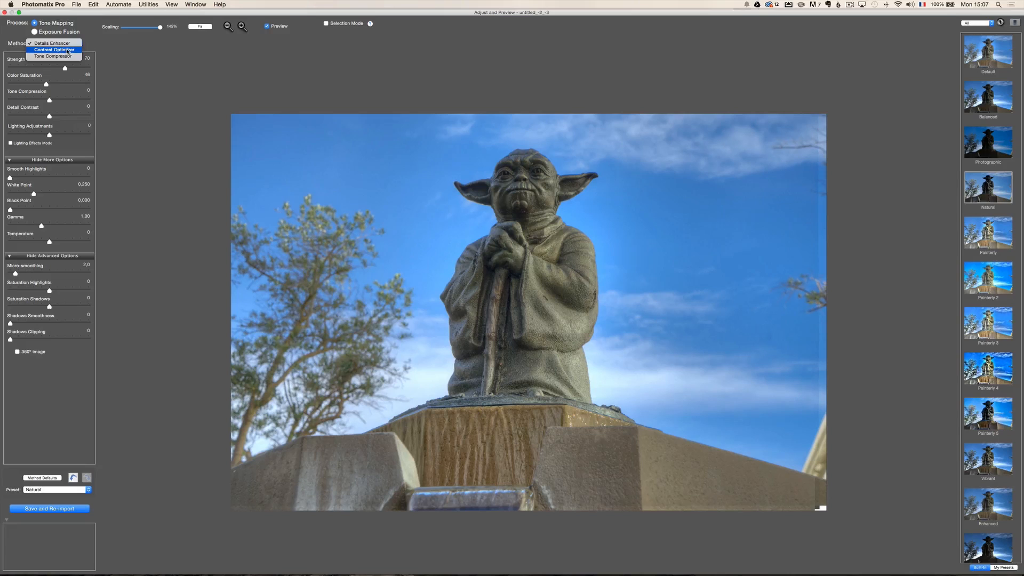
- Switch to Contrast Optimizer and try maximum strength with raised tone compression
click(55, 50)
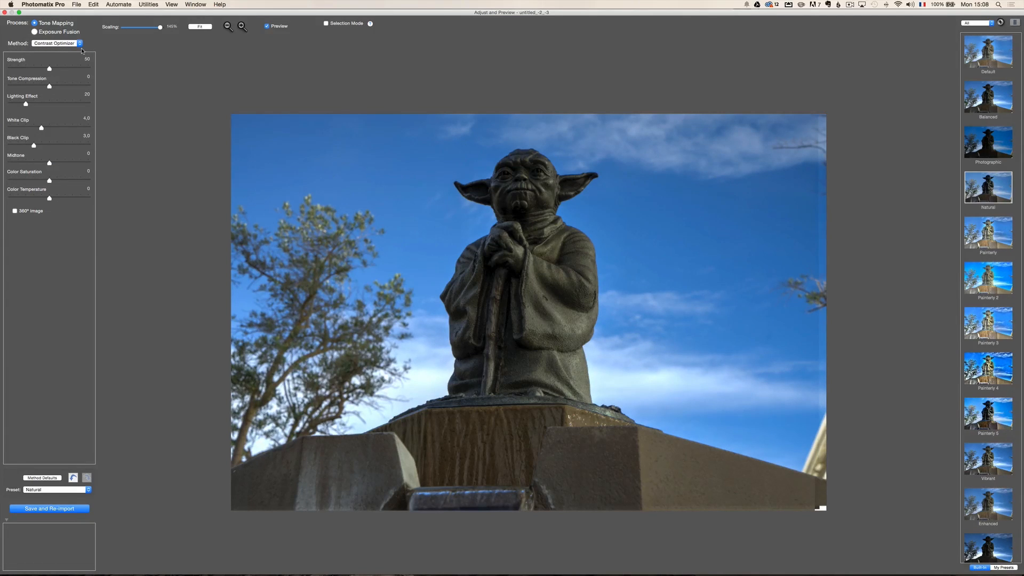
mouse_move(39, 63)
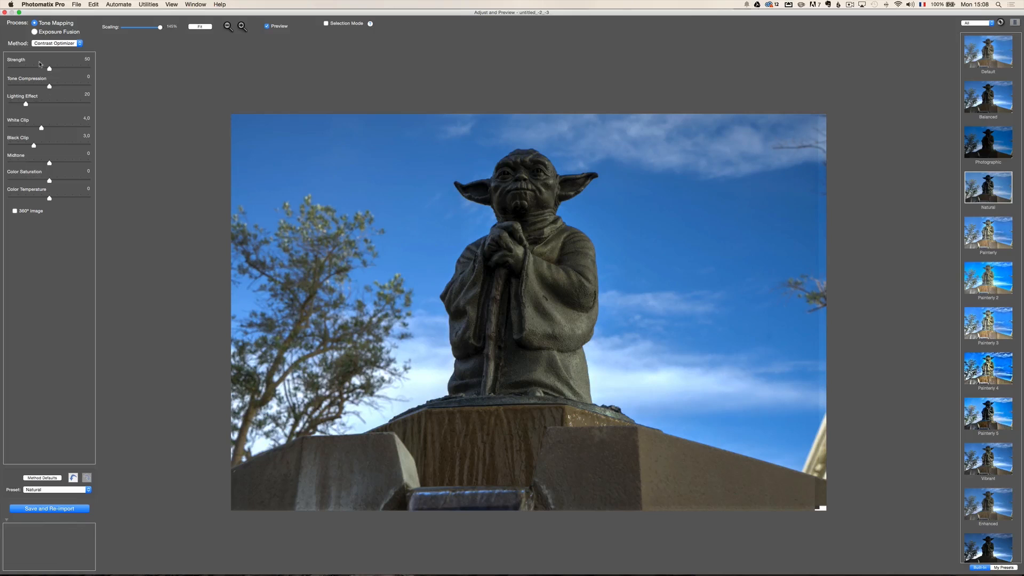
drag(48, 69, 82, 68)
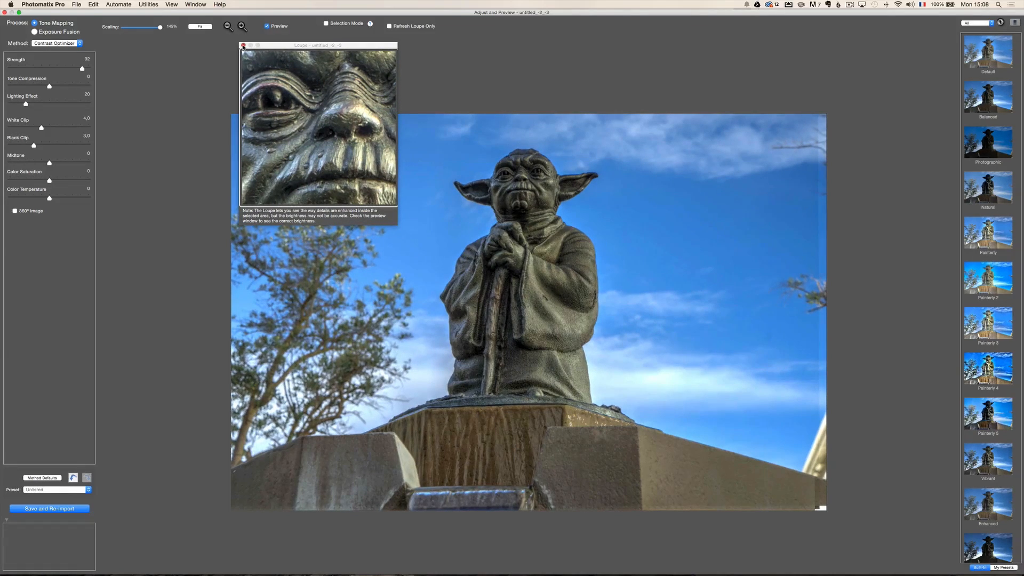
click(243, 45)
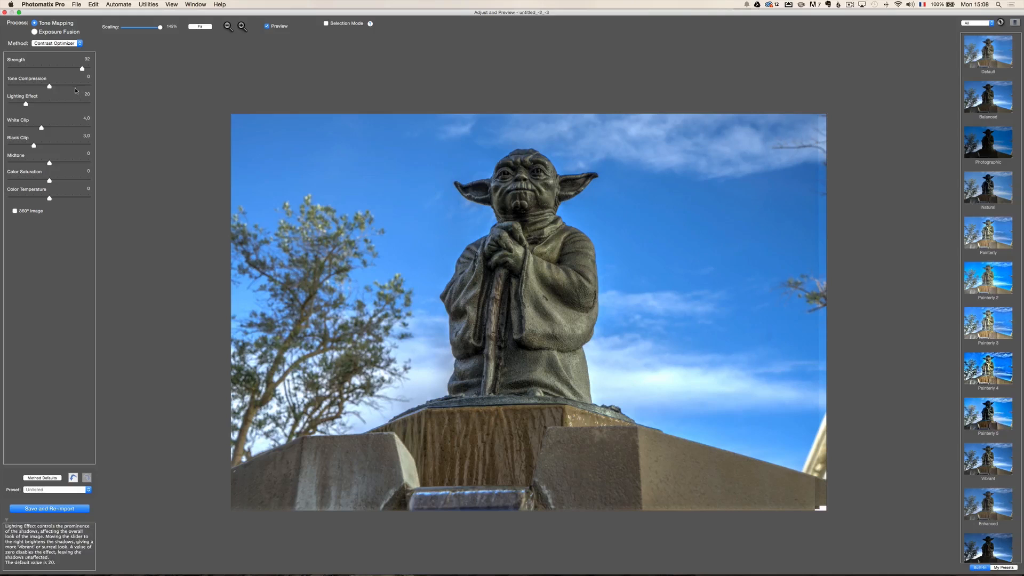
drag(48, 86, 82, 85)
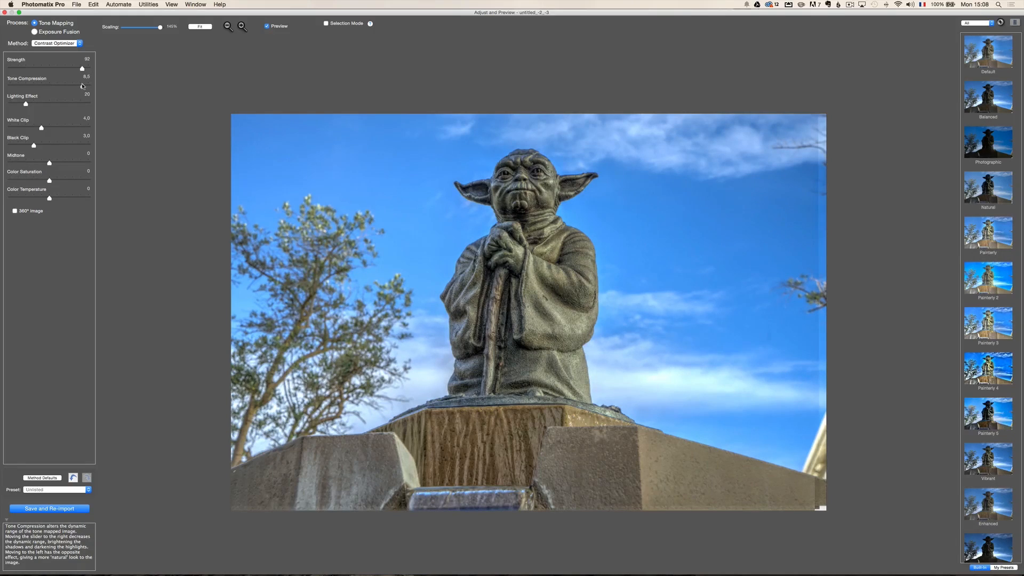
drag(258, 126, 289, 160)
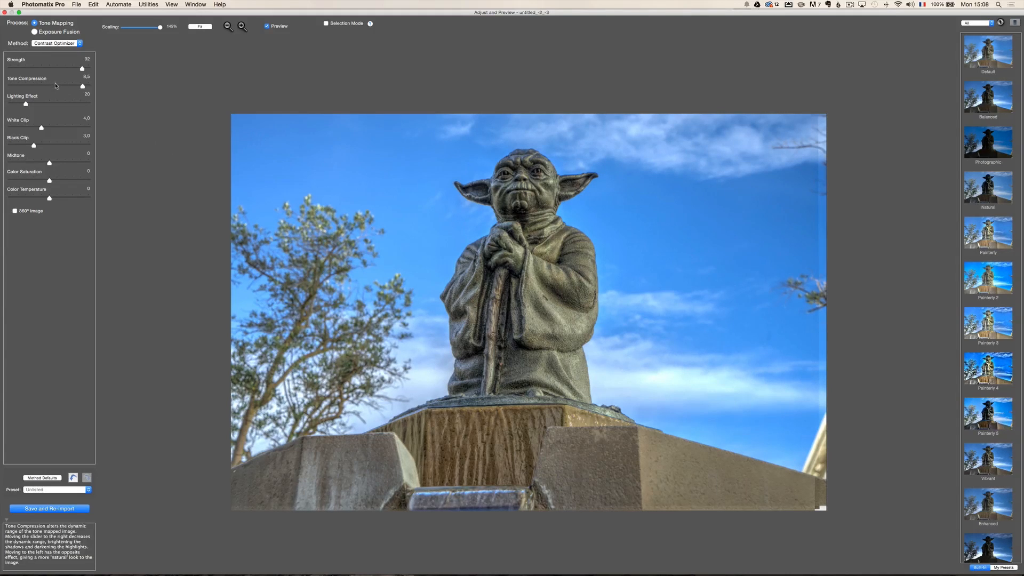
drag(82, 86, 55, 87)
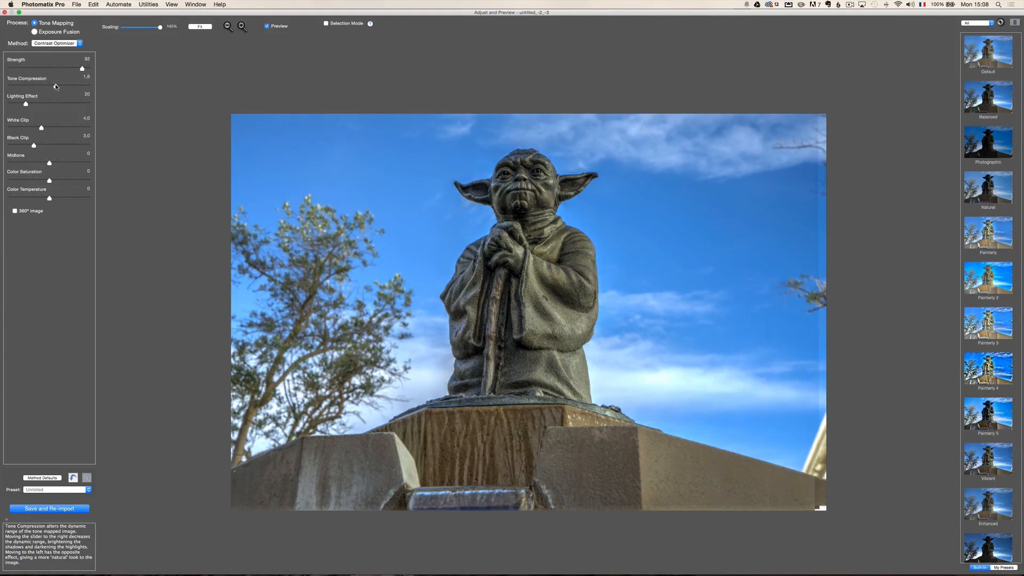
- Experiment with the lighting effect slider up and down alongside higher tone compression
drag(26, 104, 46, 104)
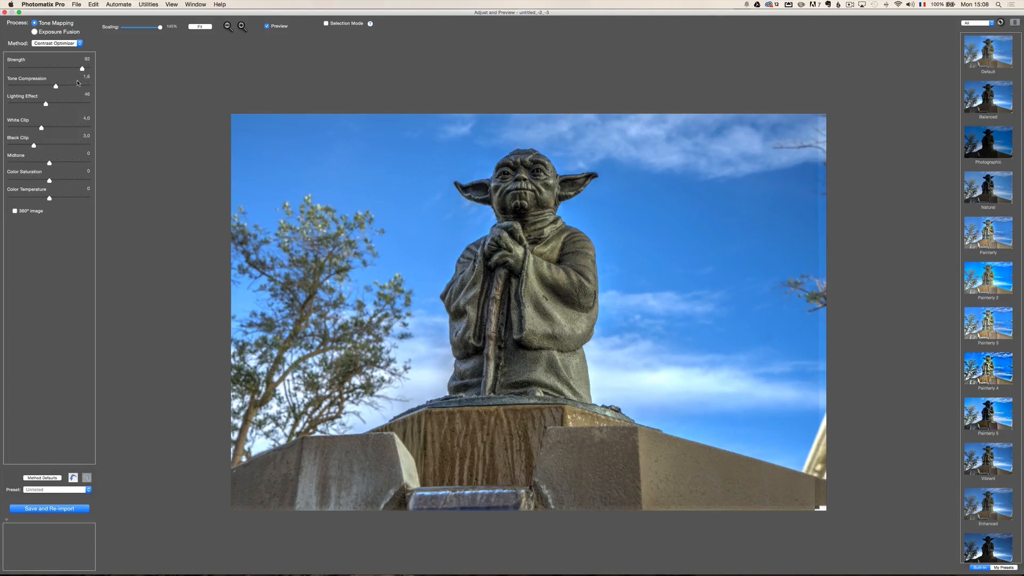
drag(54, 85, 76, 86)
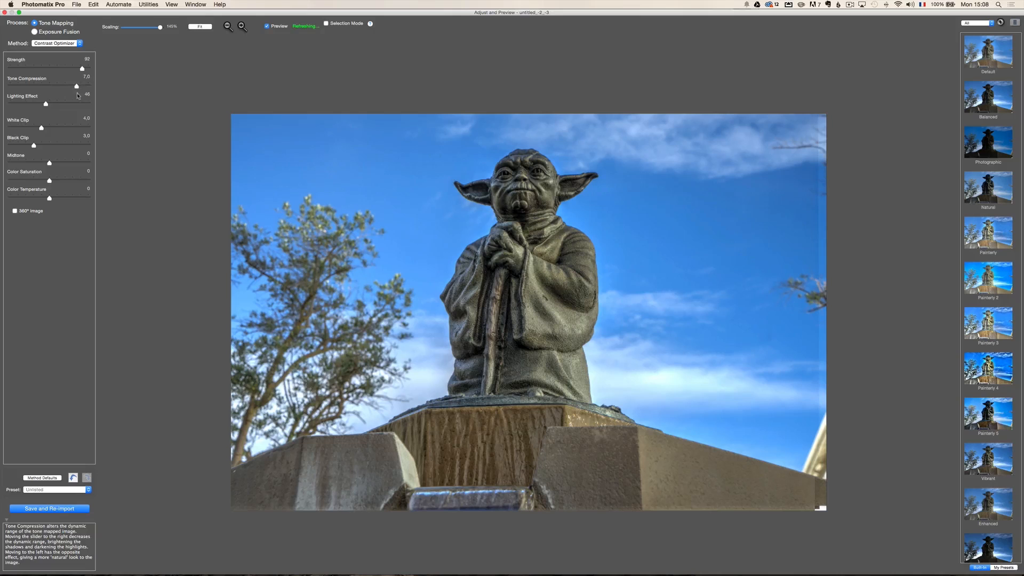
drag(45, 104, 76, 104)
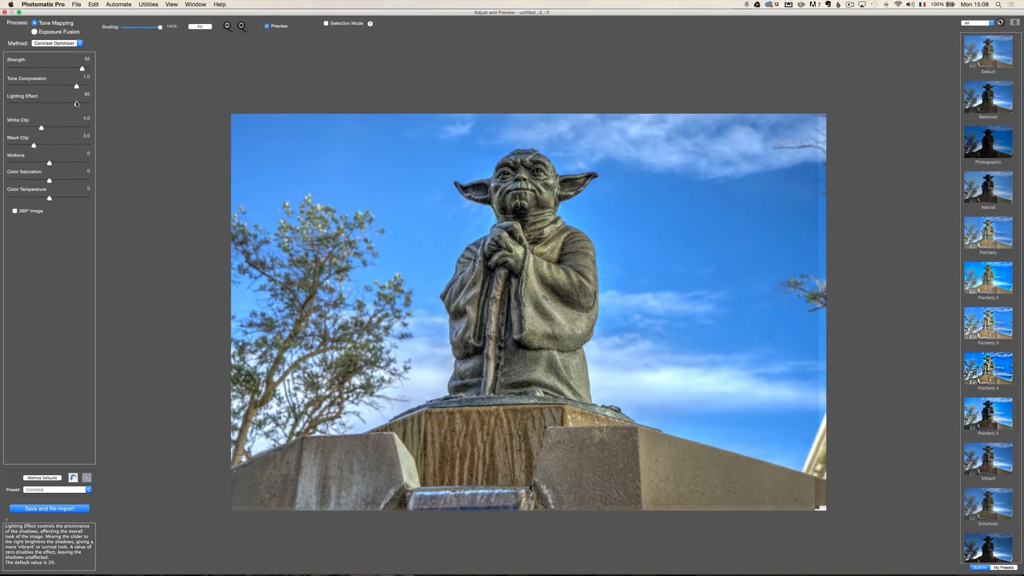
mouse_move(56, 83)
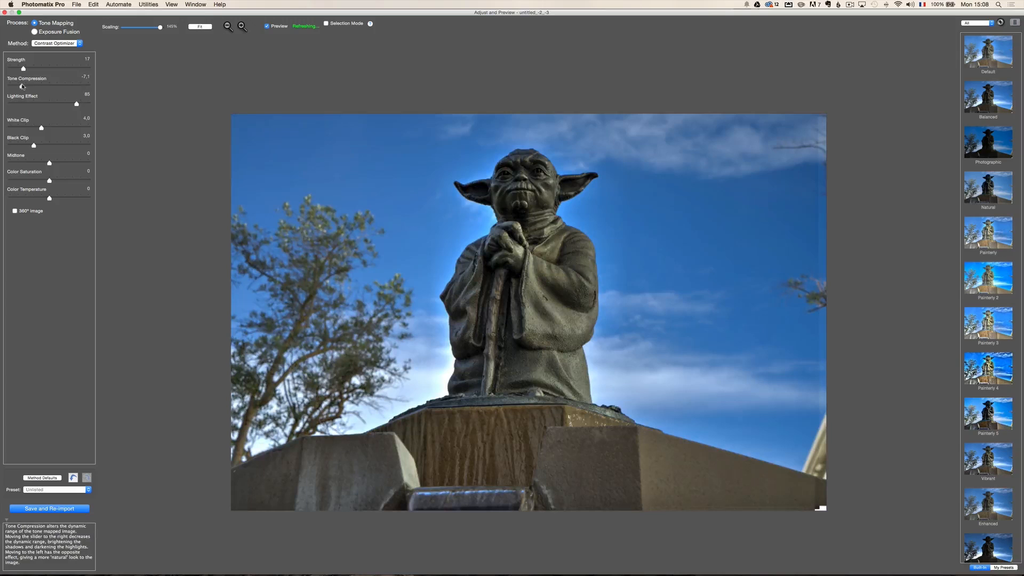
drag(76, 104, 29, 103)
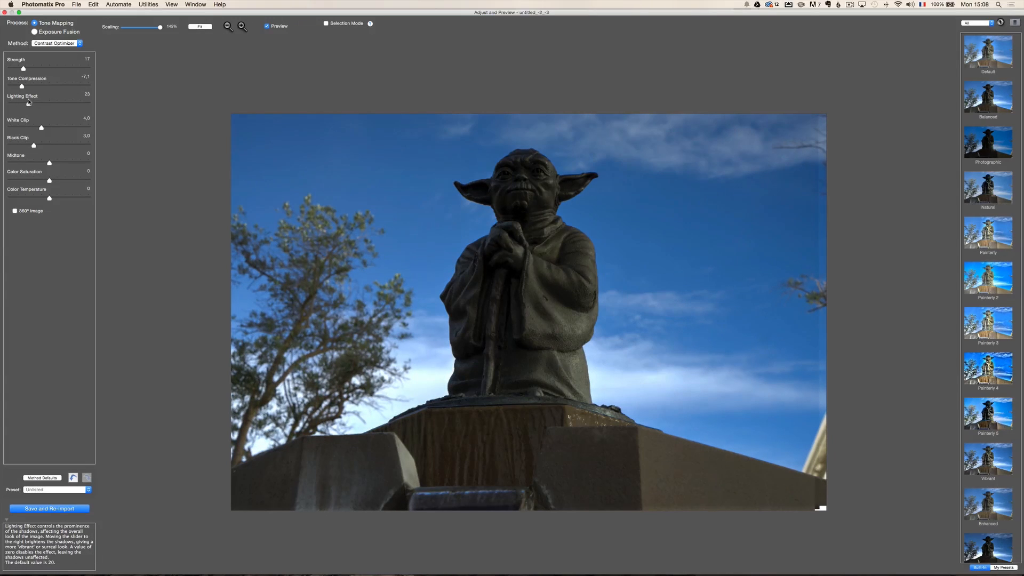
drag(29, 103, 56, 103)
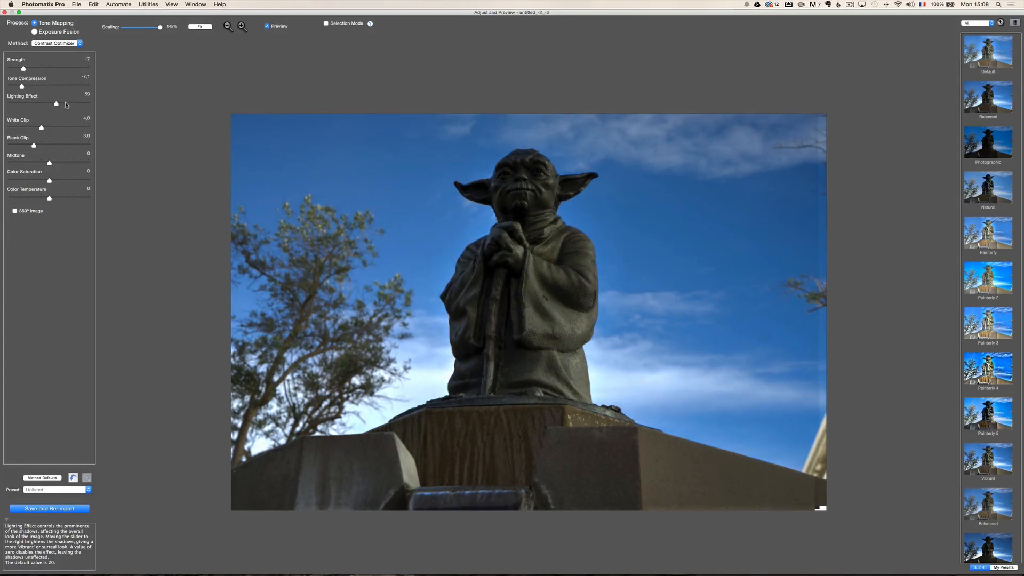
drag(55, 103, 73, 104)
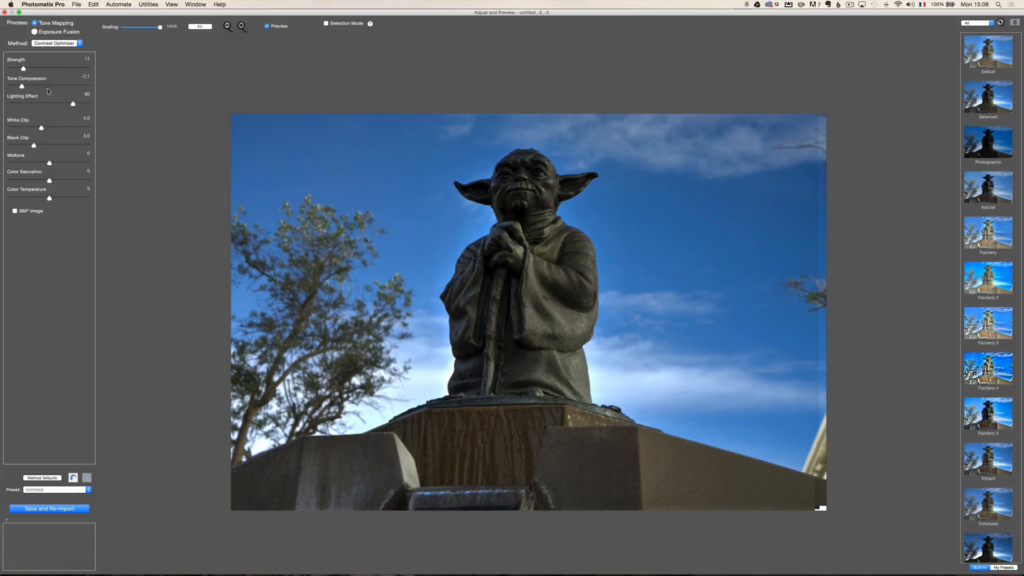
- Settle strength at about 76 and tone compression at about 3.5 to lift the shadows
drag(21, 87, 51, 86)
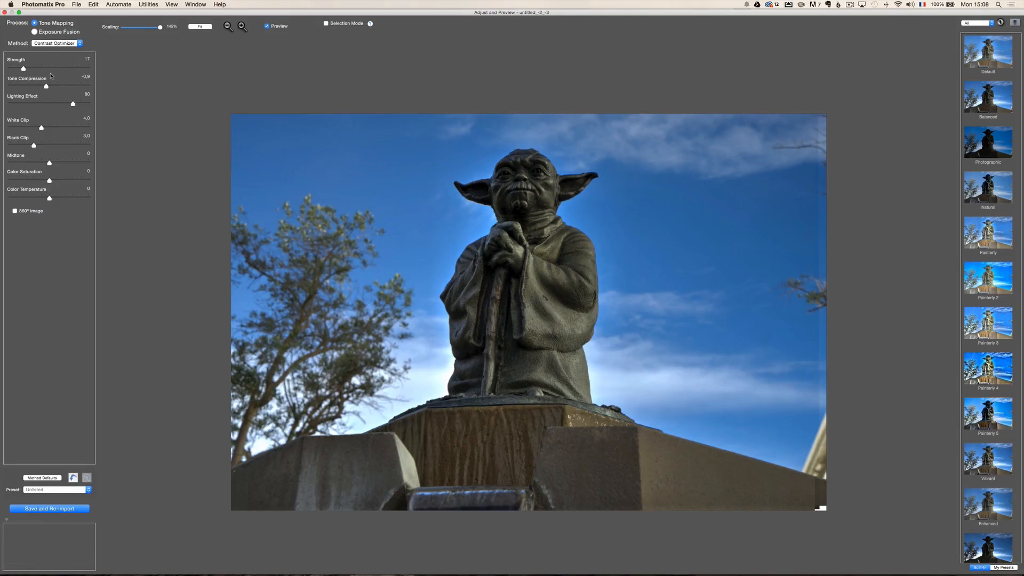
drag(21, 69, 63, 68)
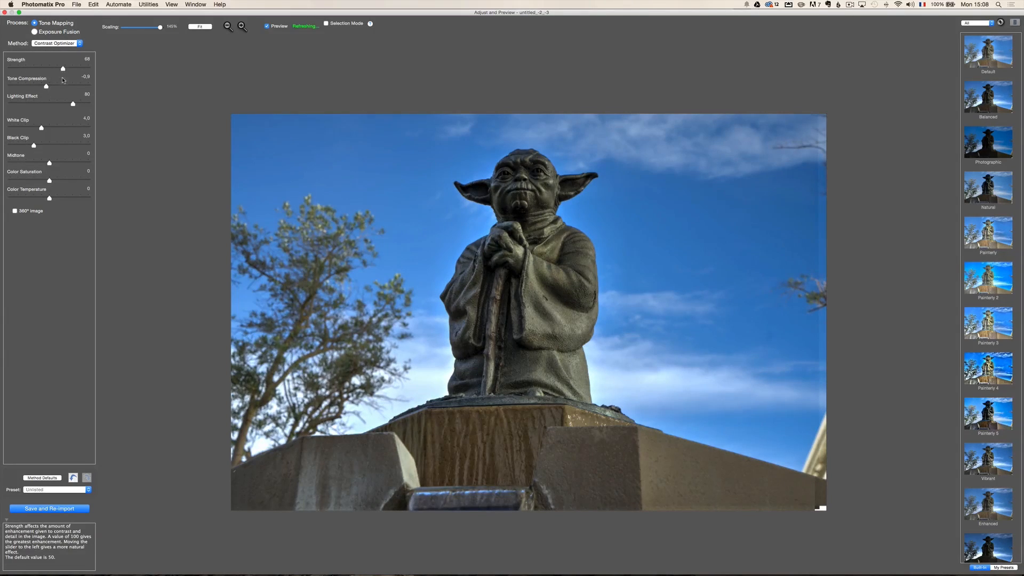
drag(45, 85, 56, 86)
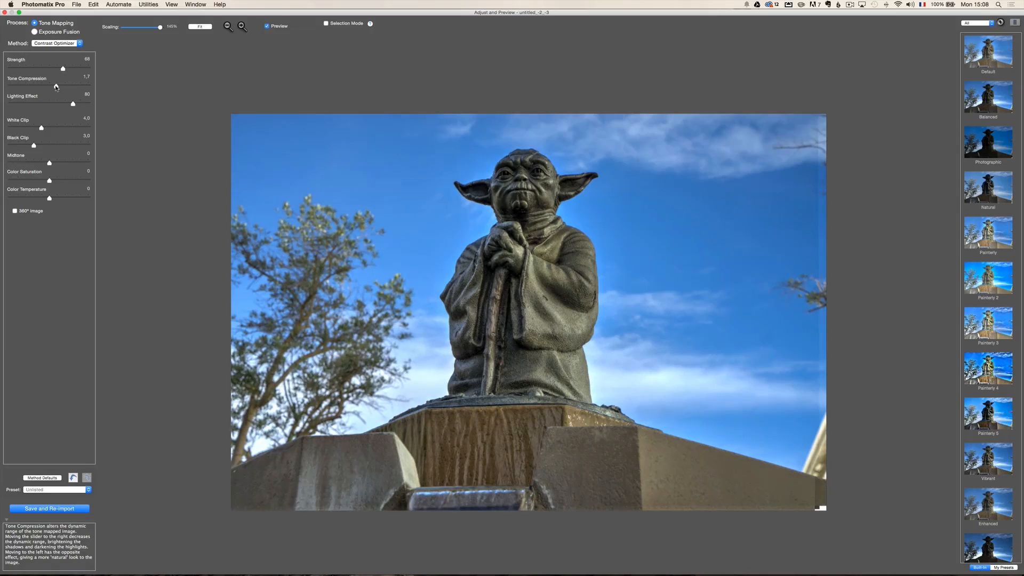
drag(63, 69, 67, 69)
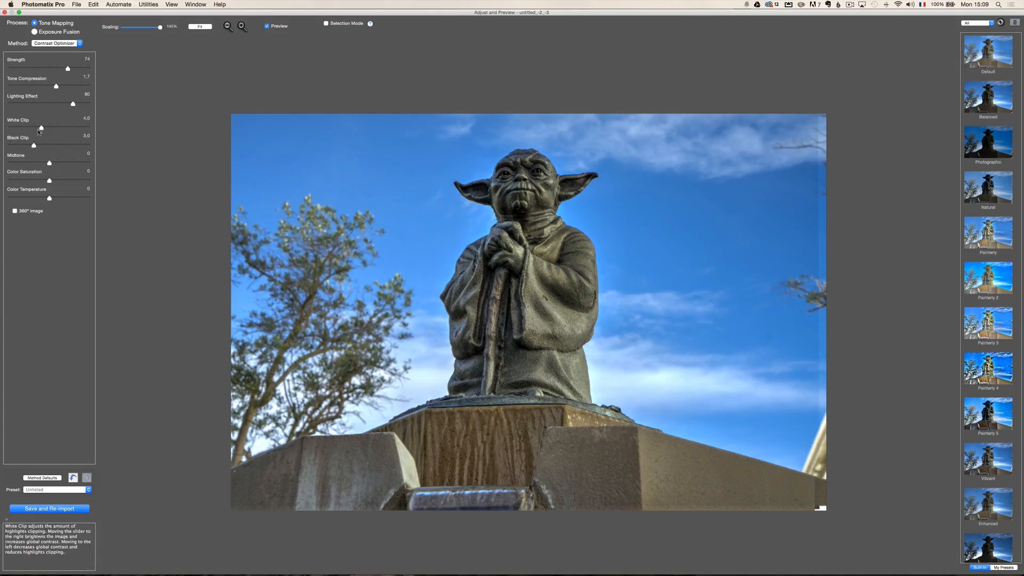
mouse_move(53, 165)
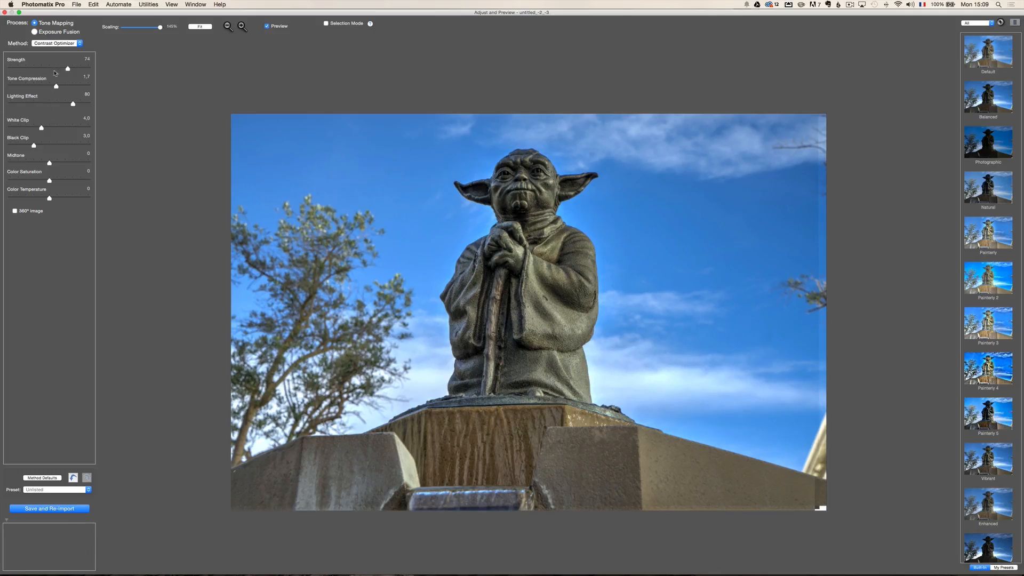
mouse_move(67, 69)
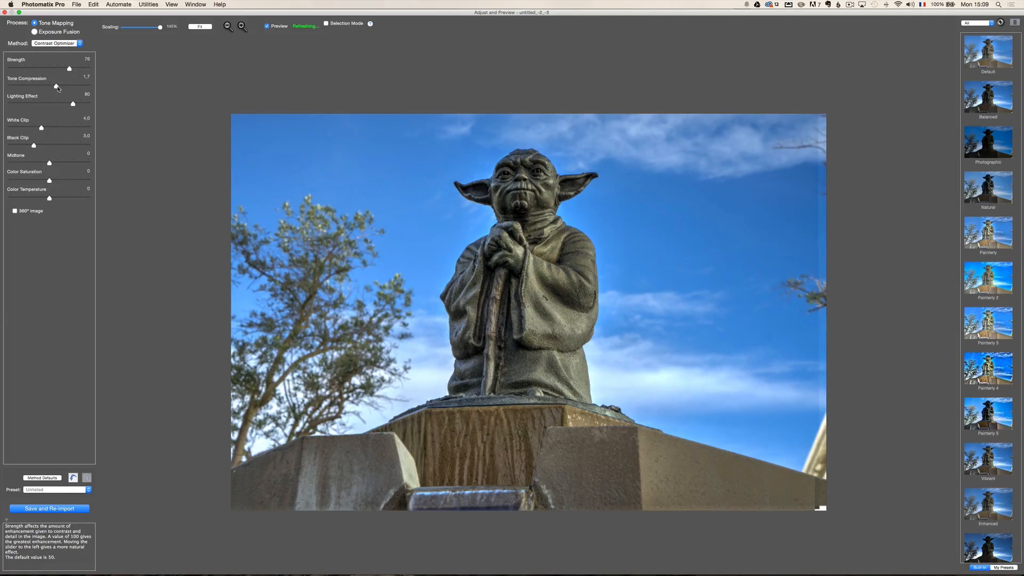
drag(56, 86, 63, 87)
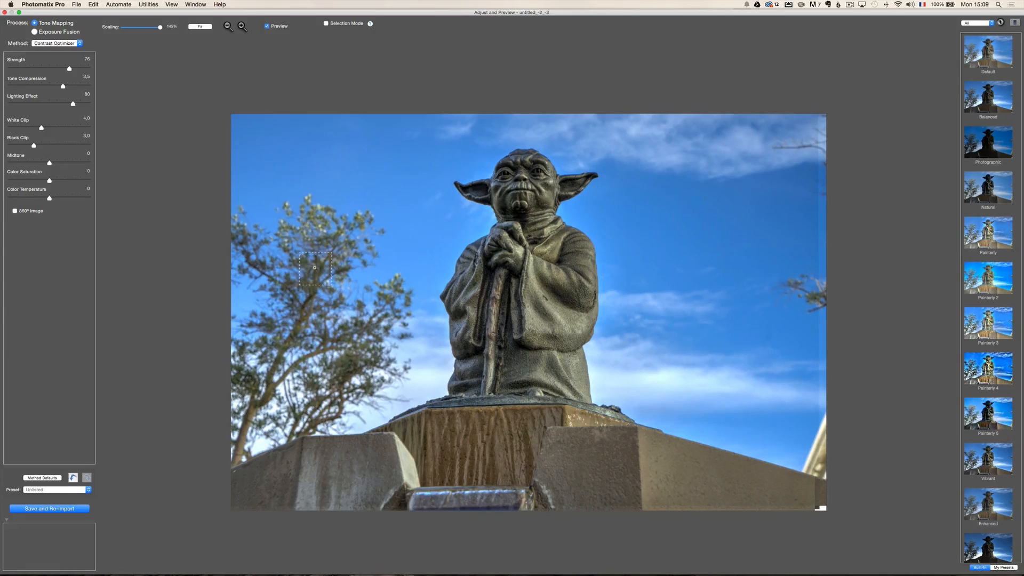
- Switch to Details Enhancer with strength ~78, tone compression ~5 and detail contrast ~10
click(56, 42)
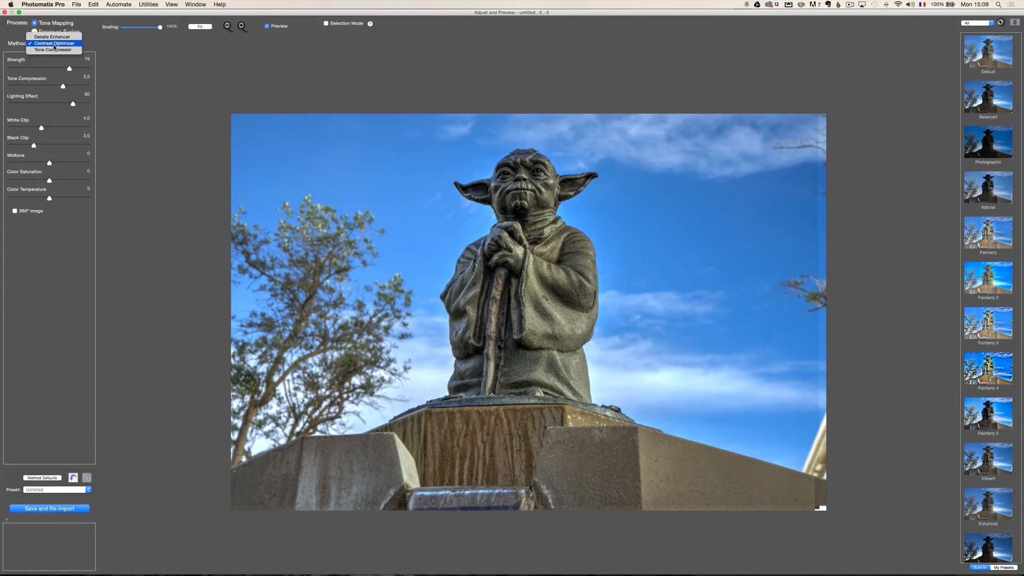
click(52, 36)
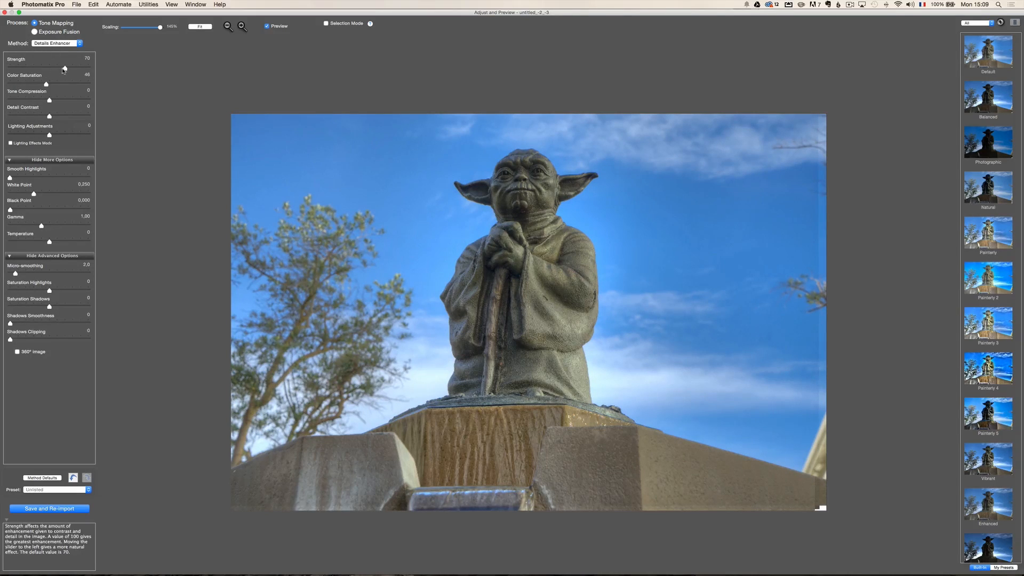
drag(63, 70, 71, 70)
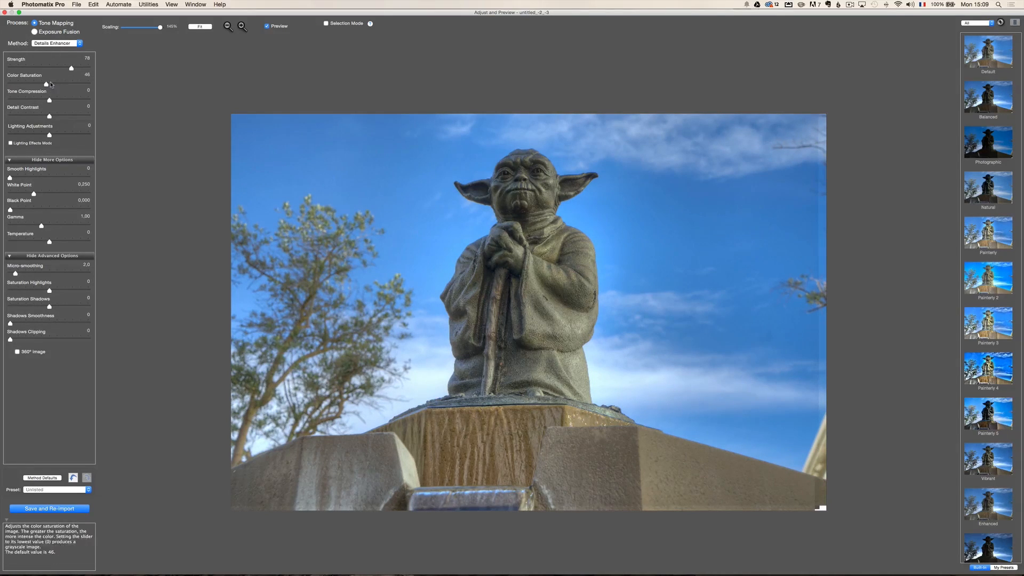
drag(45, 83, 48, 83)
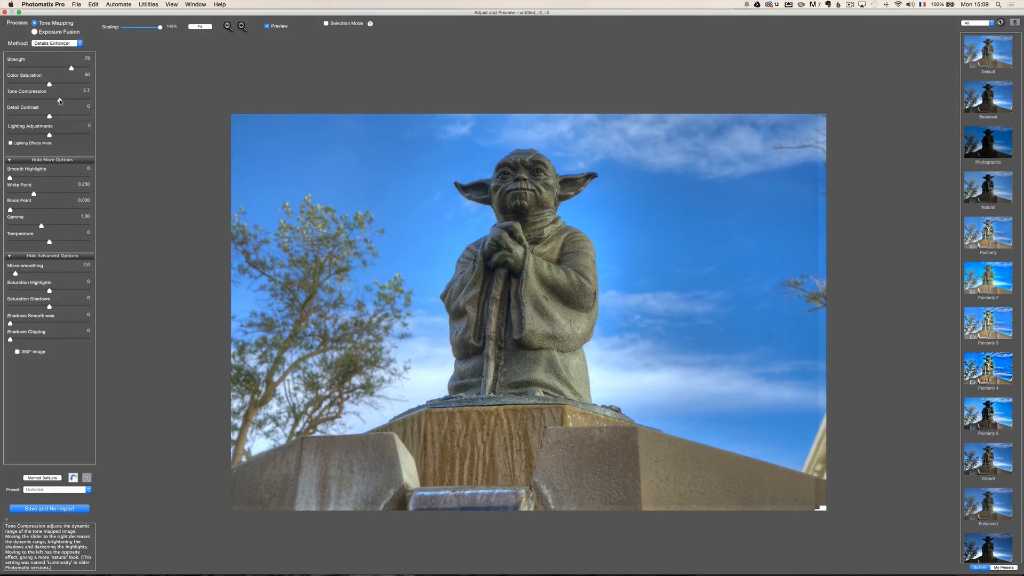
drag(56, 99, 74, 99)
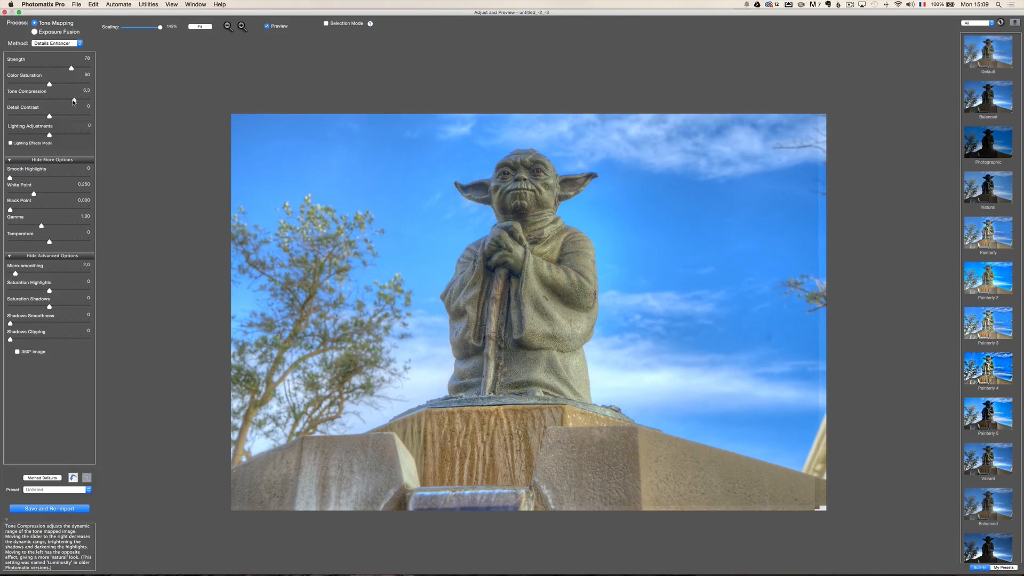
drag(74, 99, 66, 99)
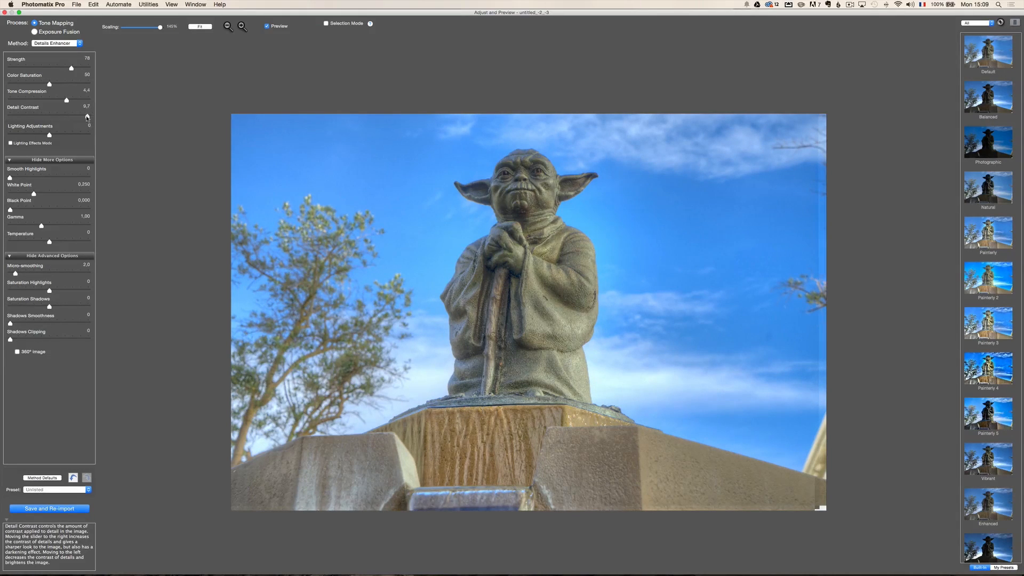
drag(86, 115, 86, 115)
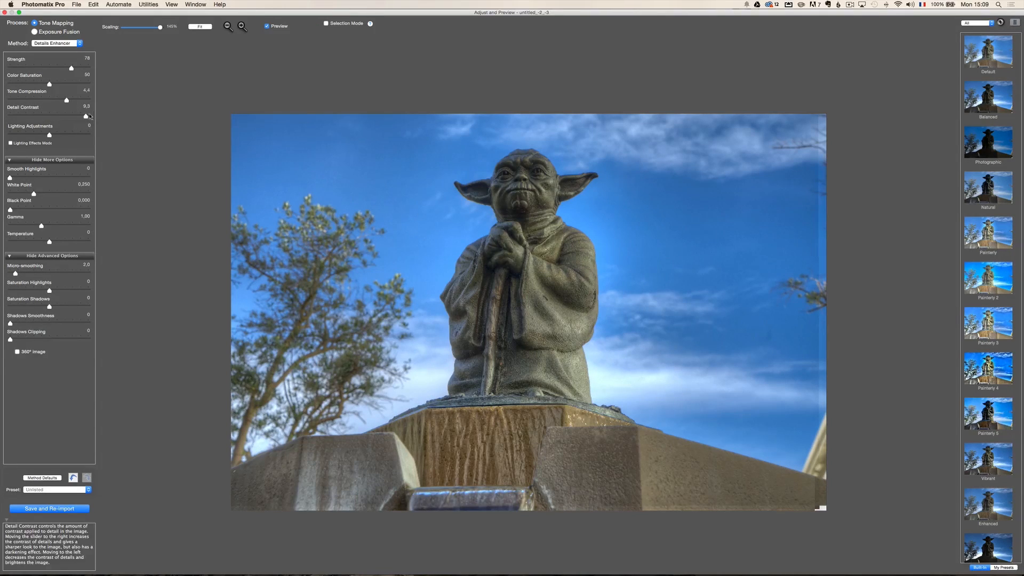
drag(85, 115, 88, 115)
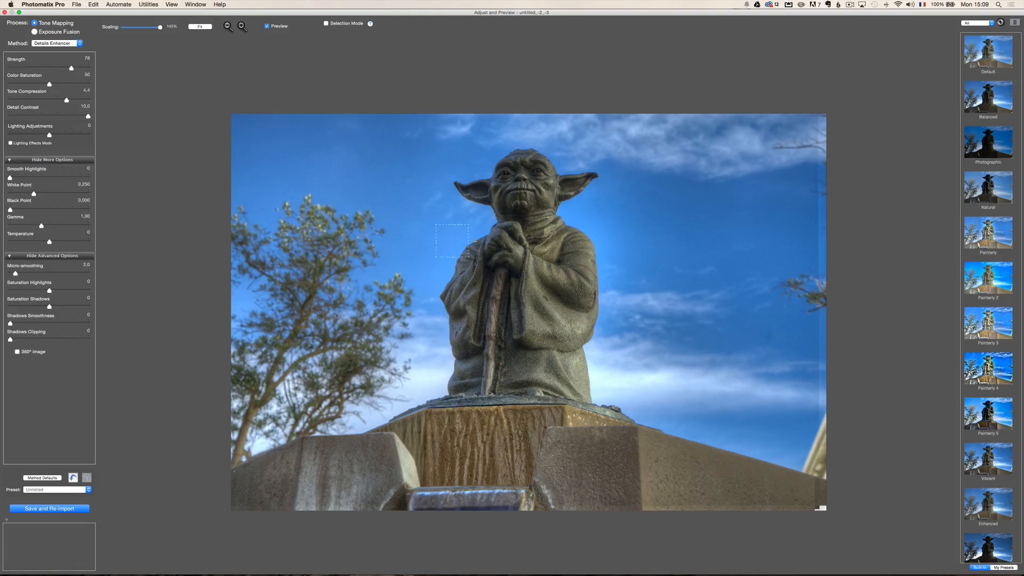
drag(49, 99, 70, 99)
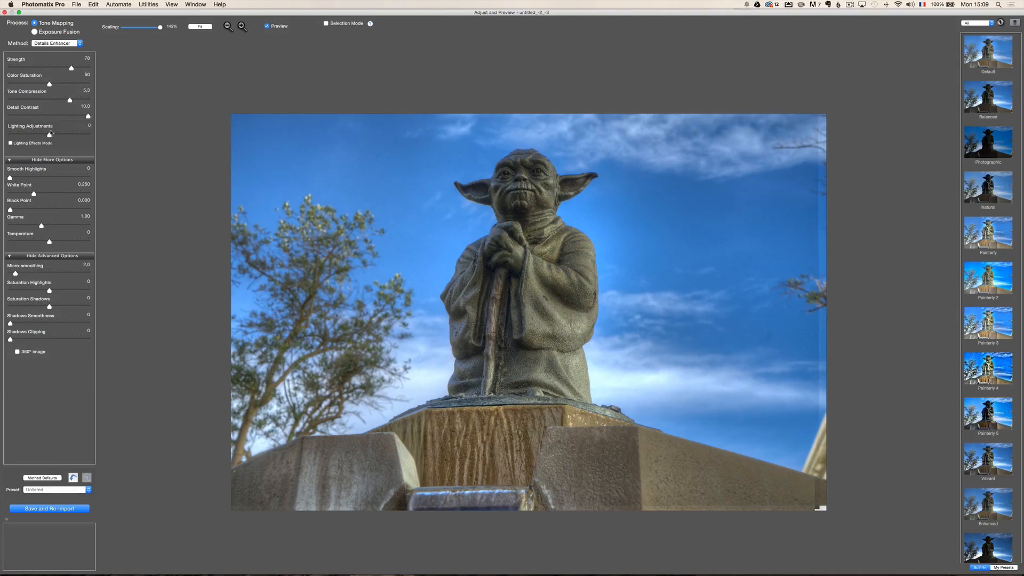
mouse_move(42, 146)
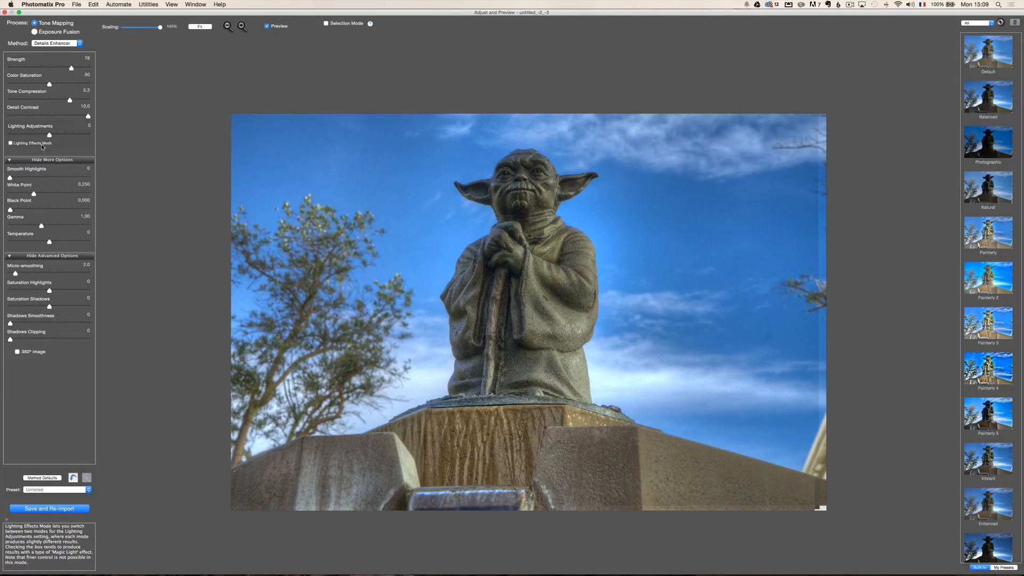
- Enable Lighting Effects Mode, try the surreal variants, and settle on a natural look
click(11, 142)
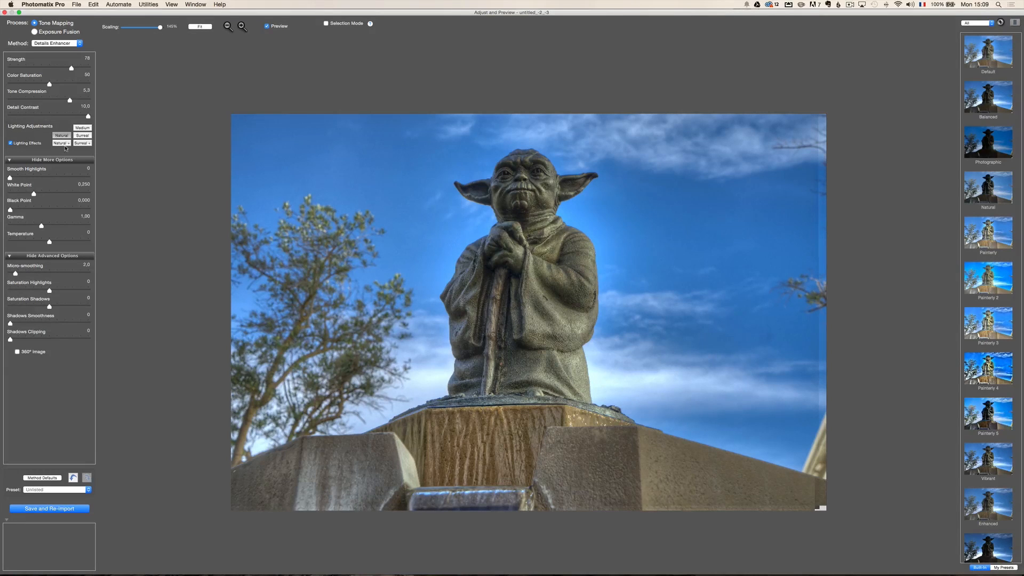
click(61, 143)
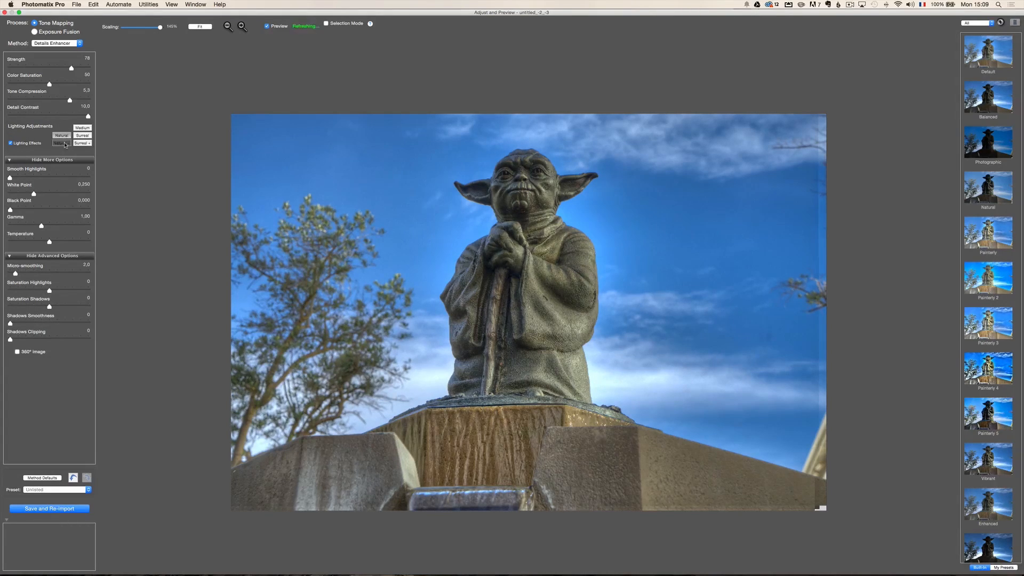
click(62, 139)
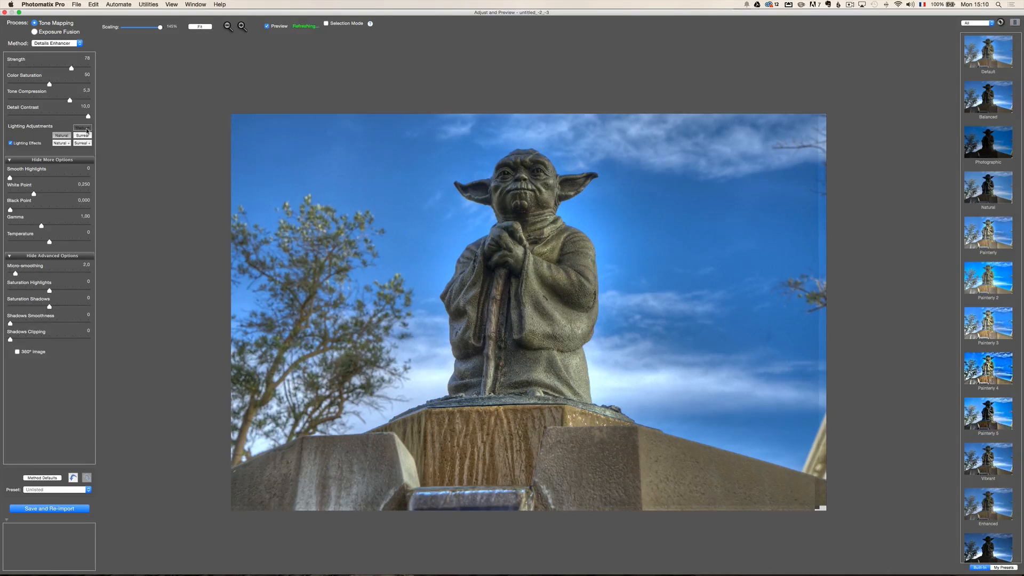
click(81, 127)
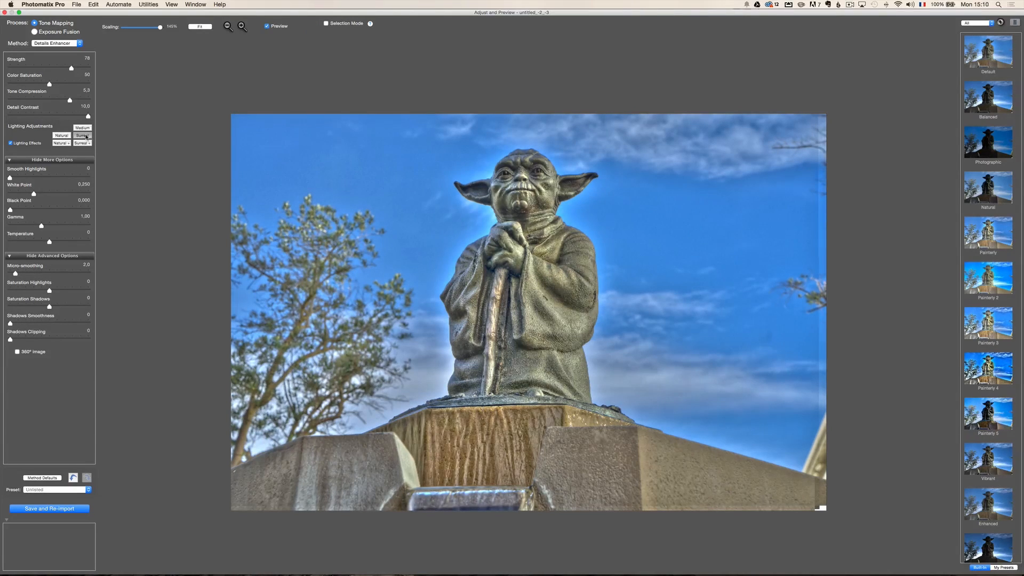
click(82, 136)
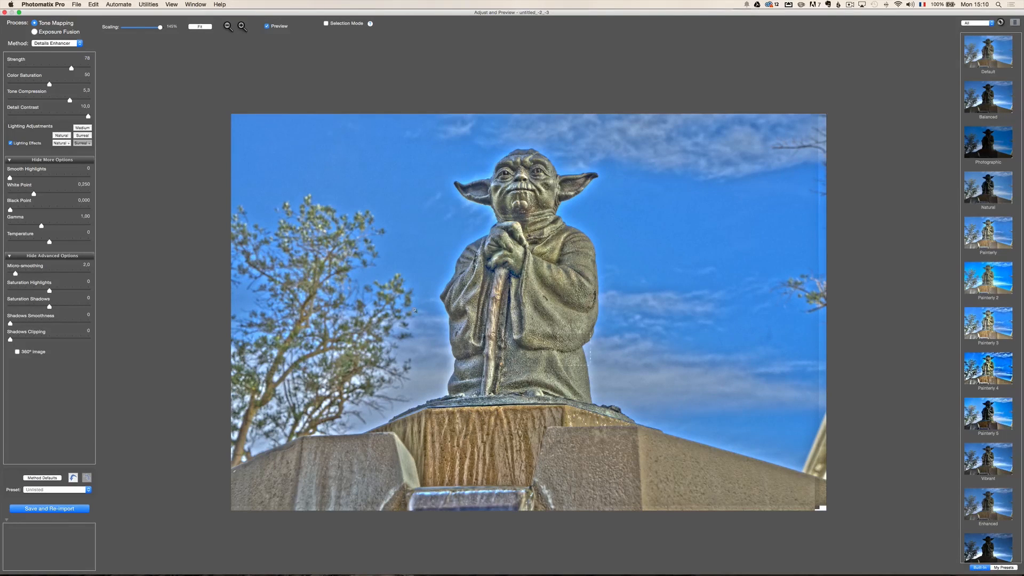
click(60, 143)
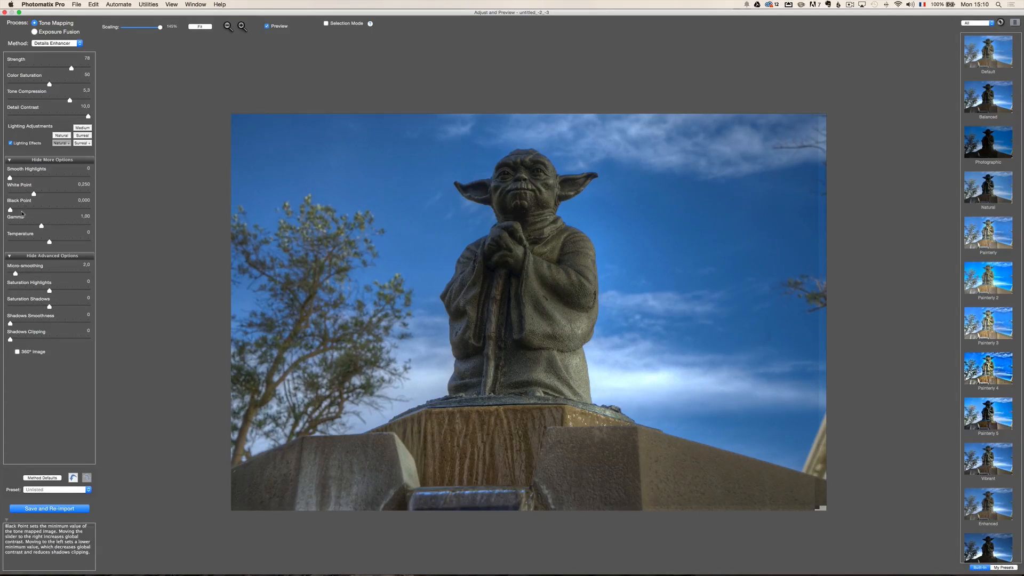
- Experiment with gamma, push strength to about 90 and raise tone compression to 7
drag(10, 225, 36, 225)
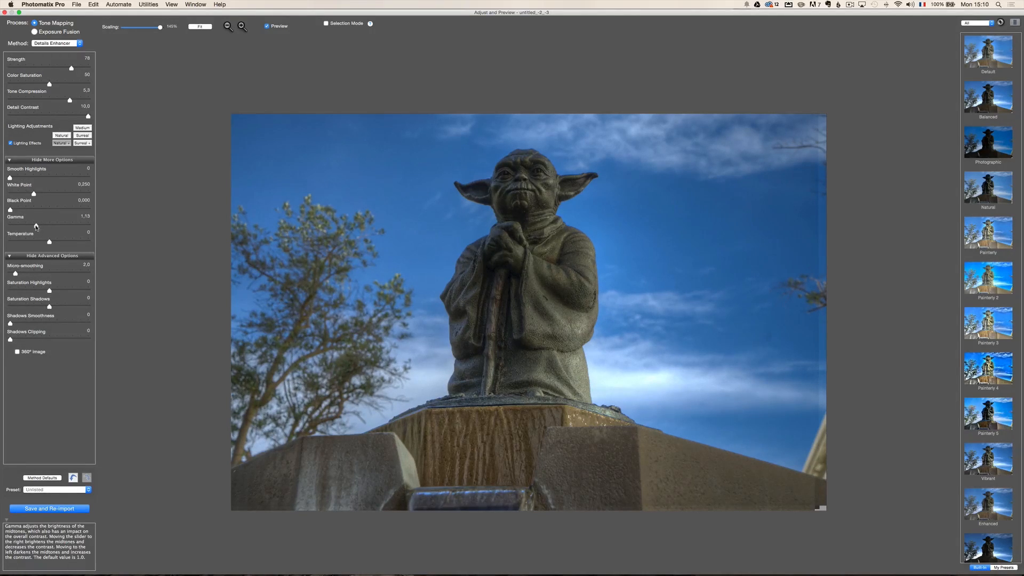
drag(36, 222, 40, 222)
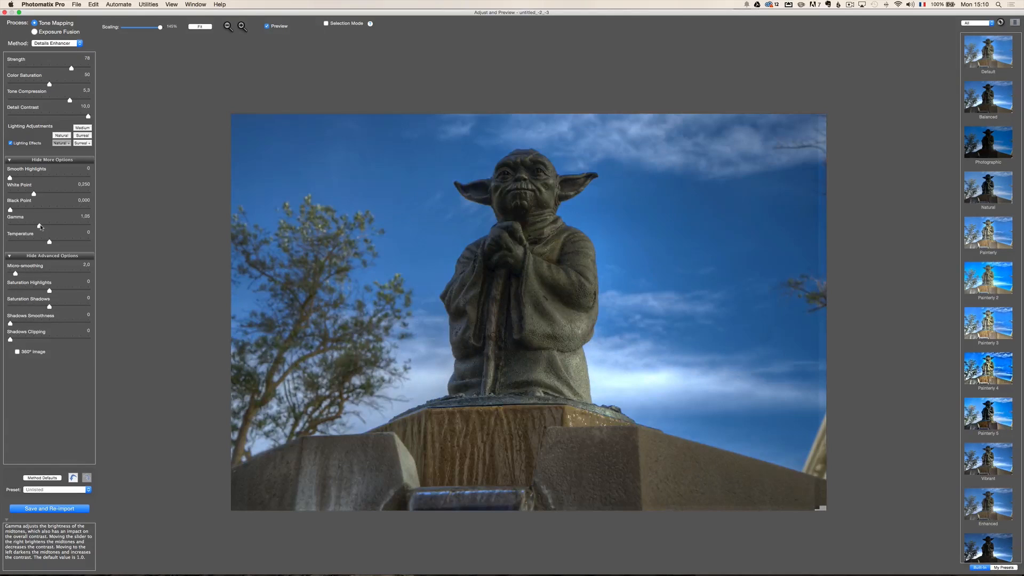
drag(50, 225, 48, 226)
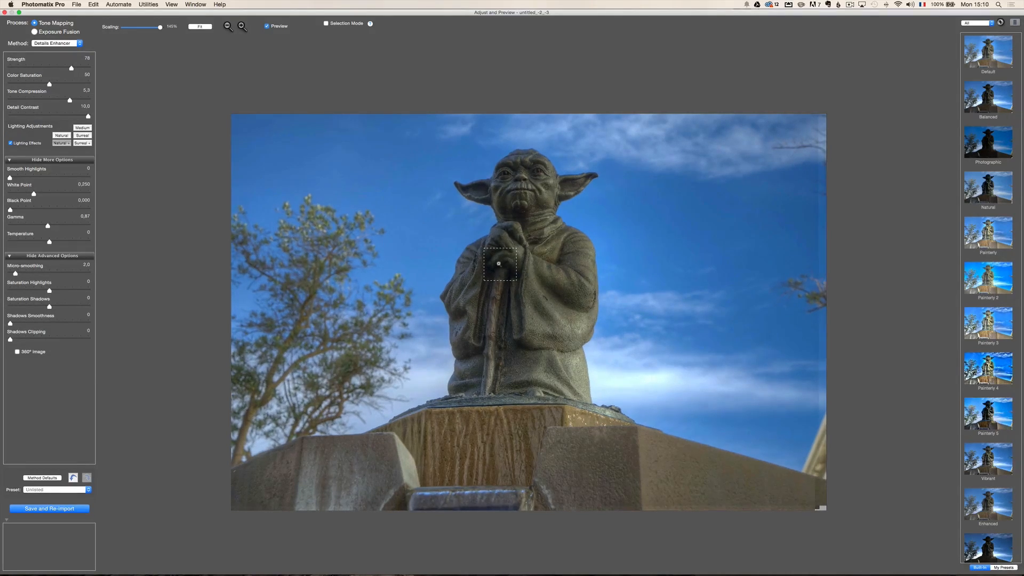
mouse_move(54, 272)
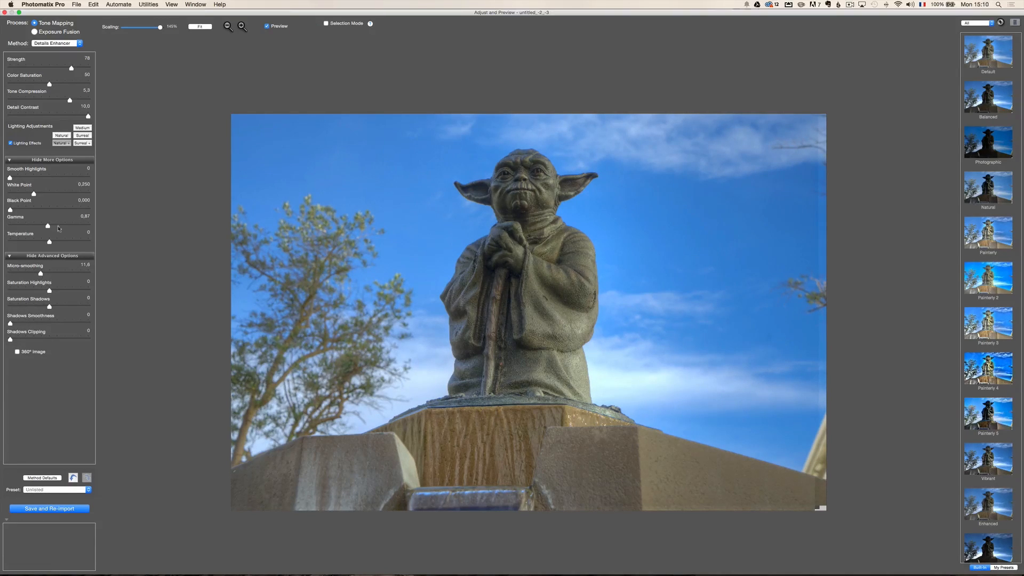
mouse_move(70, 100)
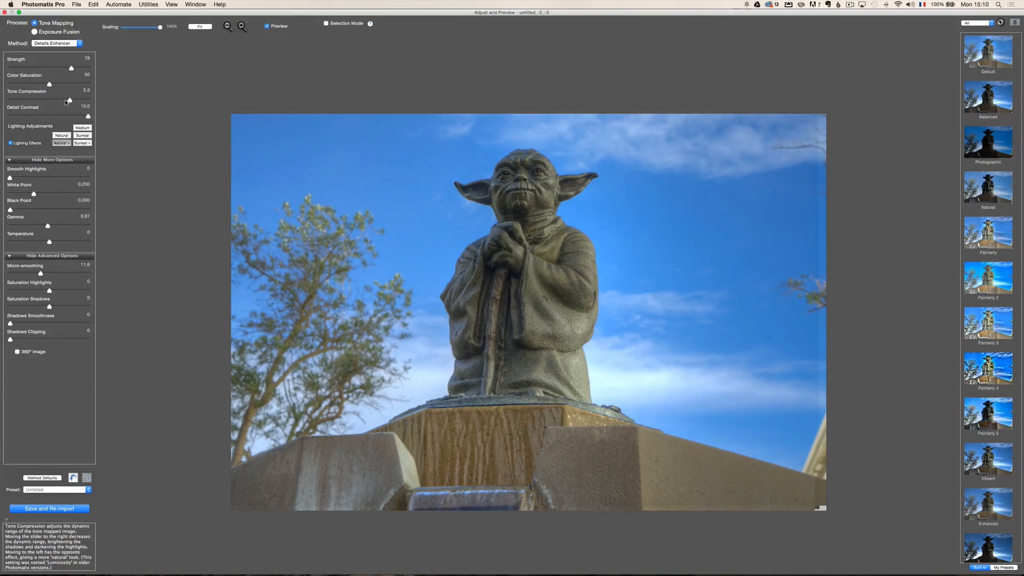
drag(61, 67, 80, 67)
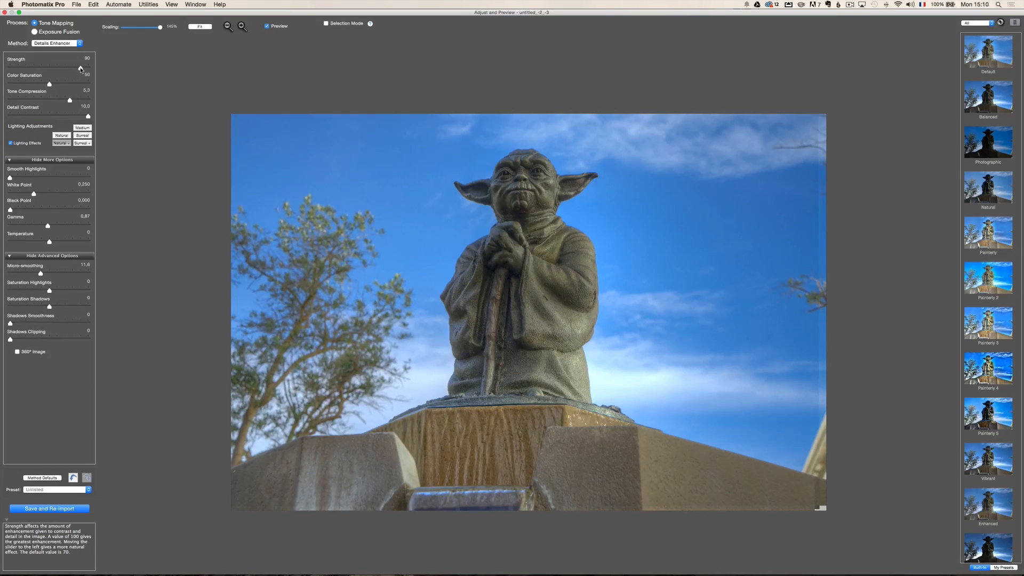
drag(80, 68, 75, 68)
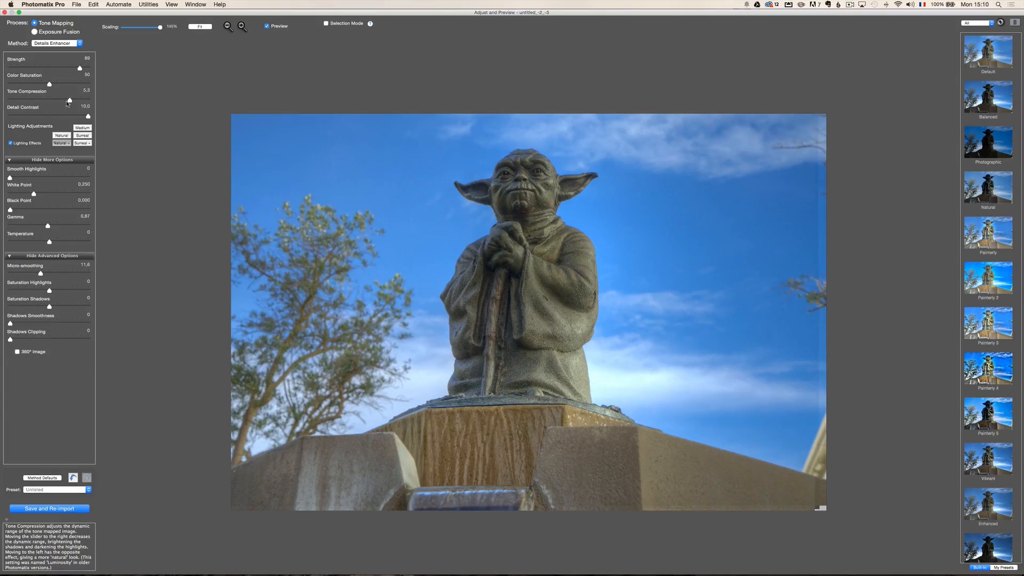
drag(51, 98, 77, 98)
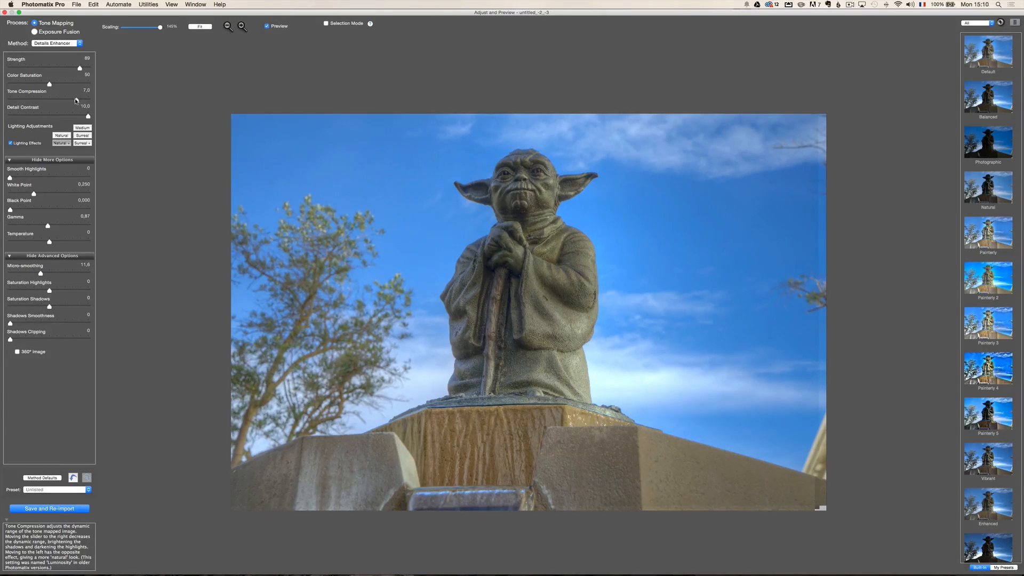
click(85, 107)
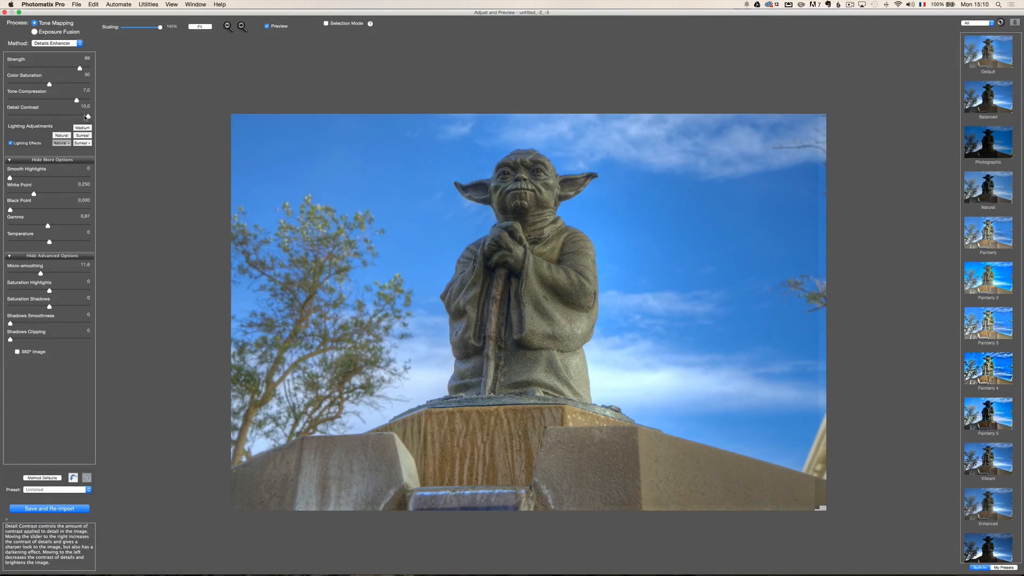
mouse_move(42, 201)
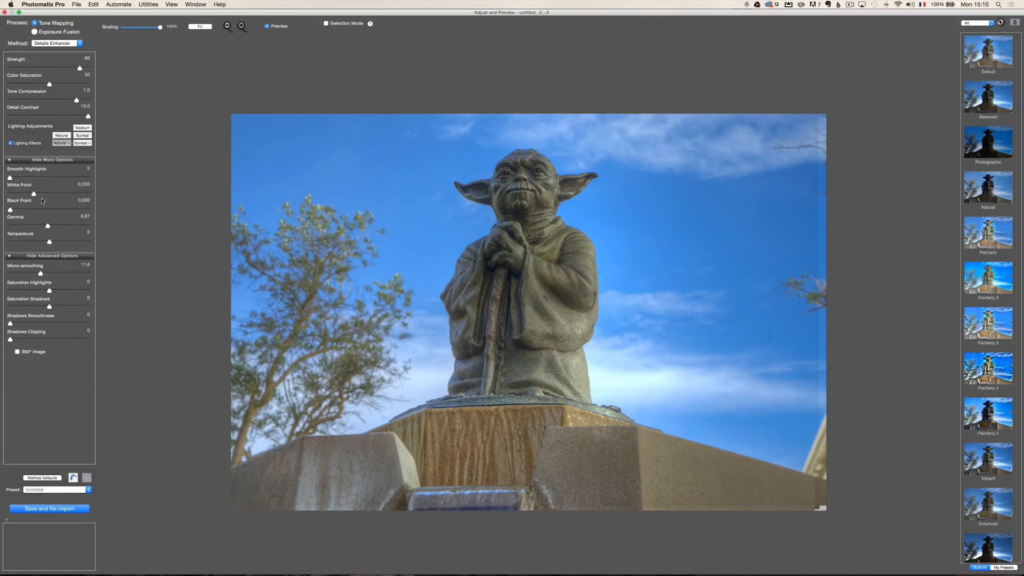
mouse_move(41, 229)
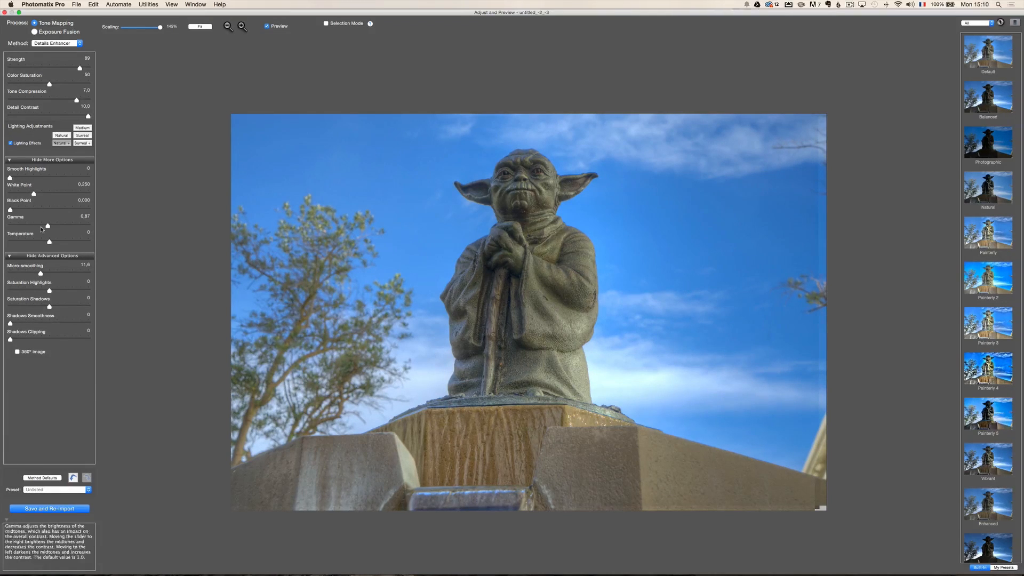
- Set gamma to about 1.10 and magnify the statue's face in the loupe to check detail
drag(48, 225, 38, 225)
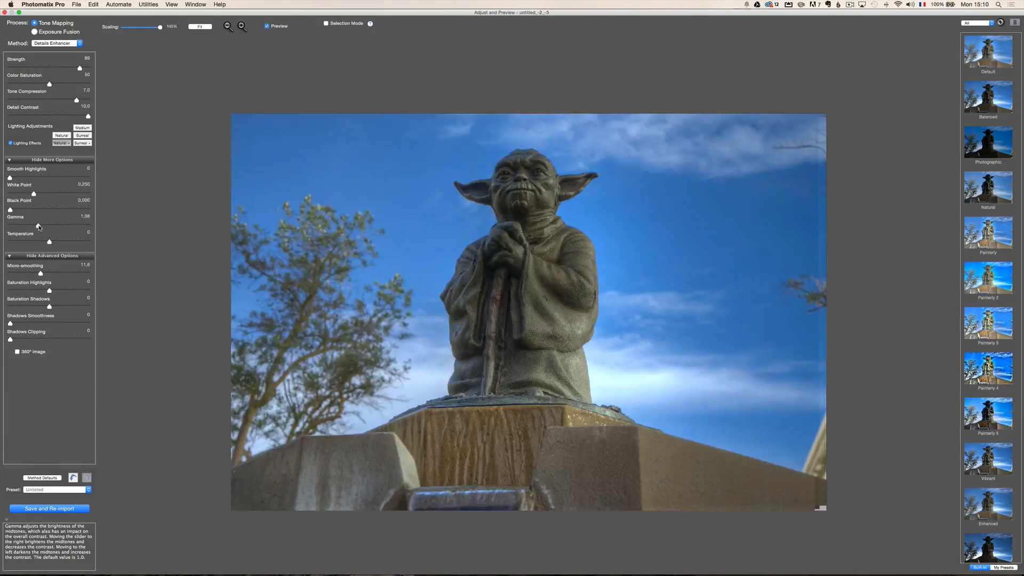
drag(37, 226, 39, 226)
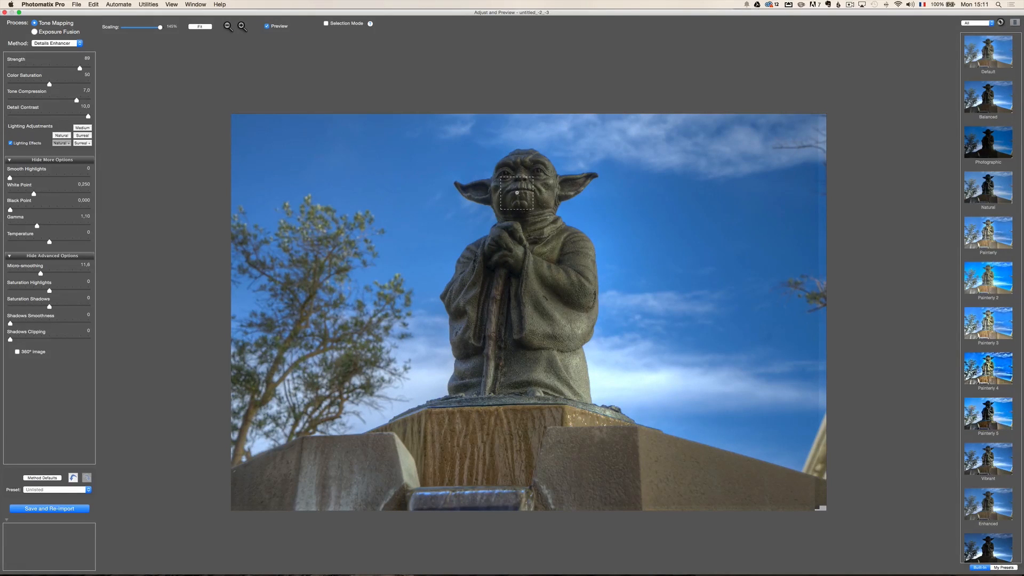
click(517, 196)
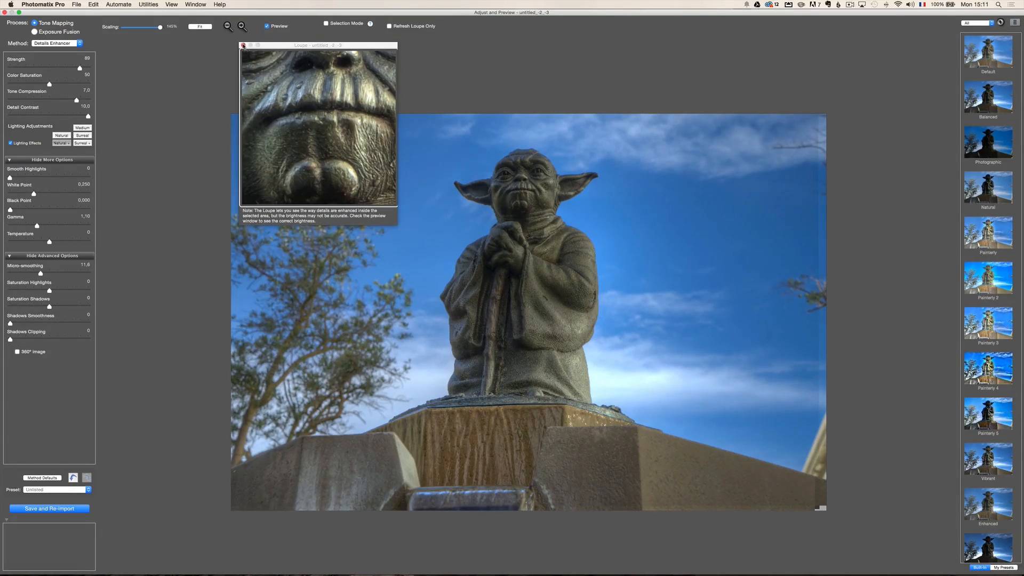
click(243, 45)
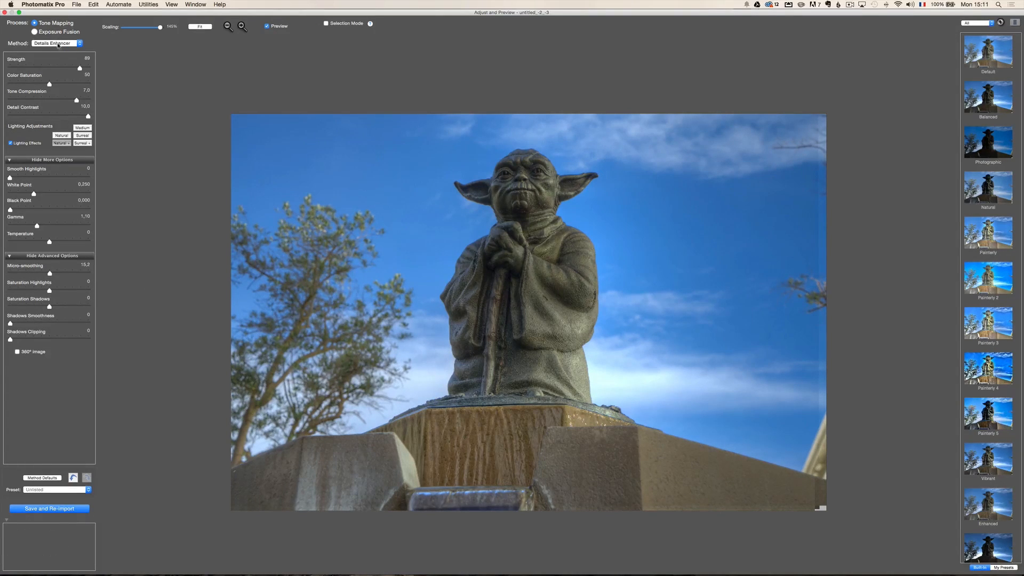
- Flip Method between Contrast Optimizer and Details Enhancer, settle on Details Enhancer with stronger Lighting Effects and gamma 1.24
click(55, 43)
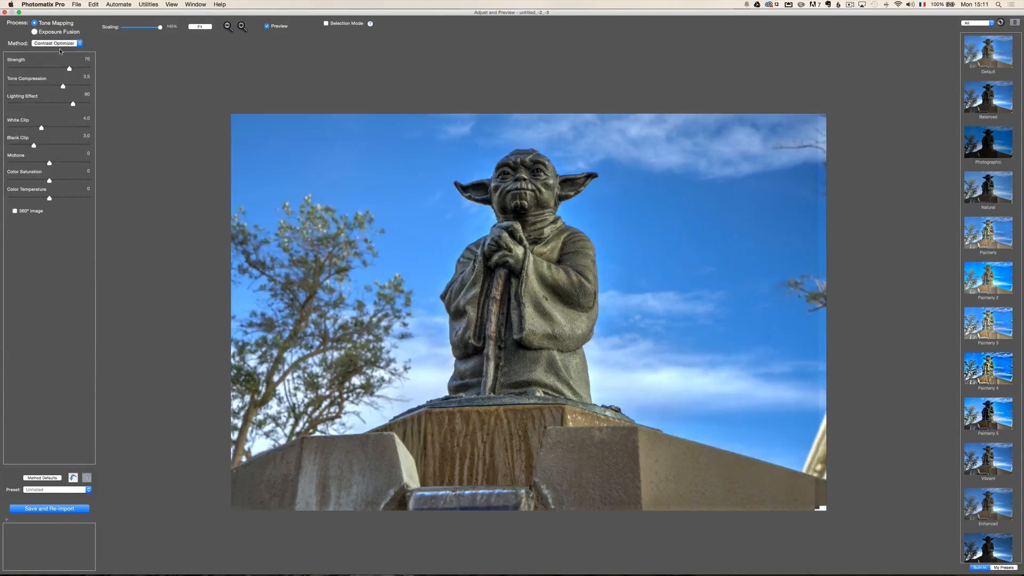
click(55, 42)
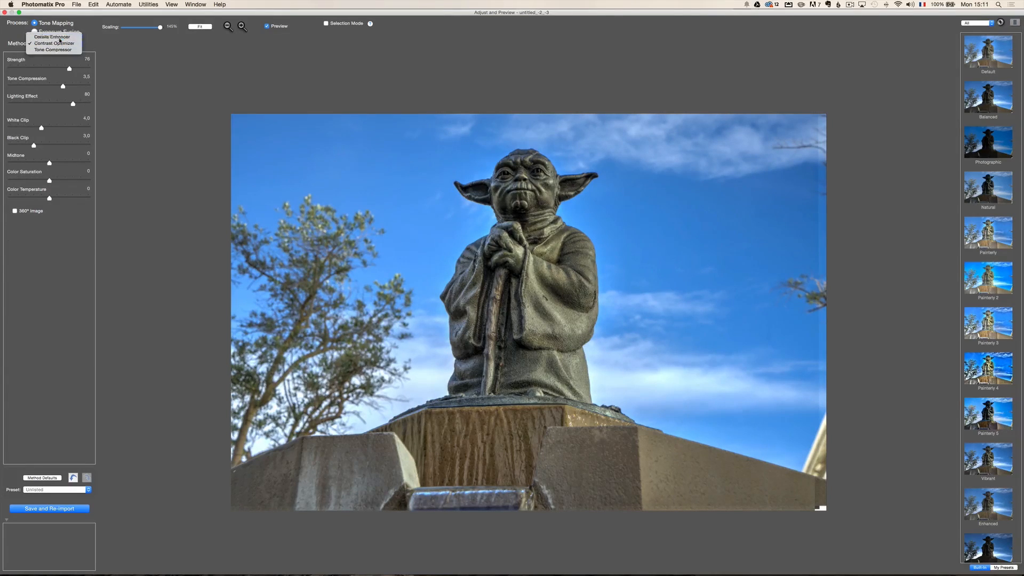
click(51, 43)
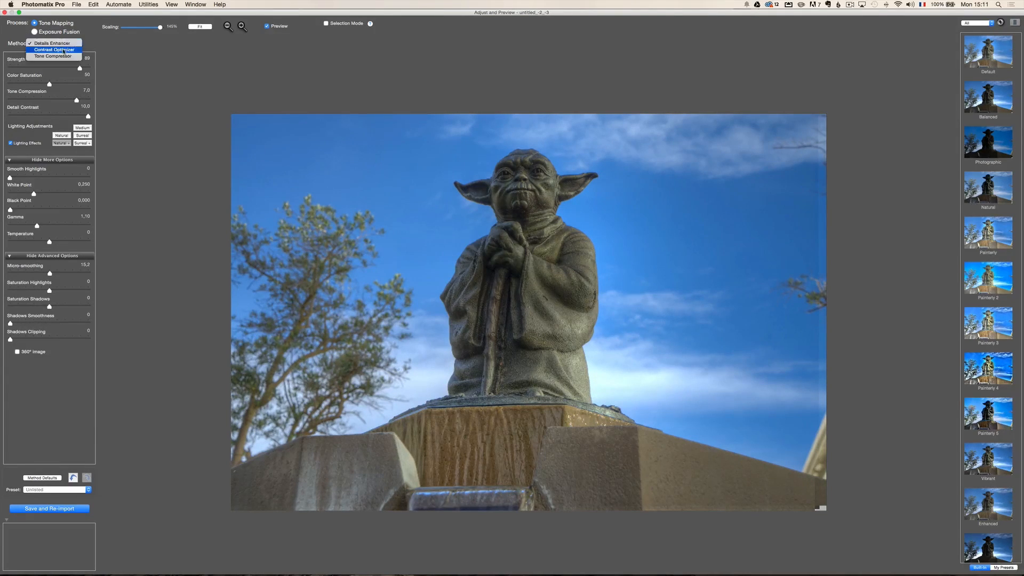
click(54, 50)
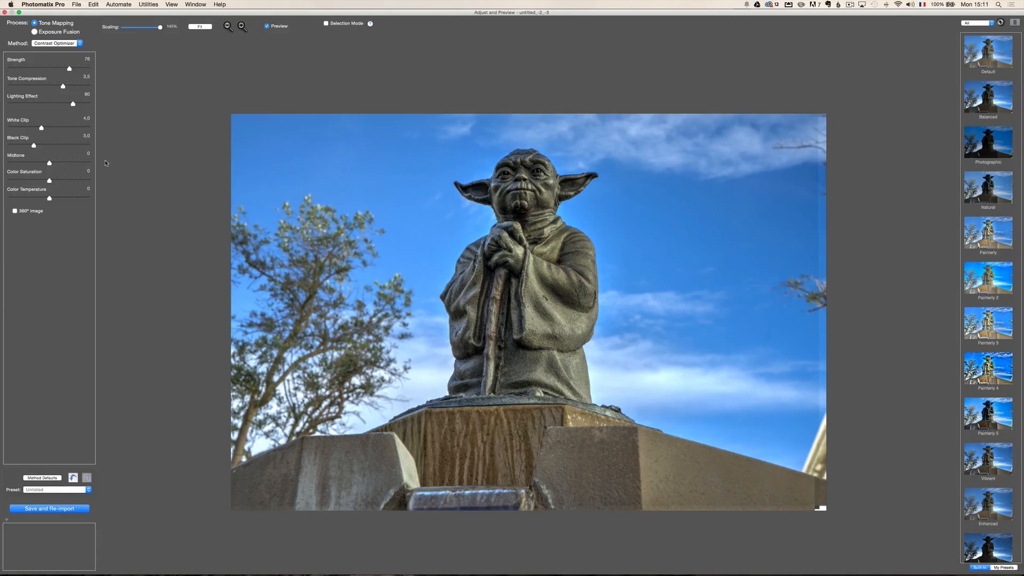
click(55, 43)
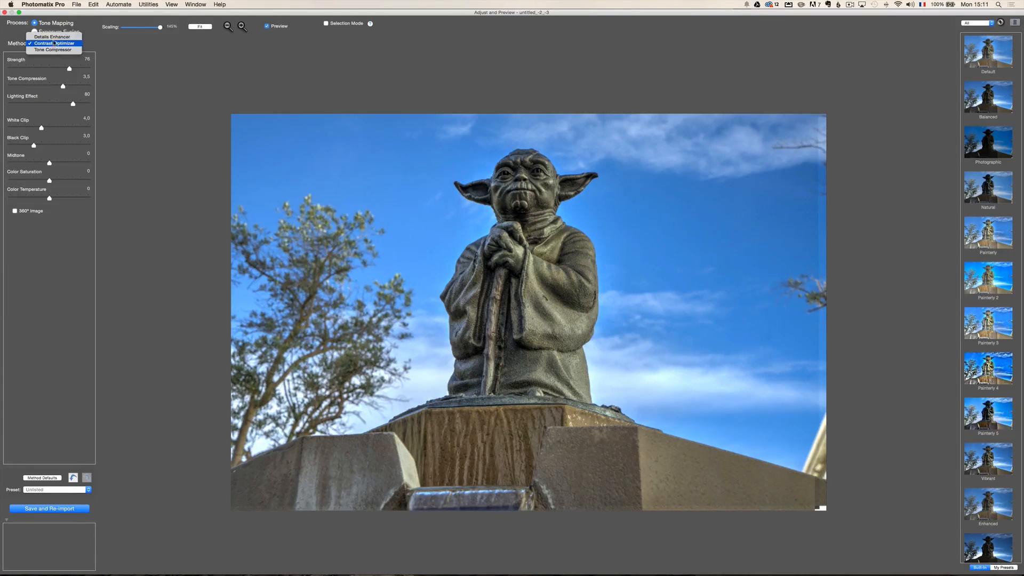
click(51, 35)
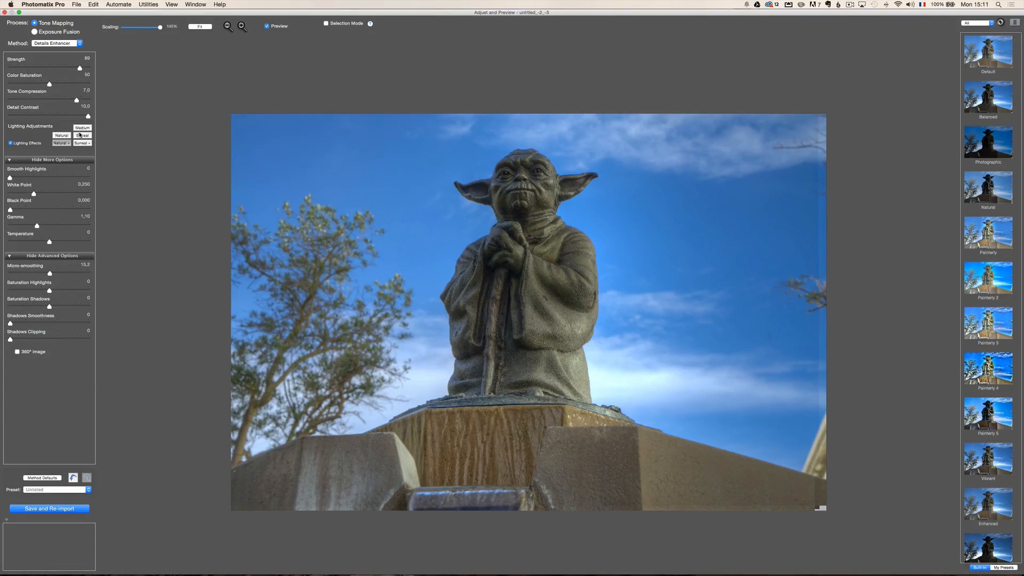
click(61, 136)
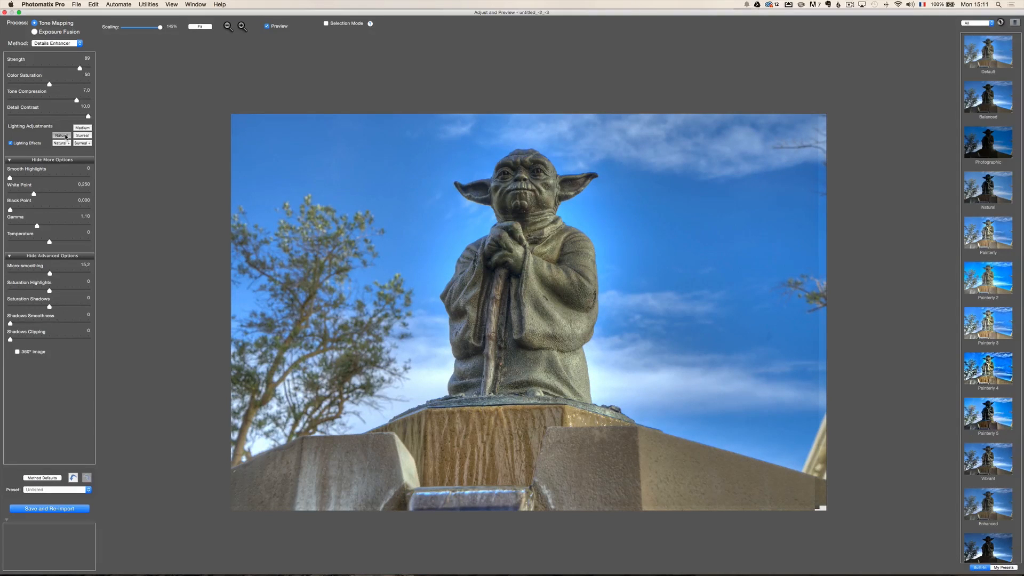
drag(34, 225, 36, 225)
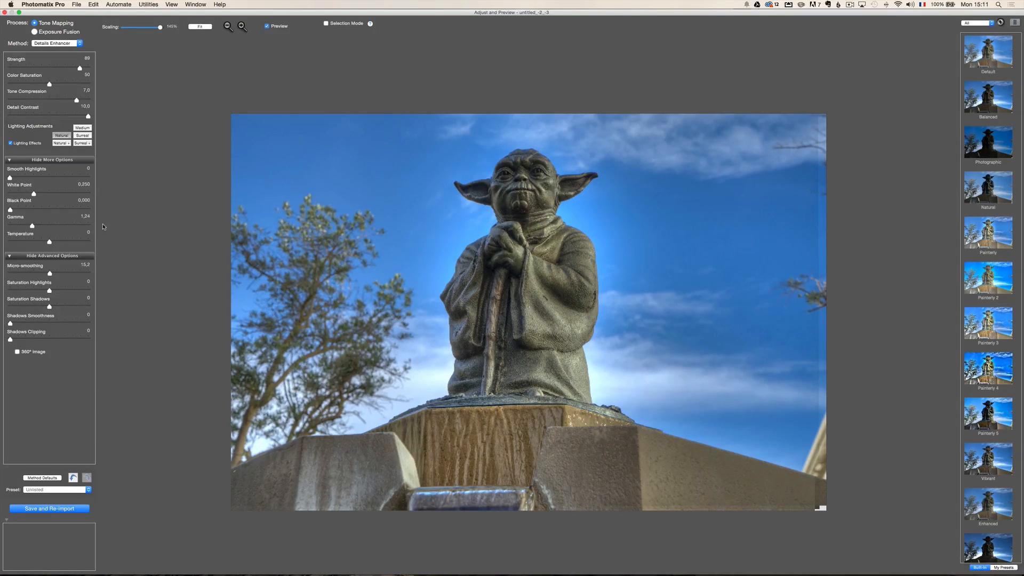
mouse_move(1012, 120)
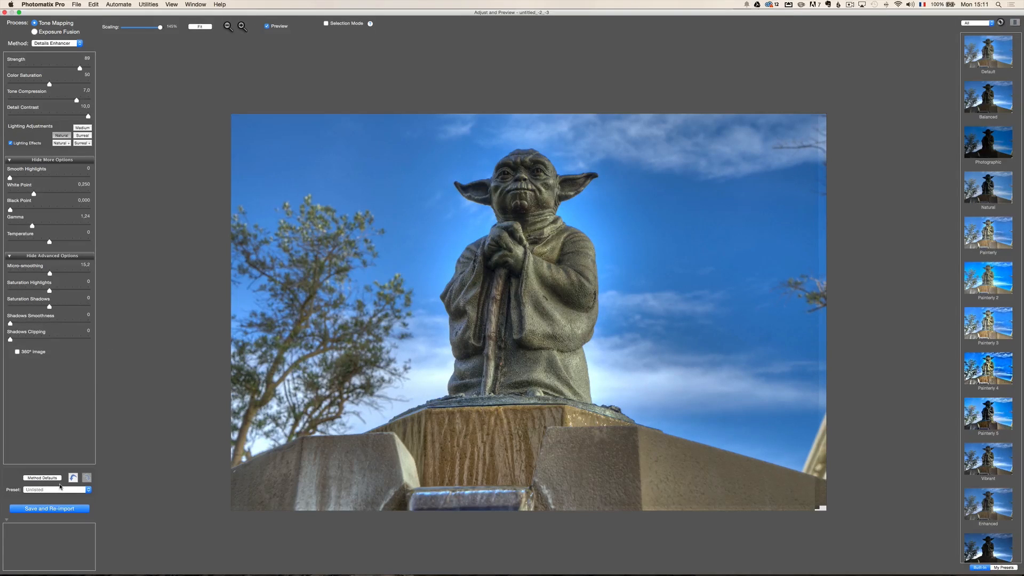
mouse_move(64, 491)
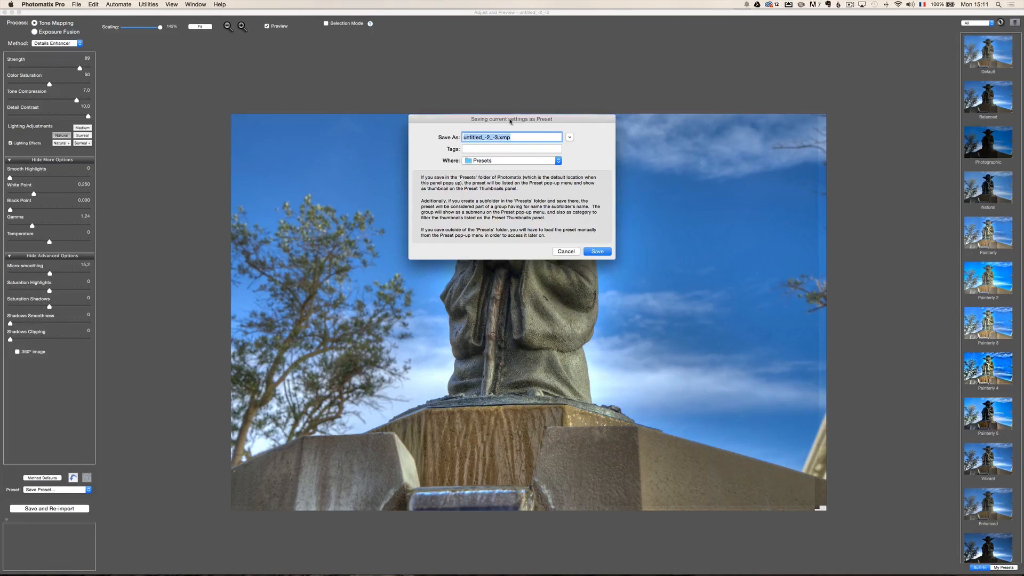
- Save the current tone-mapping settings as a preset named Yoda
text(You)
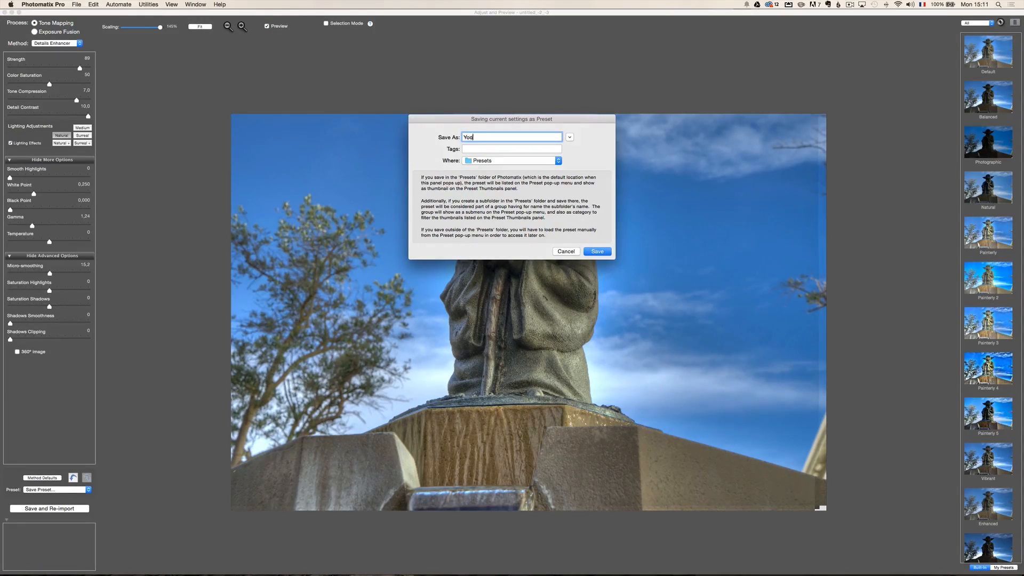
click(595, 251)
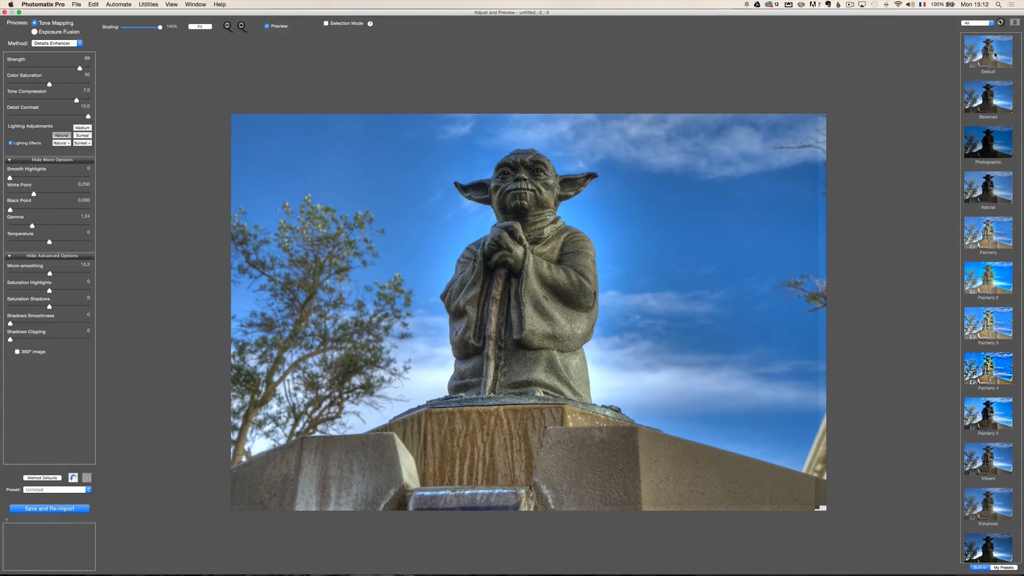
- Try the Default, Natural, Painterly and Vibrant presets, filter to Details Enhancer presets and apply the saved Yoda preset
click(988, 51)
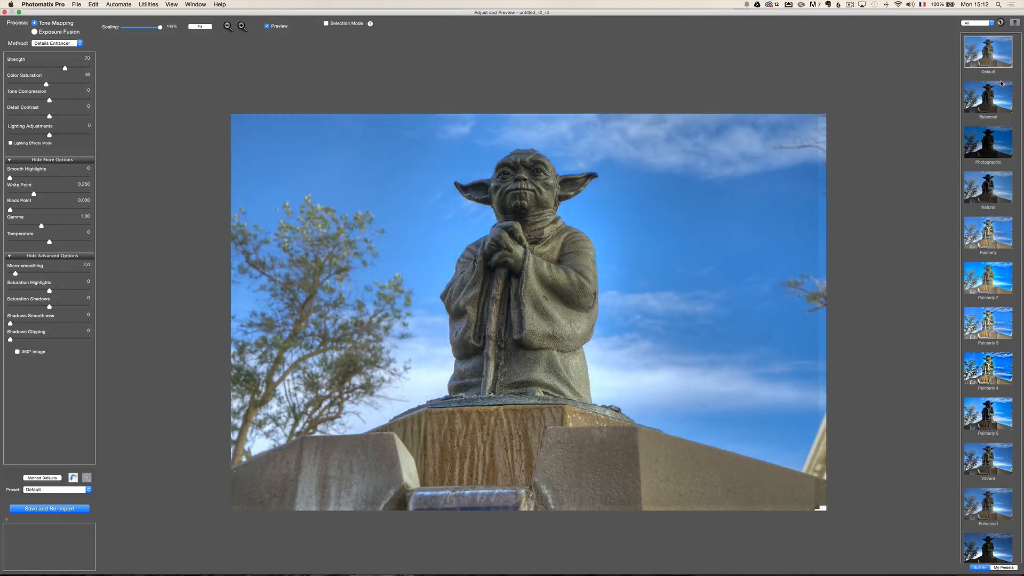
click(988, 97)
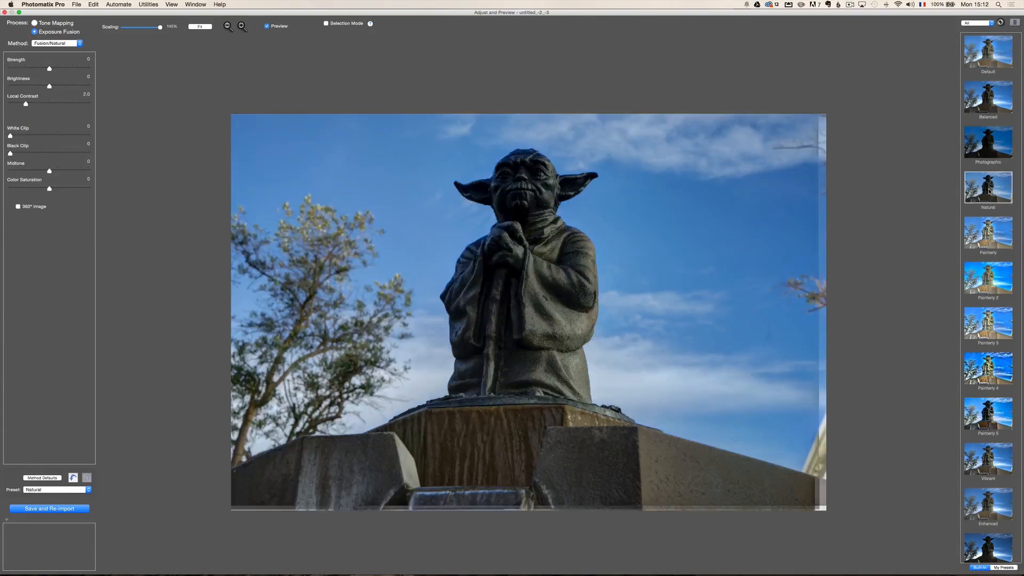
click(986, 231)
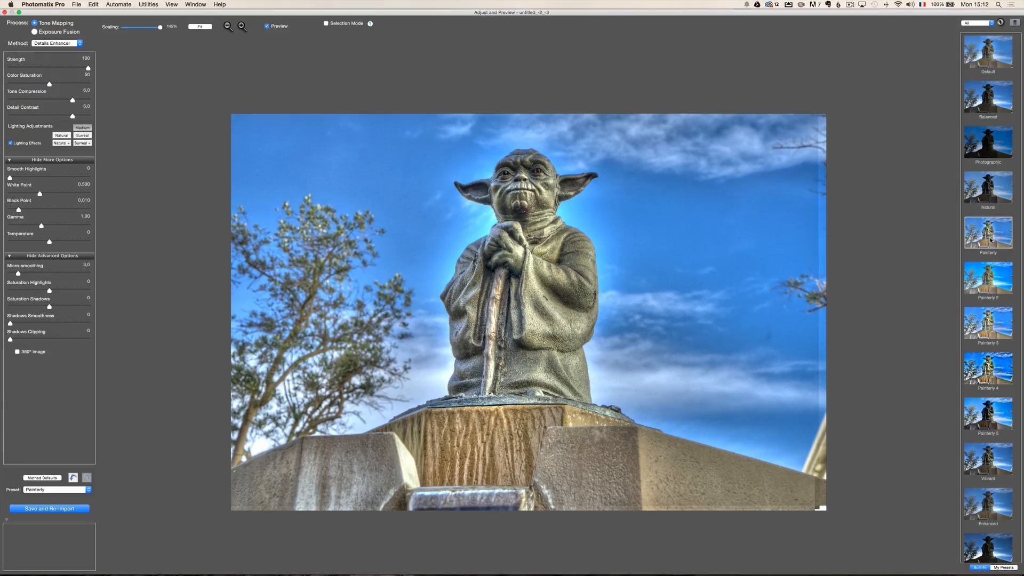
click(988, 280)
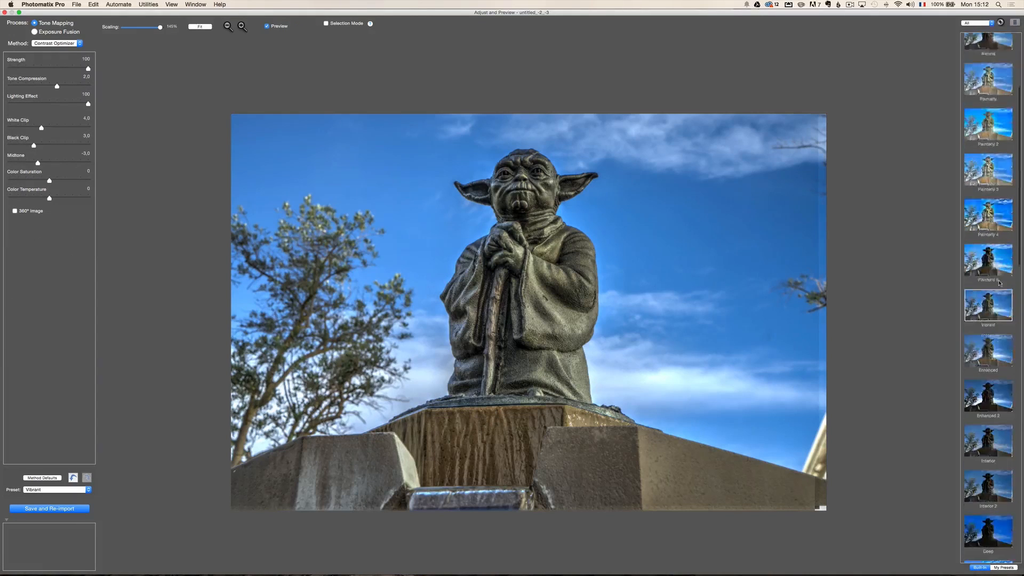
click(979, 23)
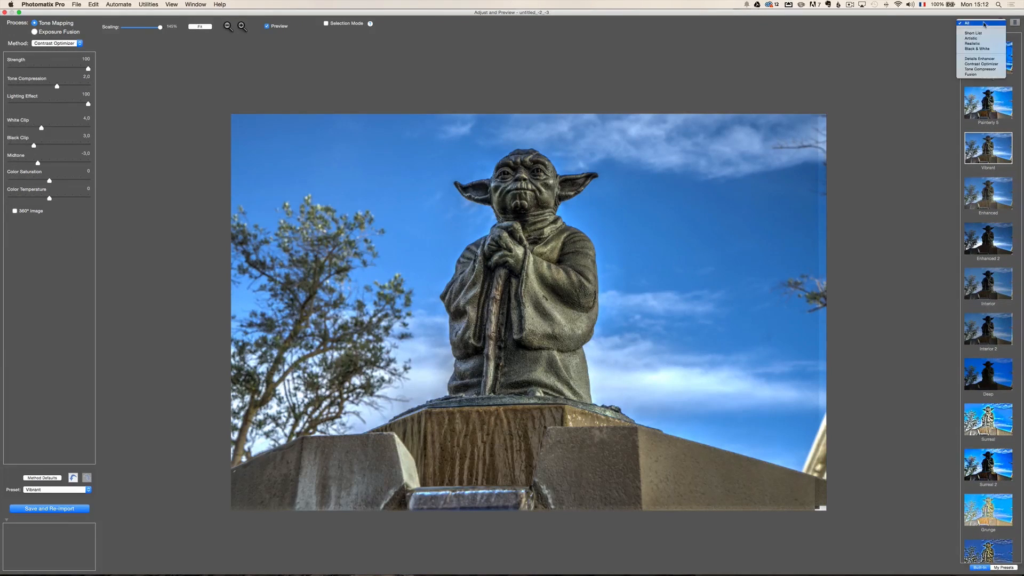
mouse_move(971, 74)
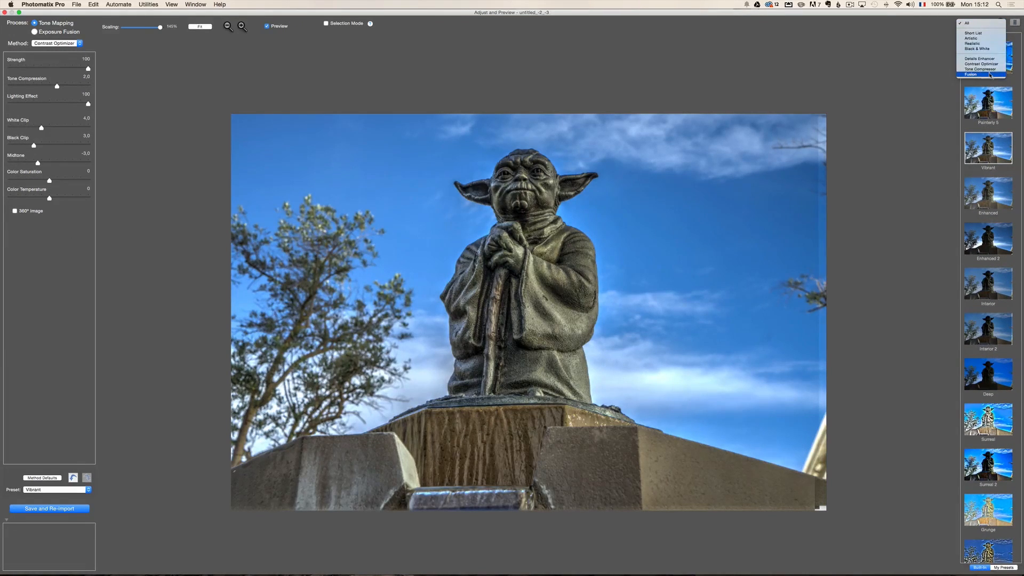
click(983, 58)
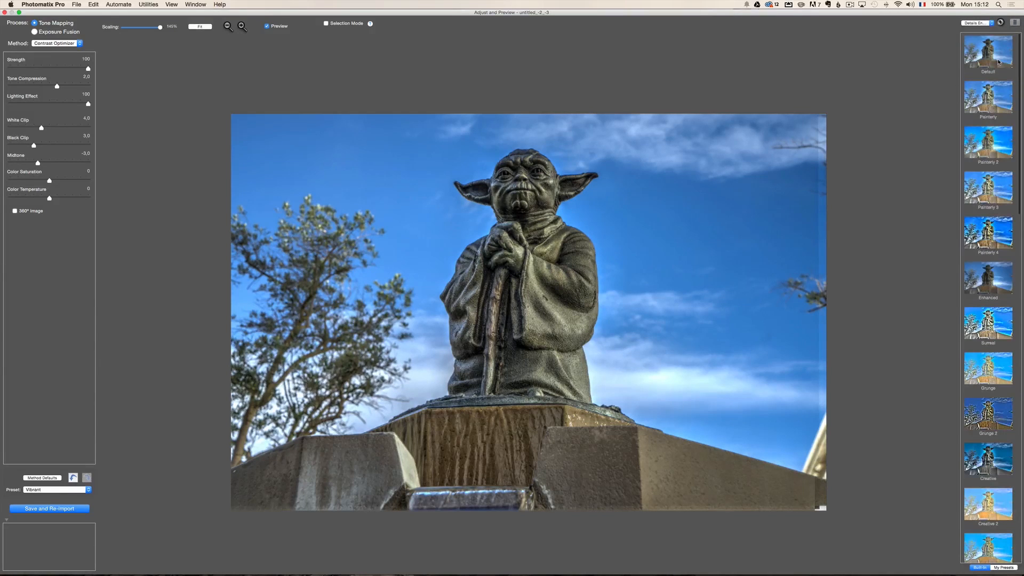
scroll(down, 3)
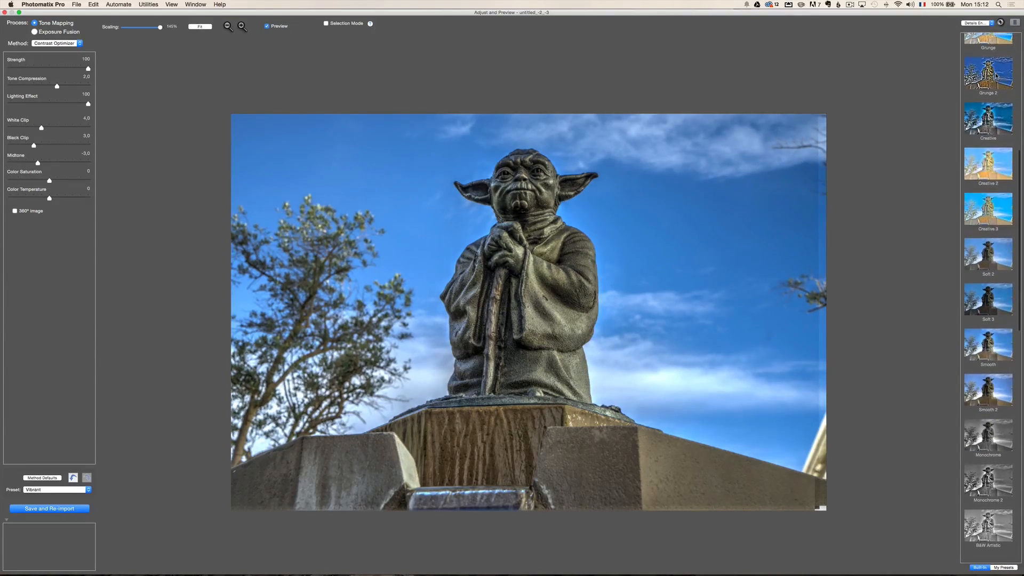
scroll(up, 3)
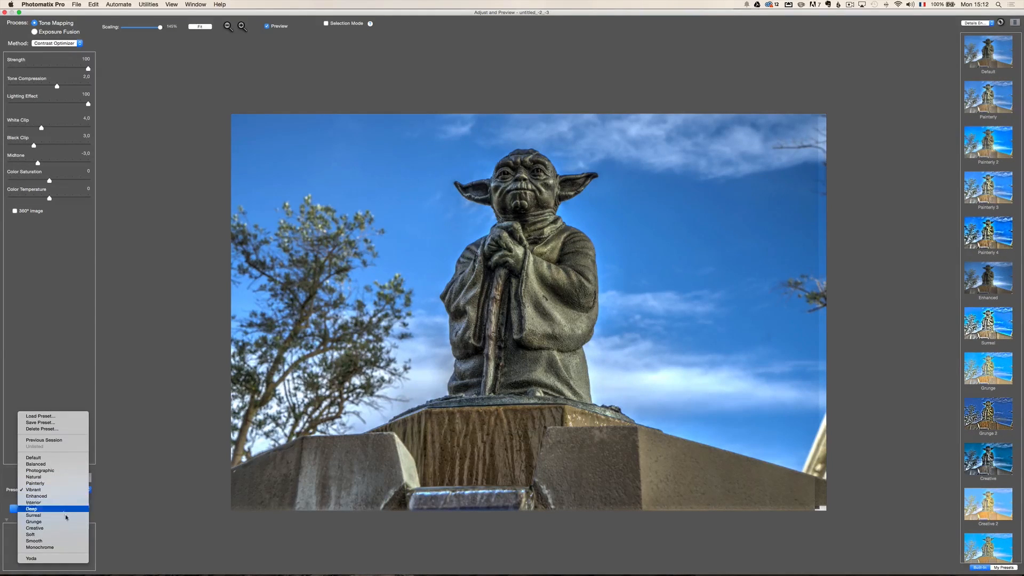
click(31, 558)
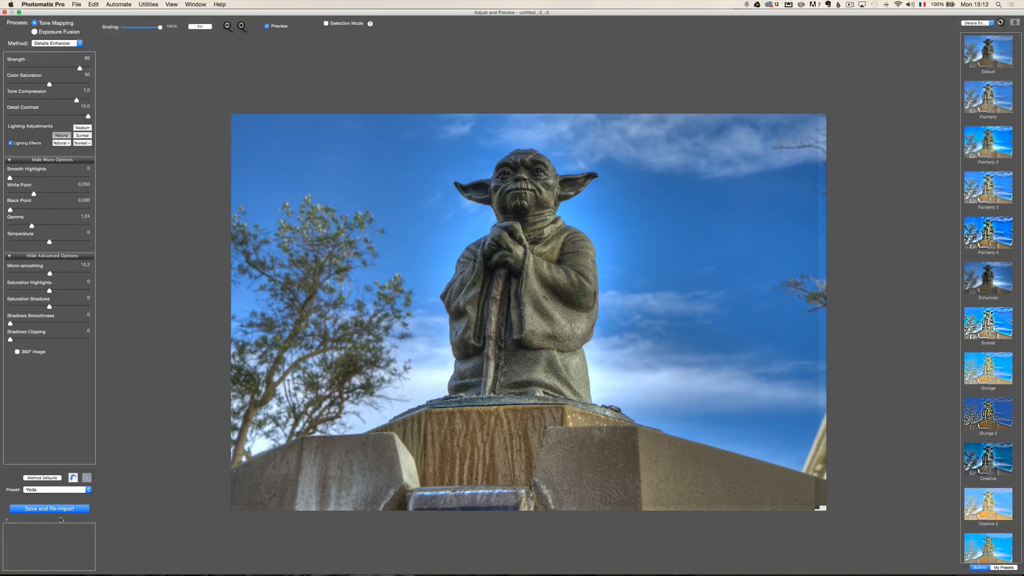
mouse_move(50, 509)
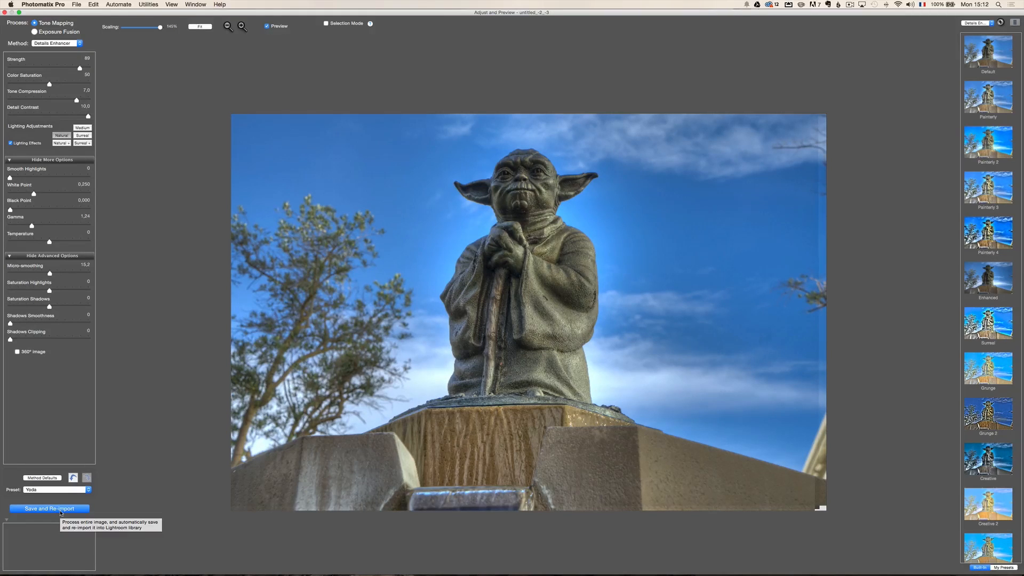
mouse_move(39, 83)
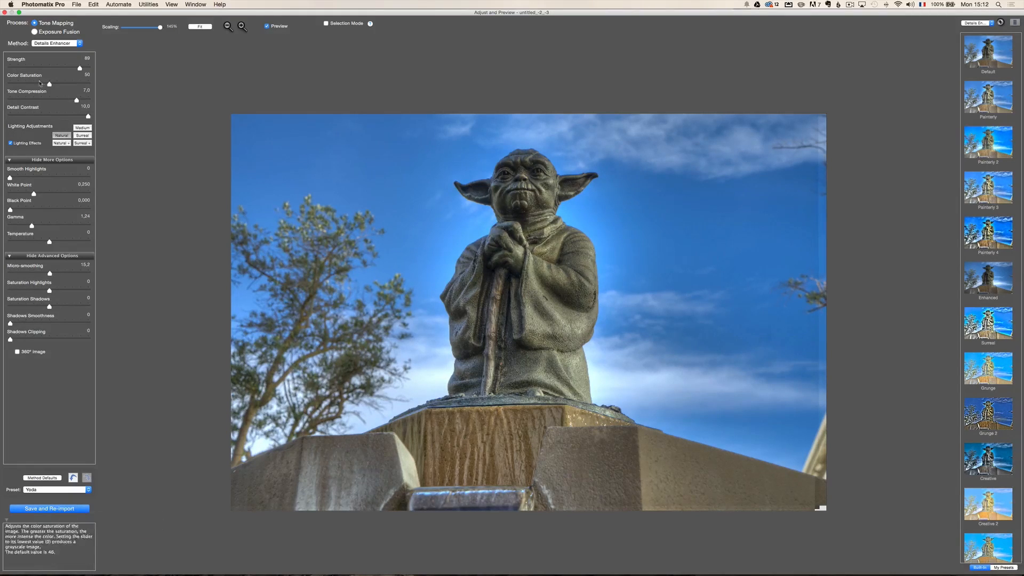
- Lower the lighting effect to about 78, set Method to Details Enhancer, and Save and Re-import to Lightroom
click(56, 43)
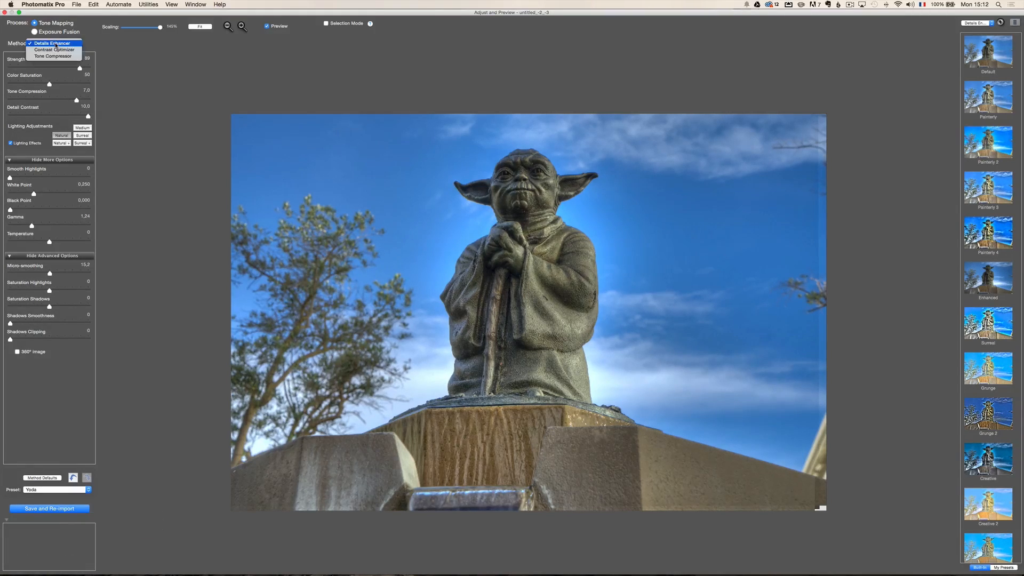
mouse_move(55, 50)
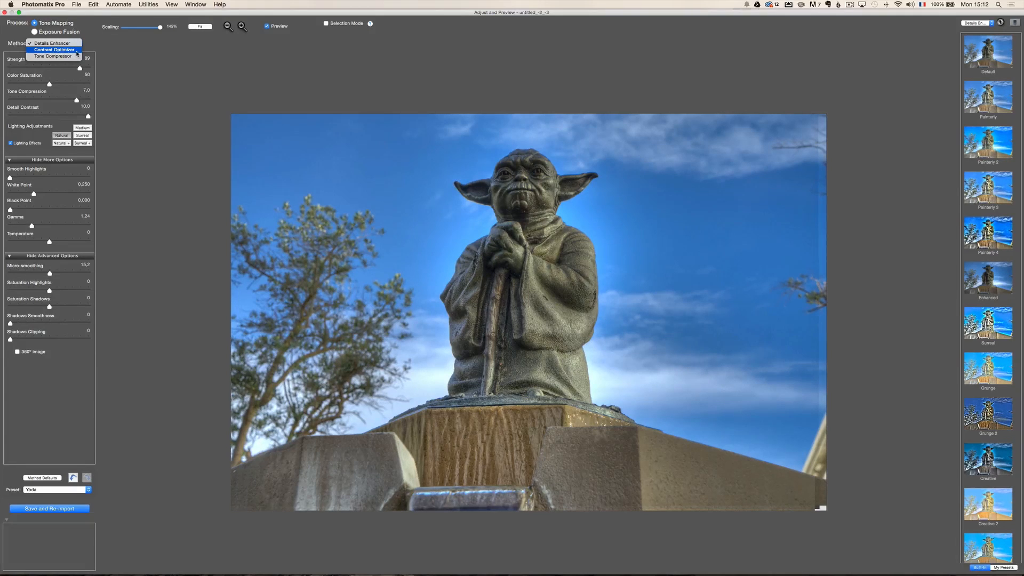
click(53, 50)
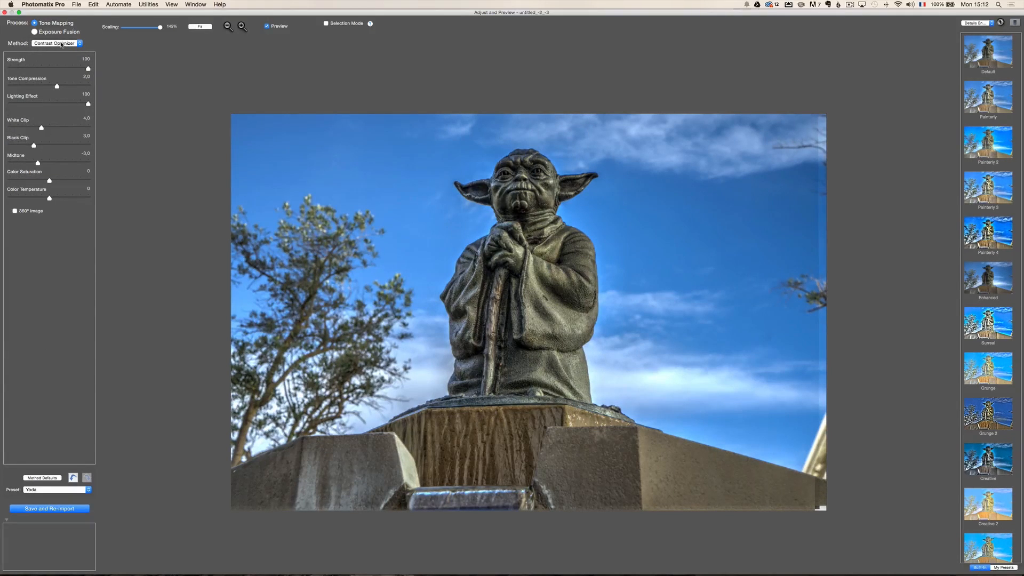
mouse_move(138, 151)
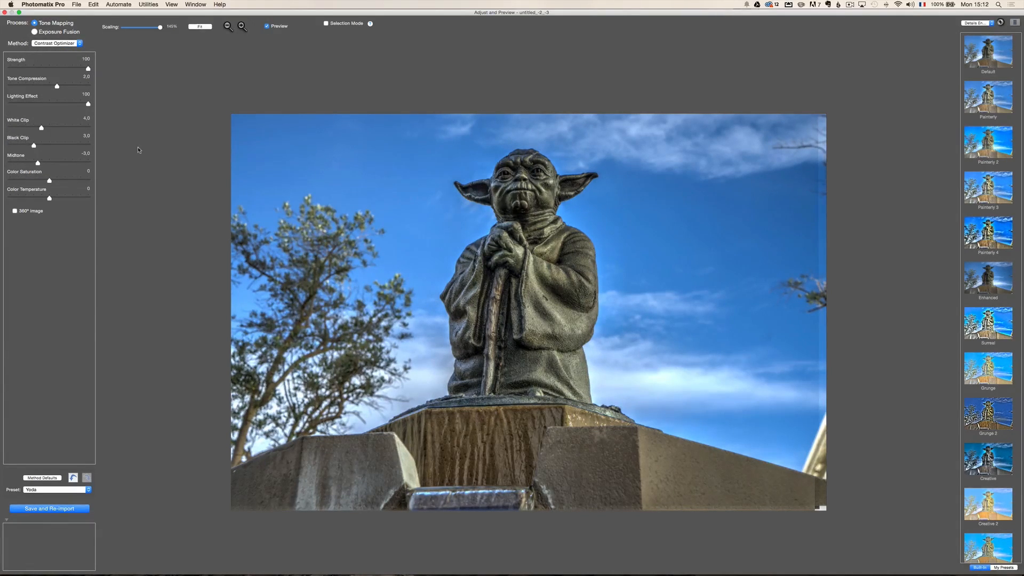
mouse_move(71, 106)
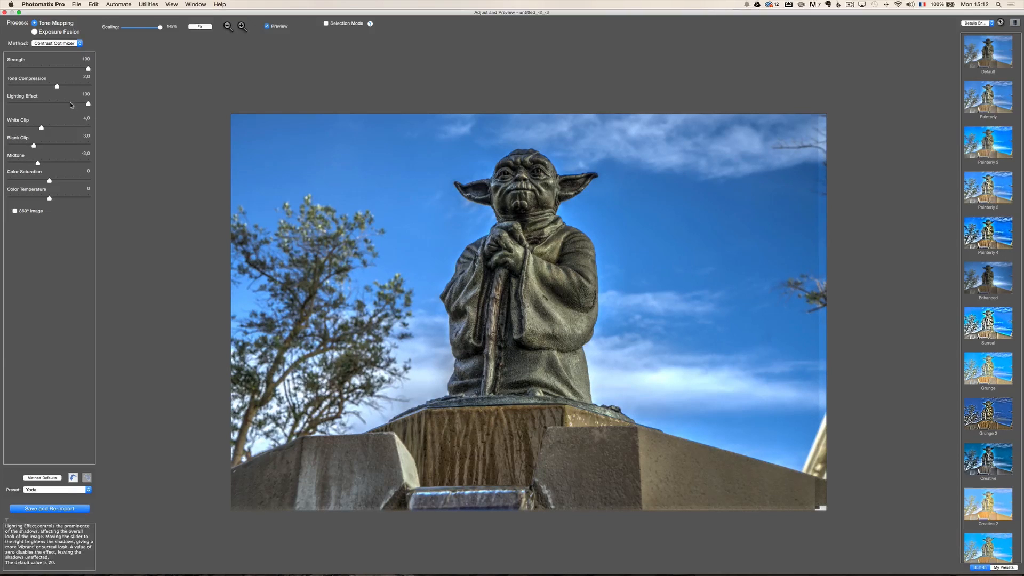
drag(89, 105, 70, 104)
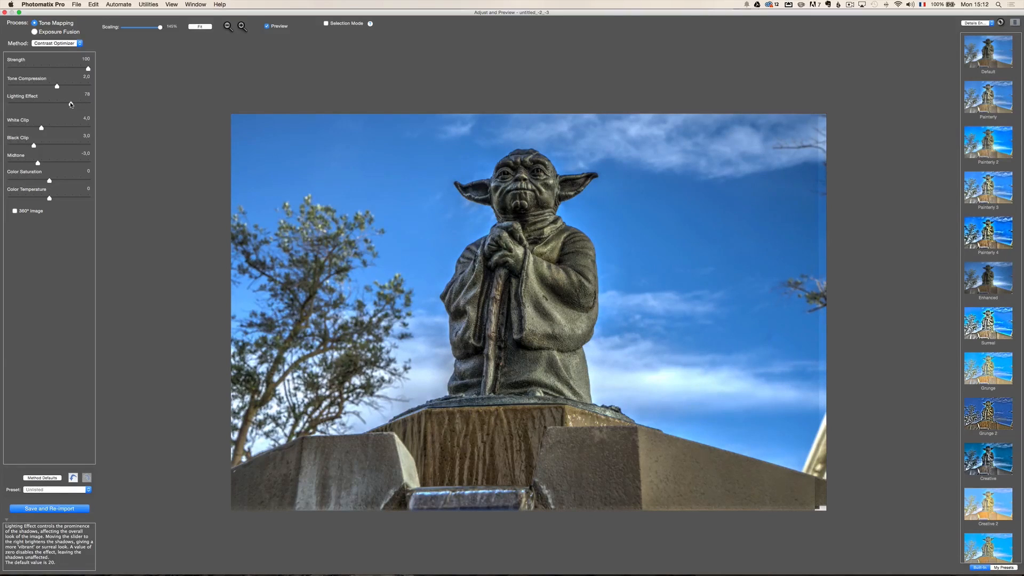
click(56, 42)
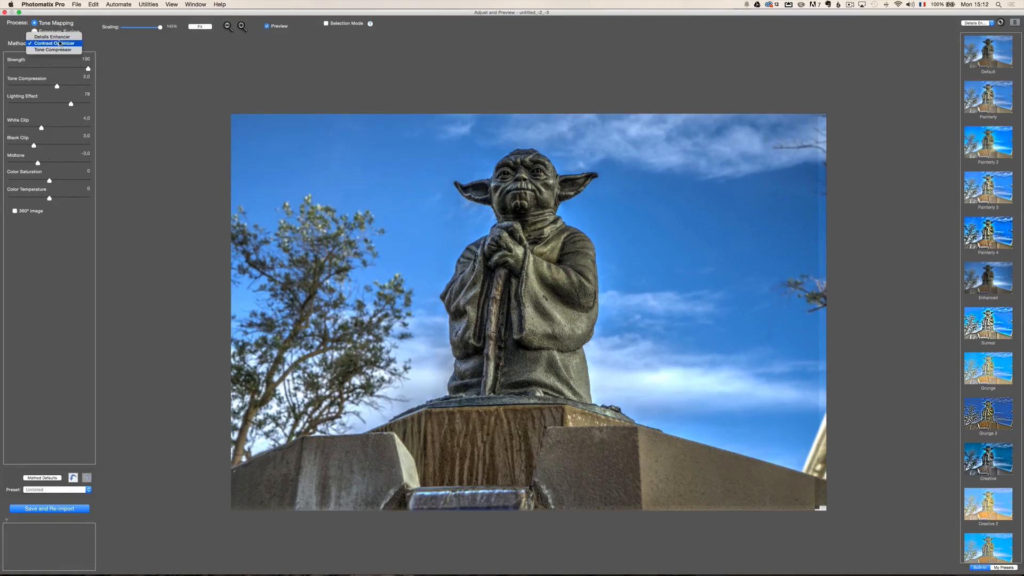
click(51, 36)
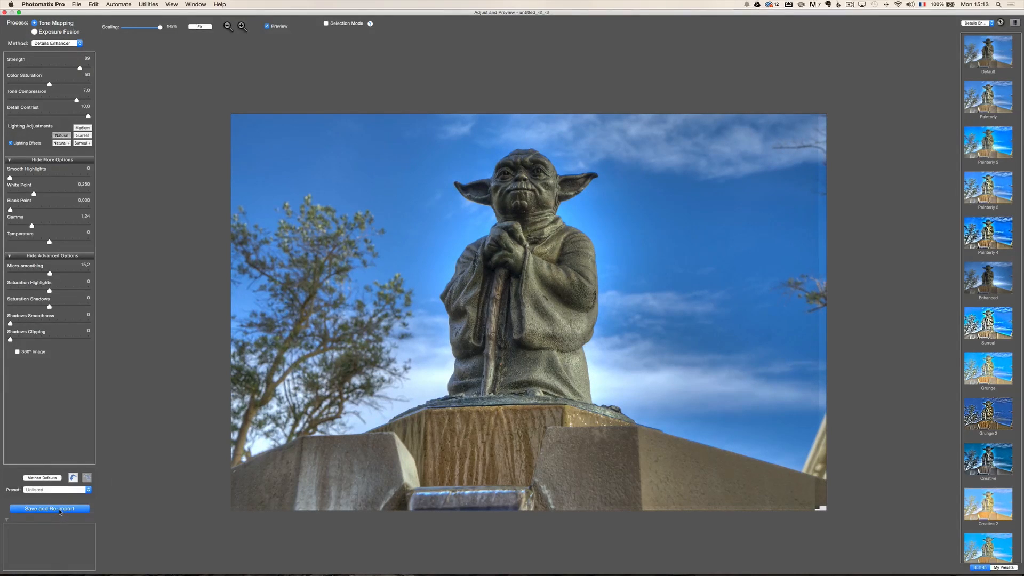
click(50, 509)
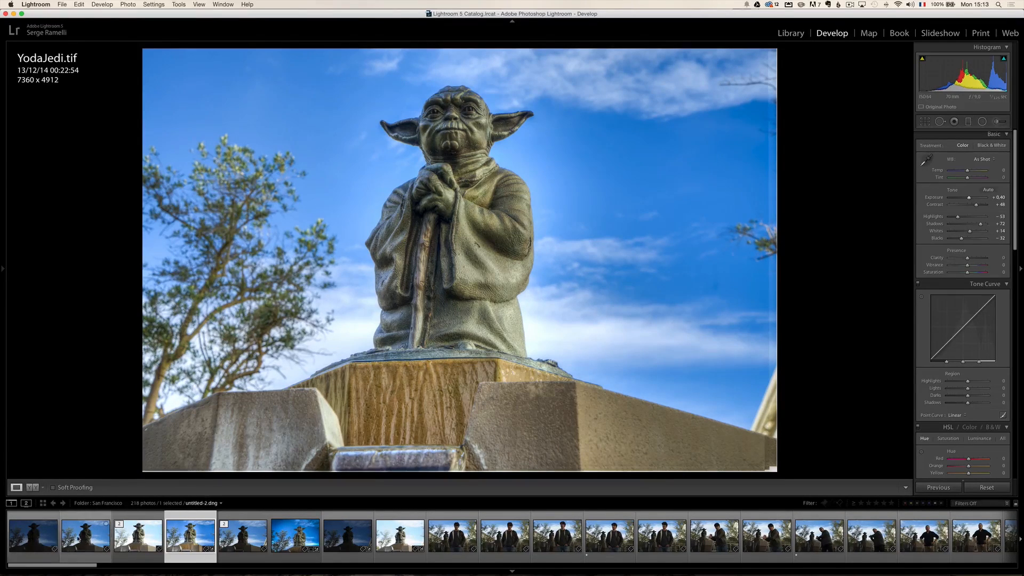
- Alternate between untitled-2.dng and YodaJedi.tif in the filmstrip to compare, ending on YodaJedi.tif
click(84, 535)
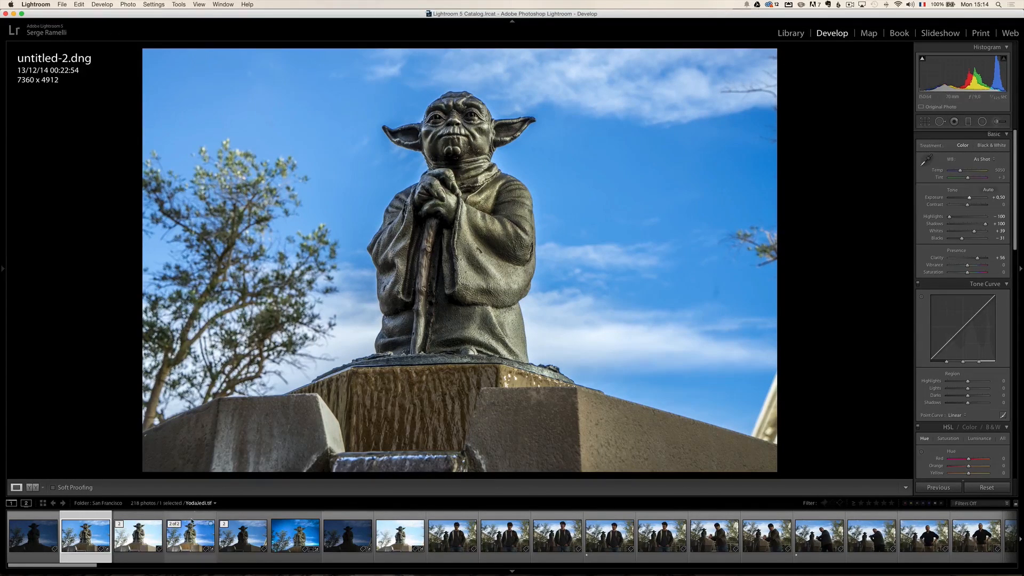
click(190, 536)
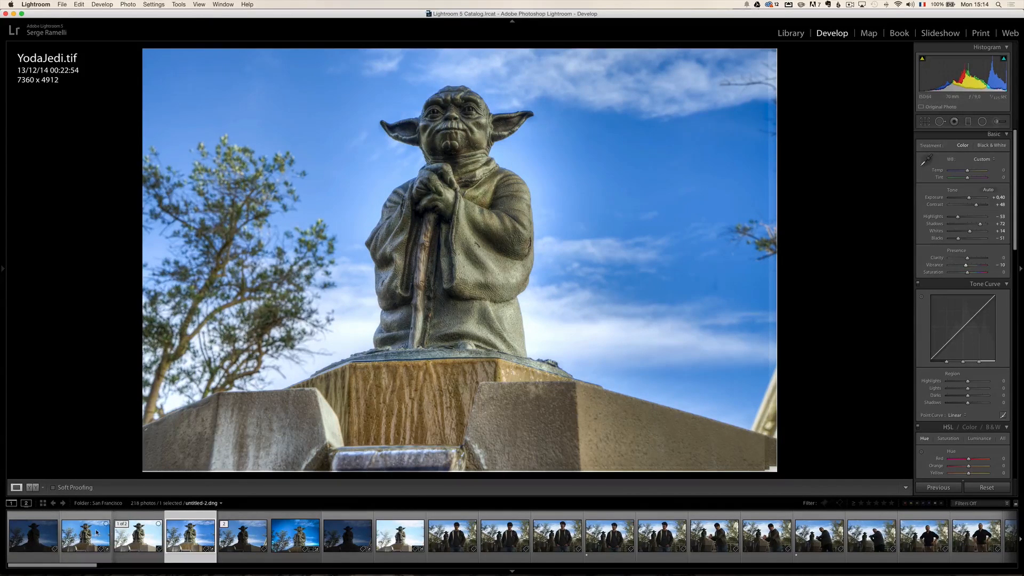
click(85, 536)
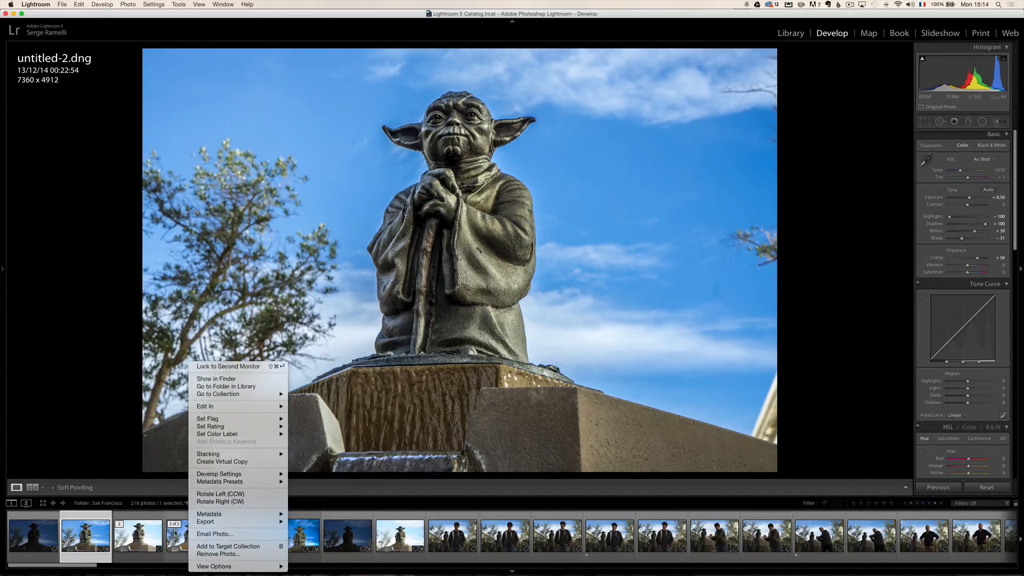
click(190, 535)
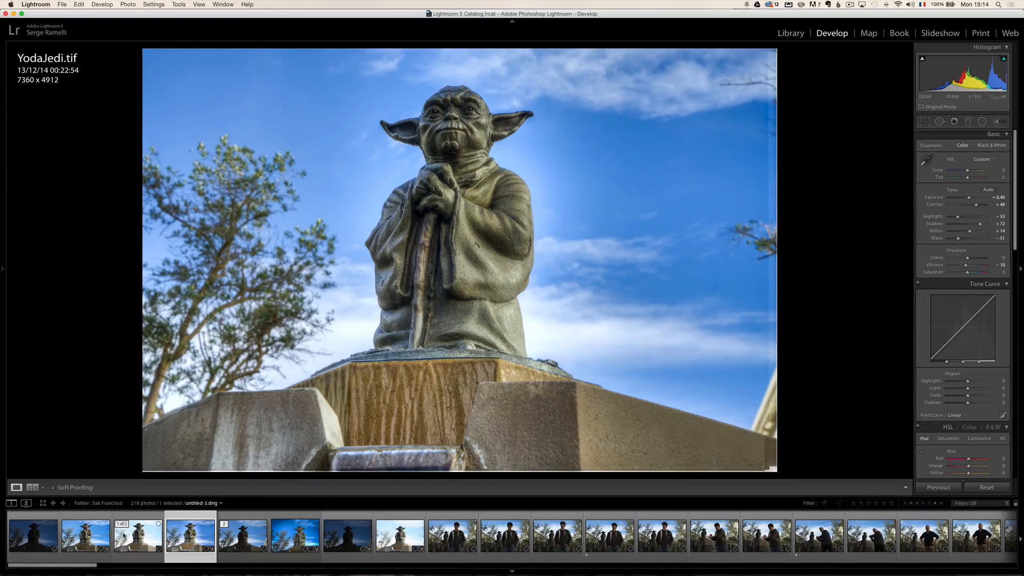
- Select both photos, choose Open as Layers in Photoshop, and proceed past the Camera Raw warning
click(86, 536)
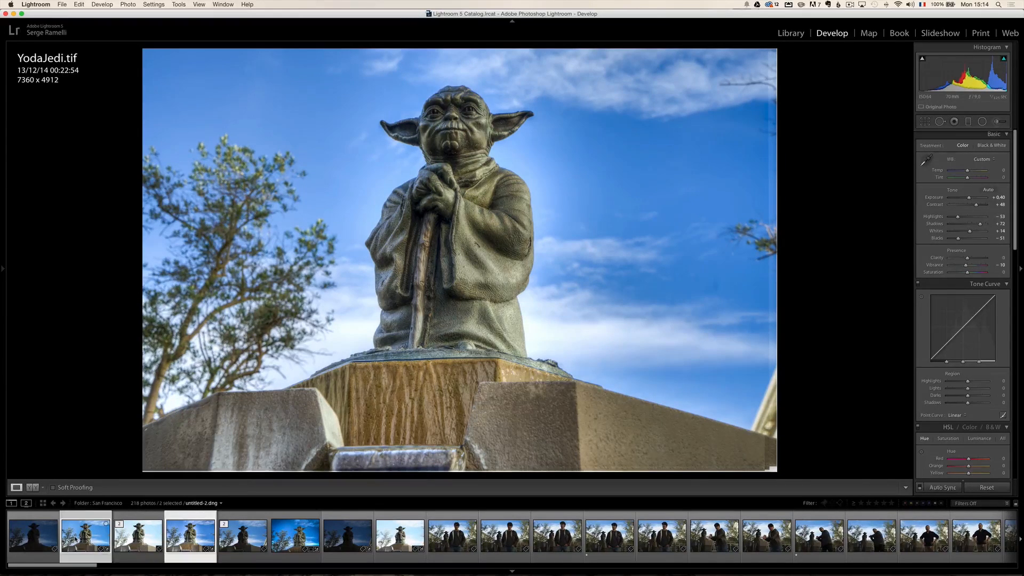
right_click(85, 536)
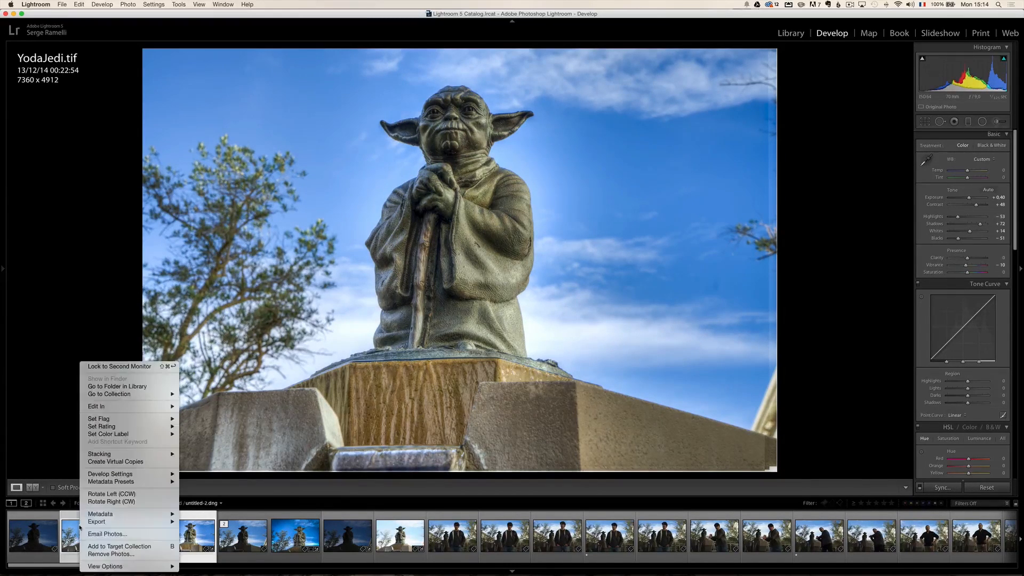
click(96, 405)
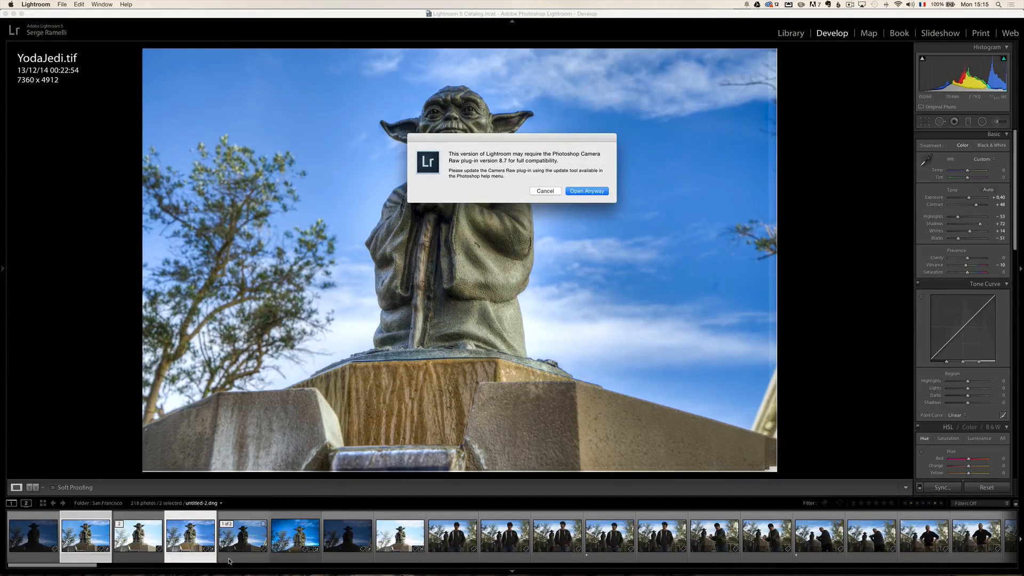
click(585, 191)
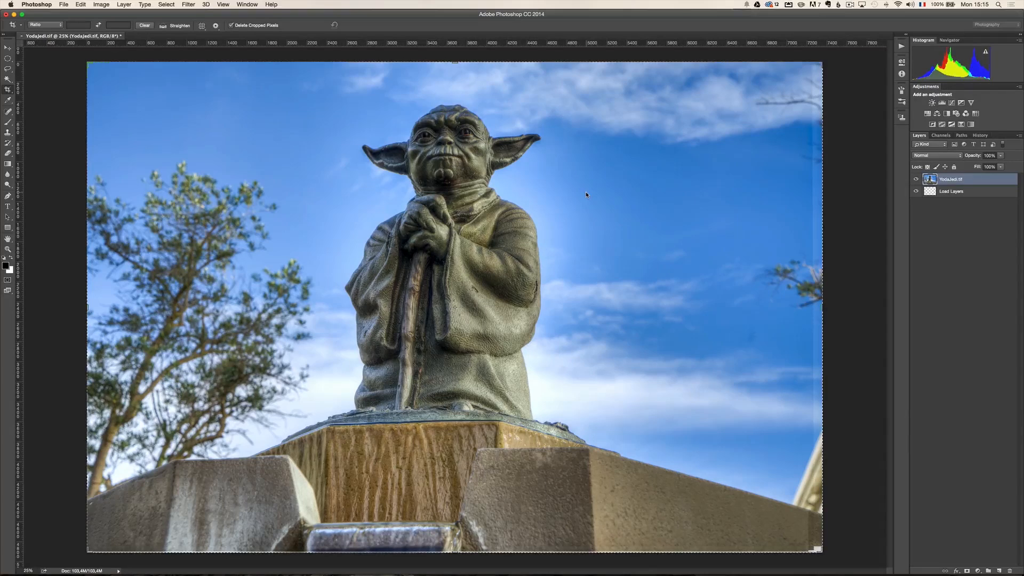
mouse_move(586, 192)
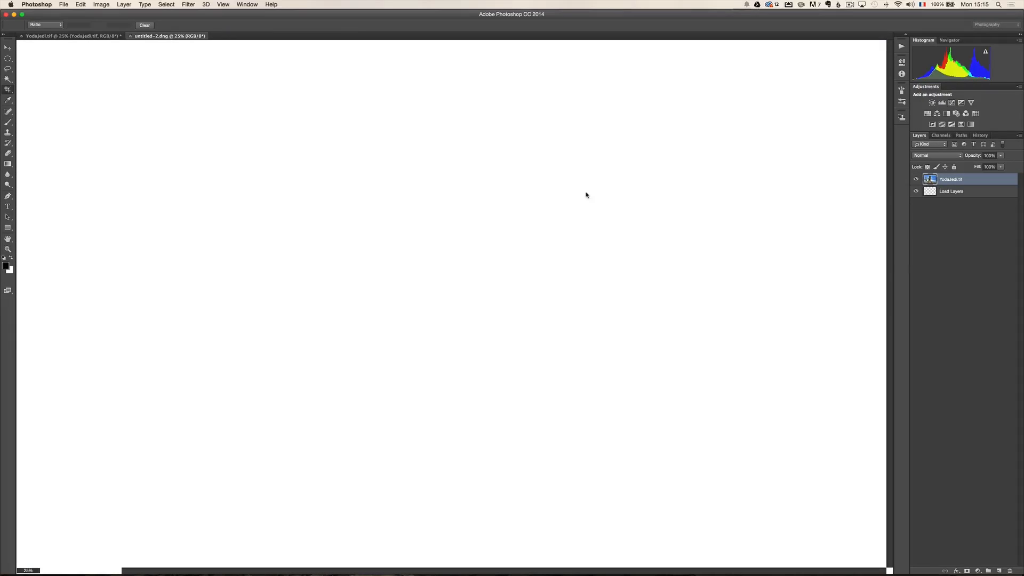
- Place YodaJedi.tif above untitled-2.dng and mask out its sky so the original's sky shows through
click(169, 37)
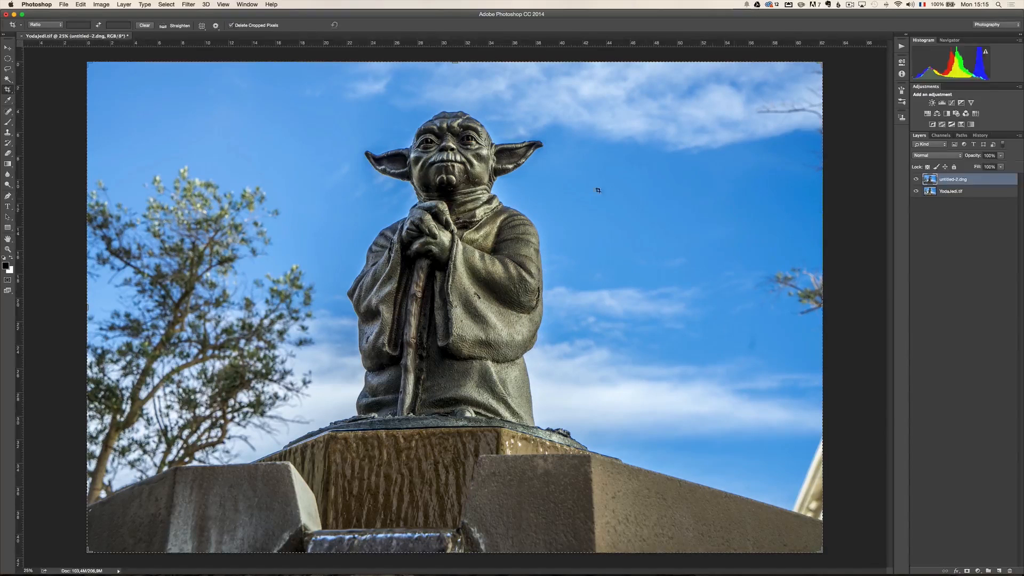
click(915, 179)
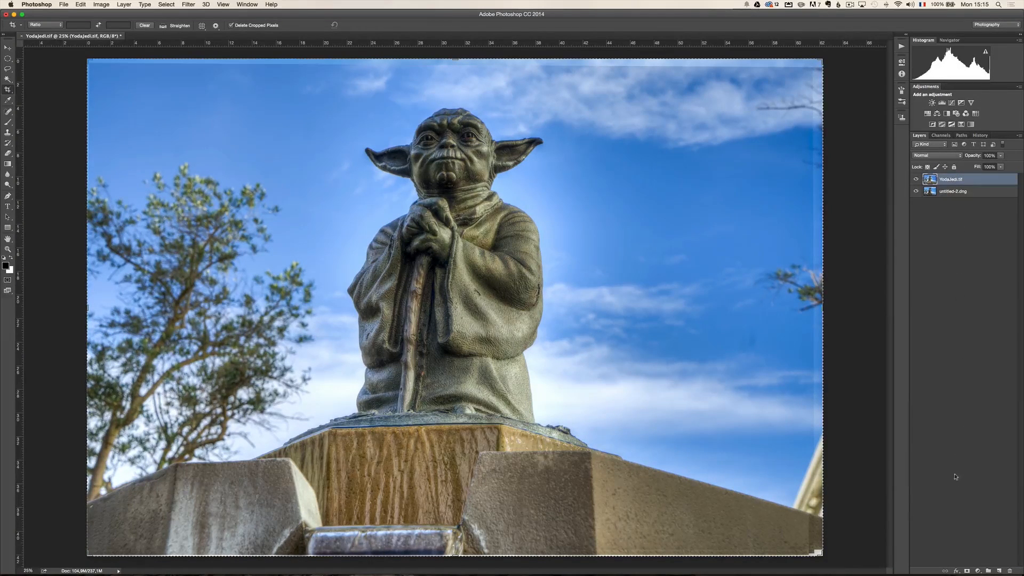
click(967, 570)
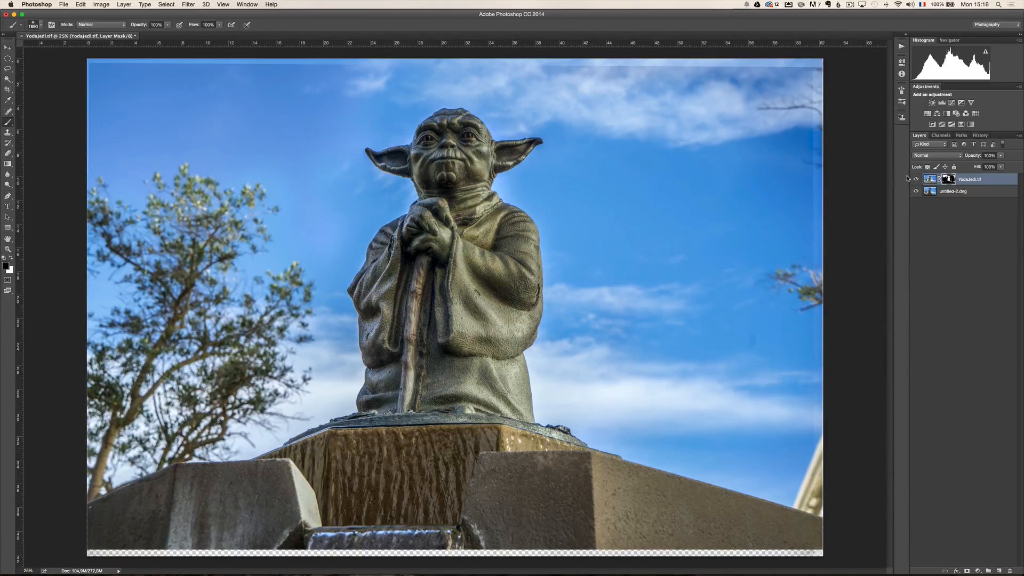
- Crop the blended image tighter around the statue and commit the crop
click(916, 179)
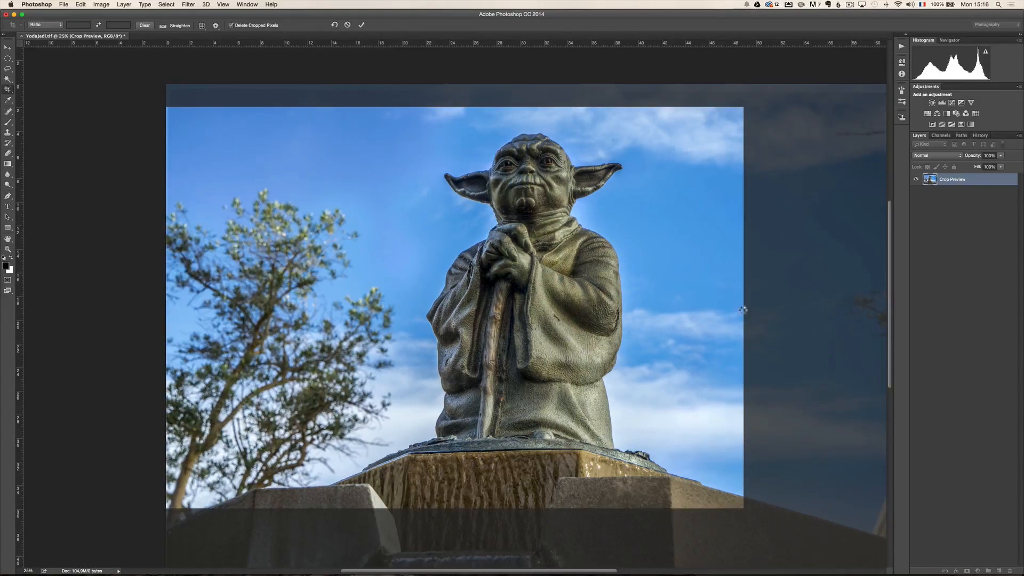
click(360, 24)
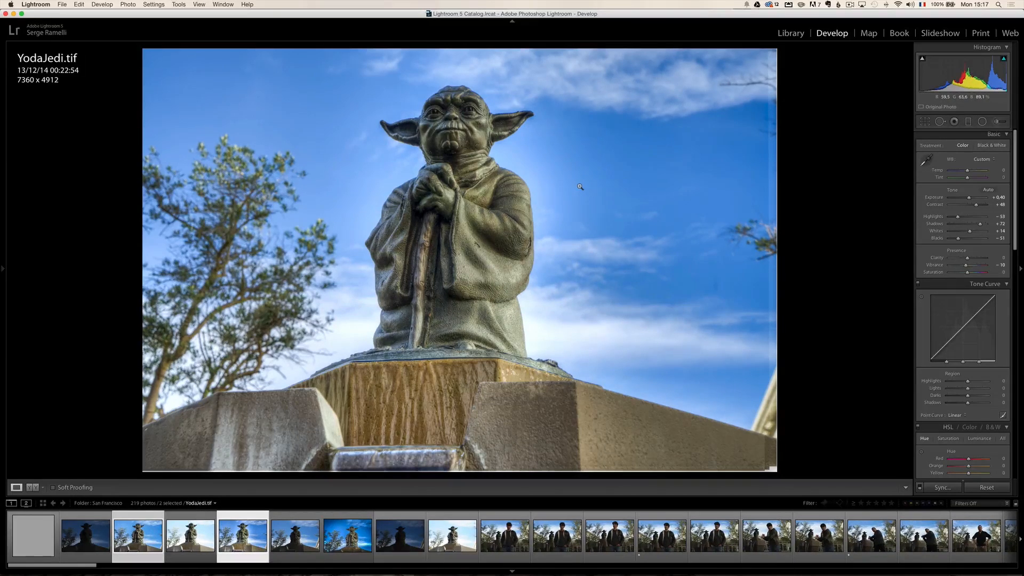
- Open untitled-2-Modifier.tif and apply a lowered-Exposure adjustment that darkens the edges into a vignette
click(137, 536)
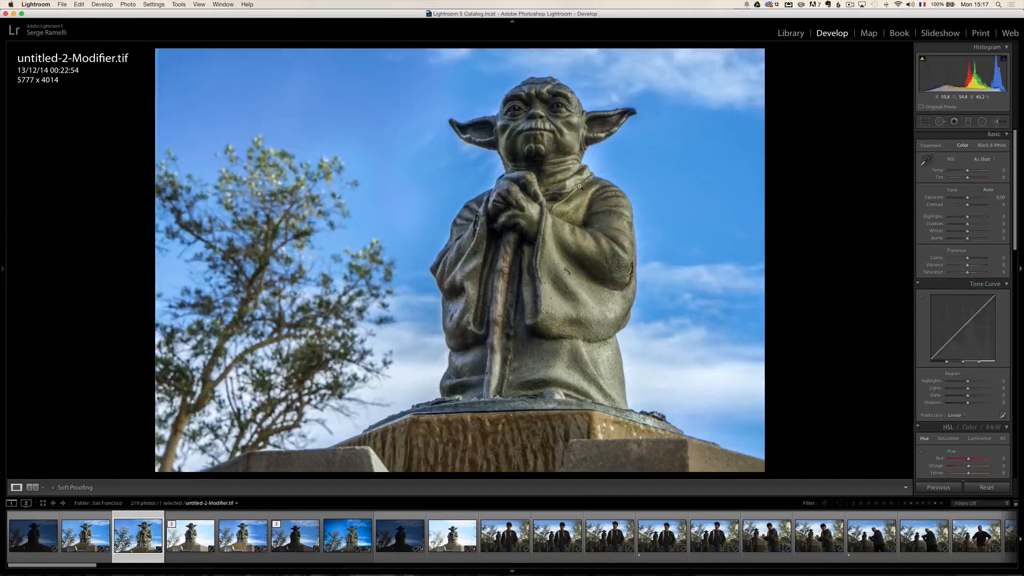
scroll(down, 3)
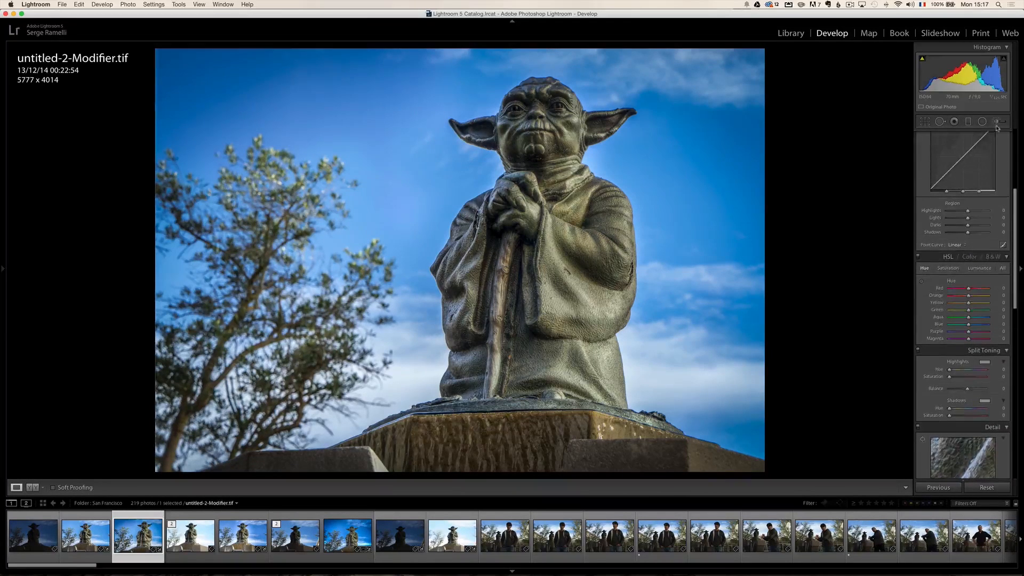
click(999, 122)
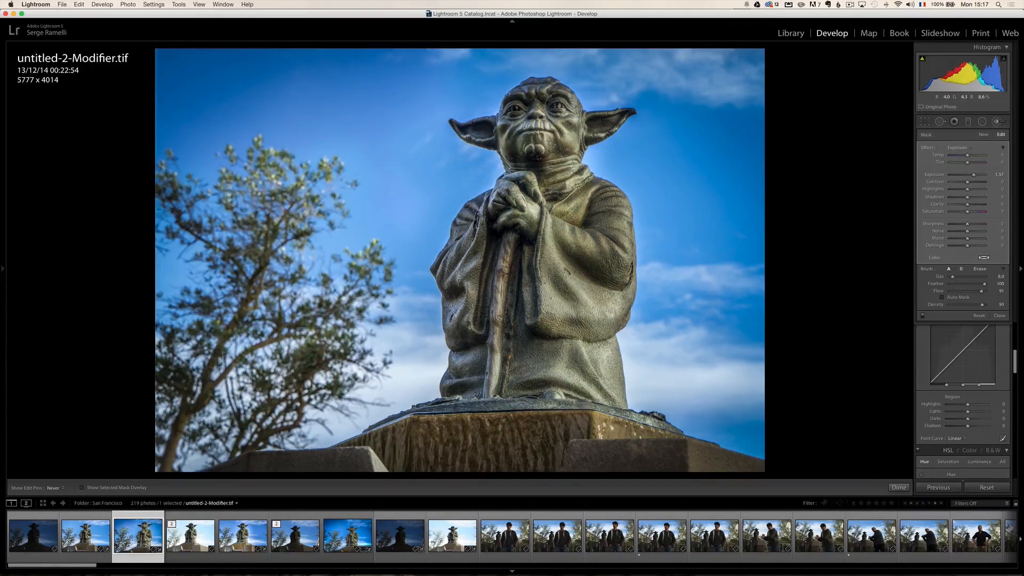
click(543, 124)
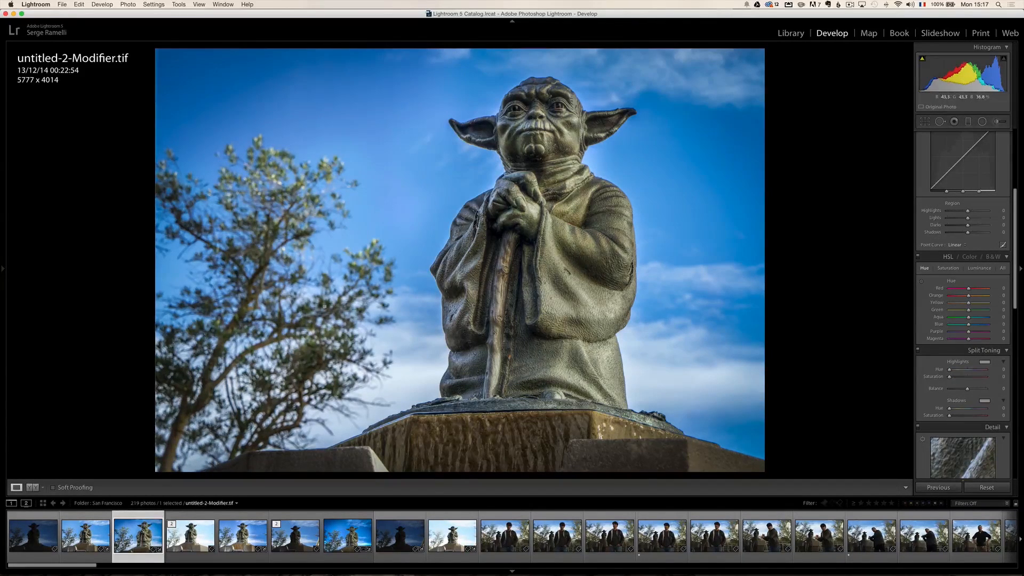
mouse_move(907, 140)
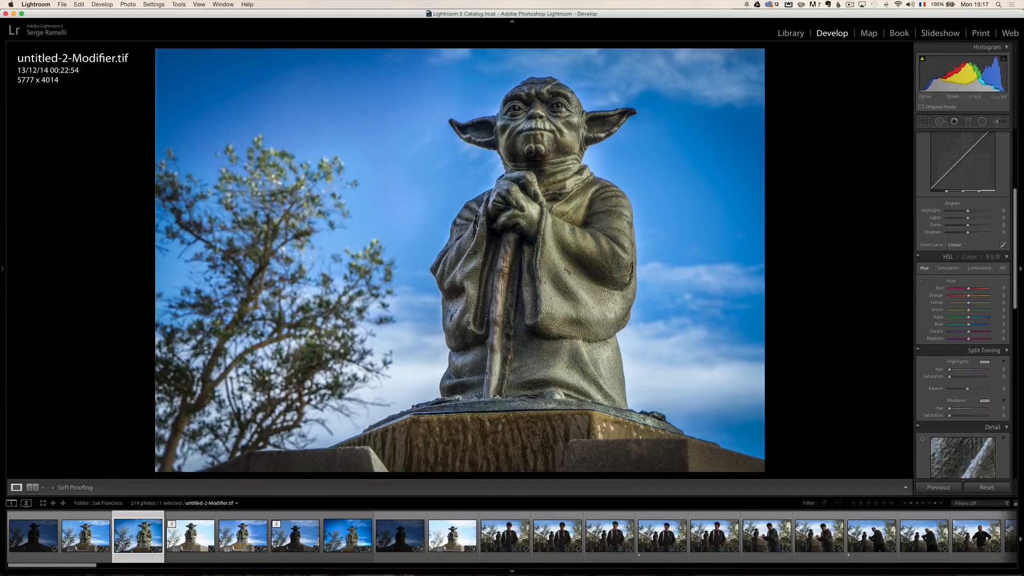
- Trim the left edge with Crop Overlay to 5700 by 4014, then return to the edge-darkening adjustment
click(923, 122)
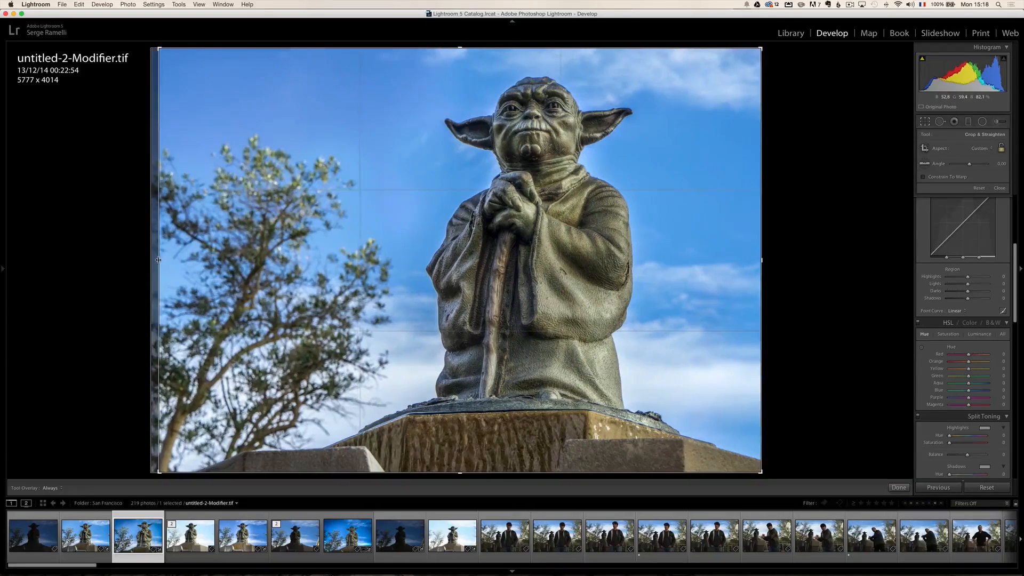
click(898, 488)
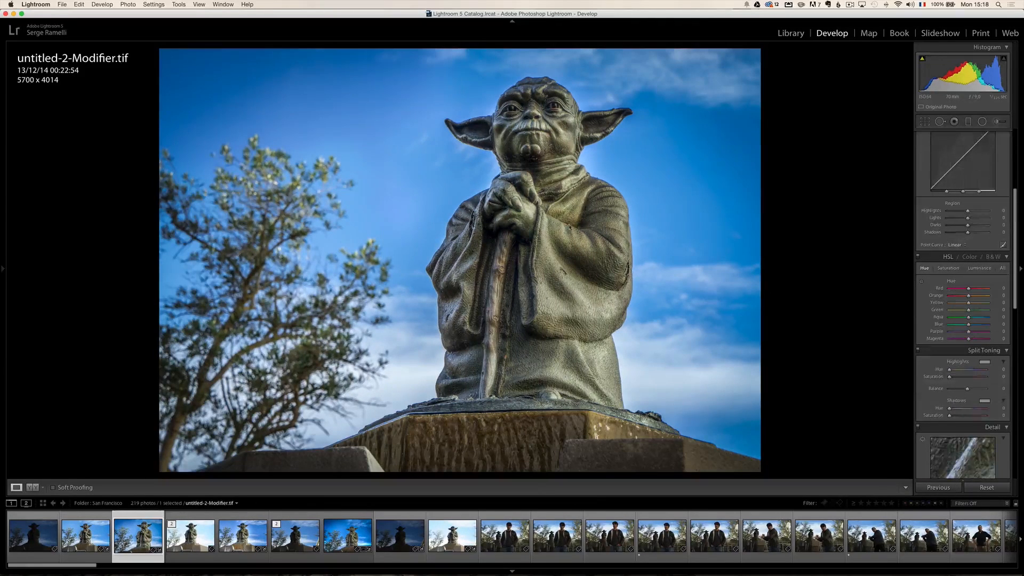
click(998, 121)
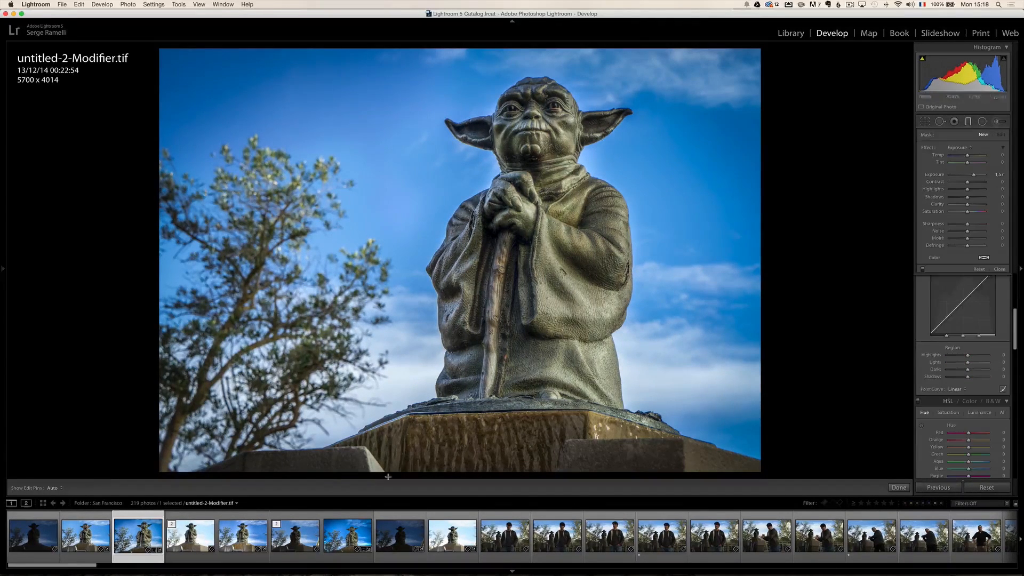